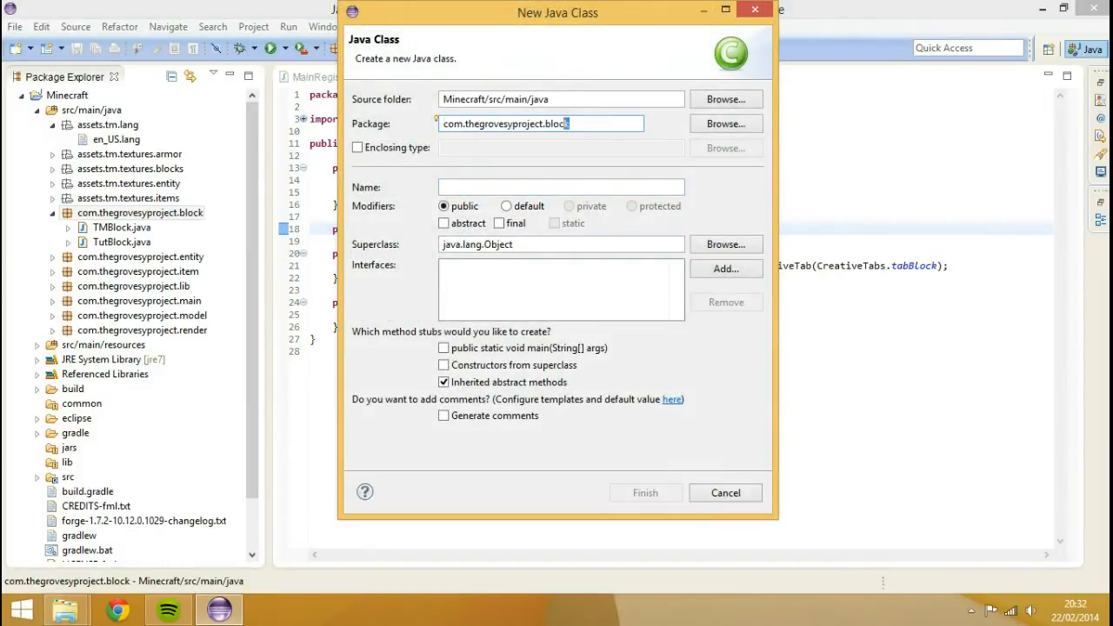
Step: Create the TMCreativeTabs class in the new com.thegrovesyproject.creativetabs package
text(CreativeT)
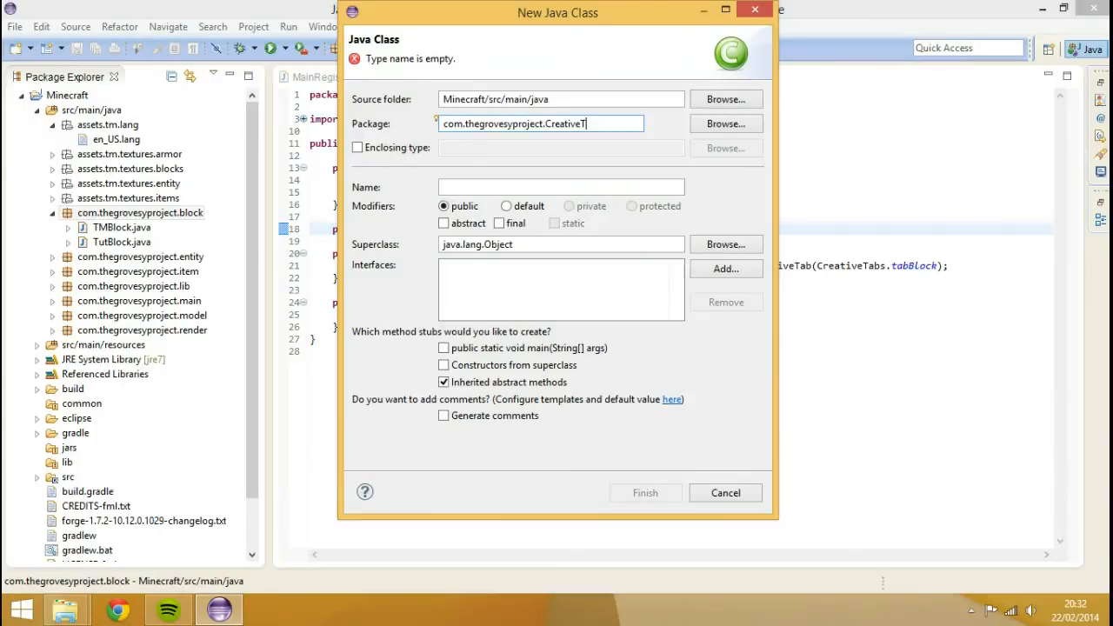
key(BackSpace)
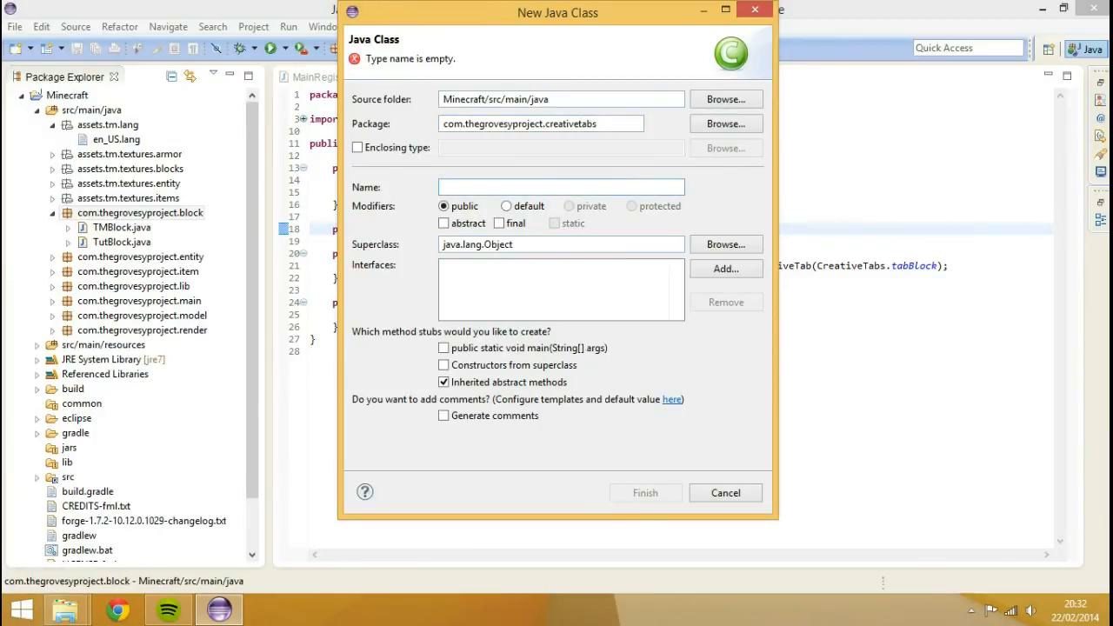
text(TM)
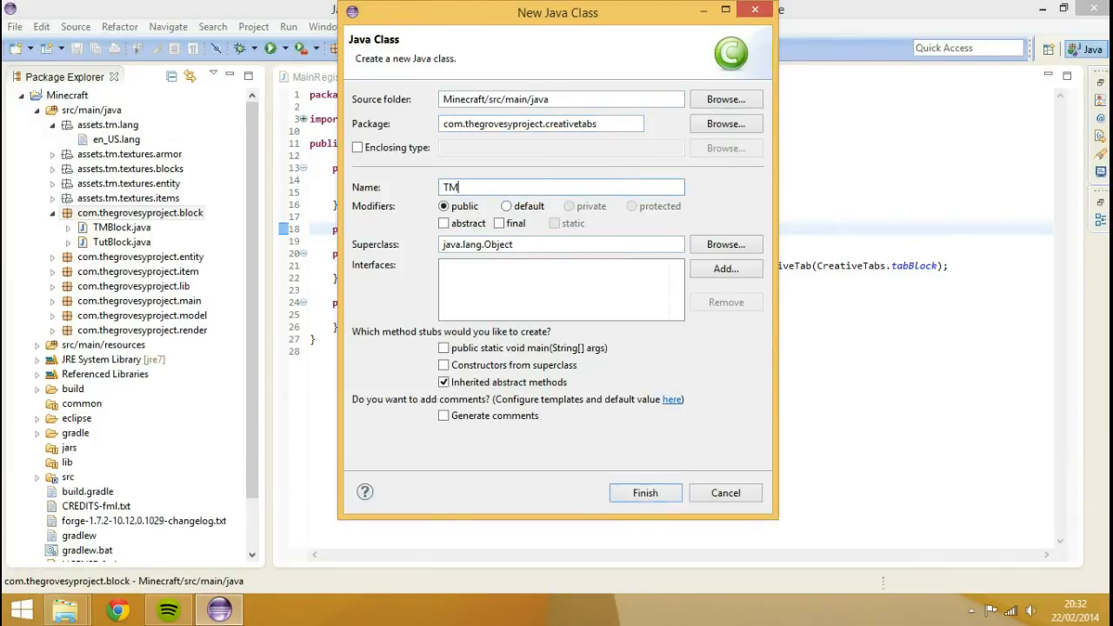
text(CreativeT)
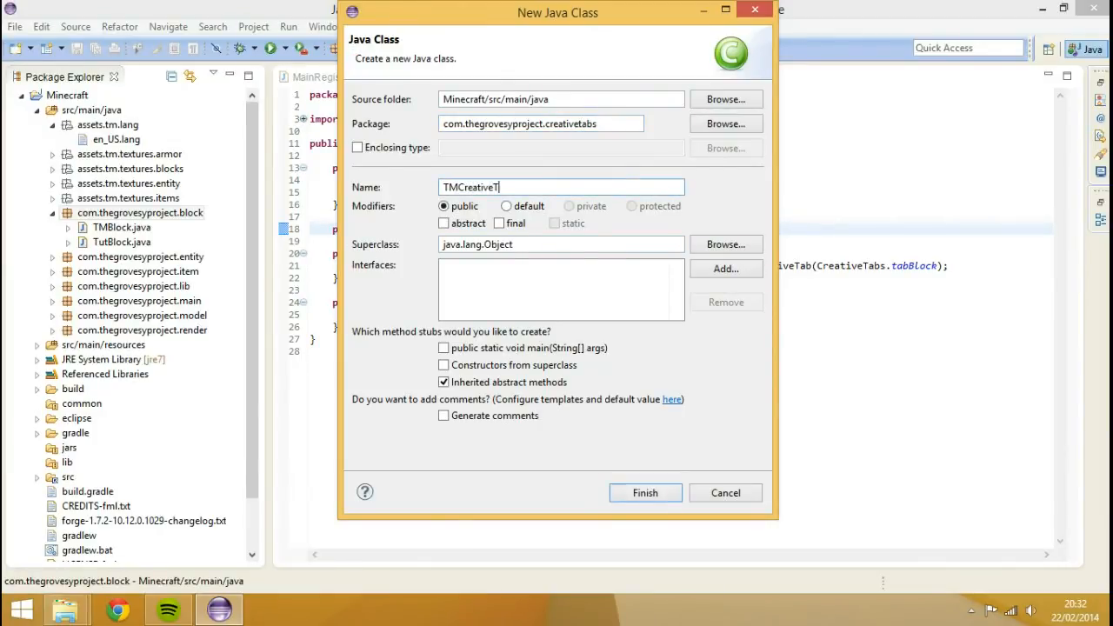
text(abs)
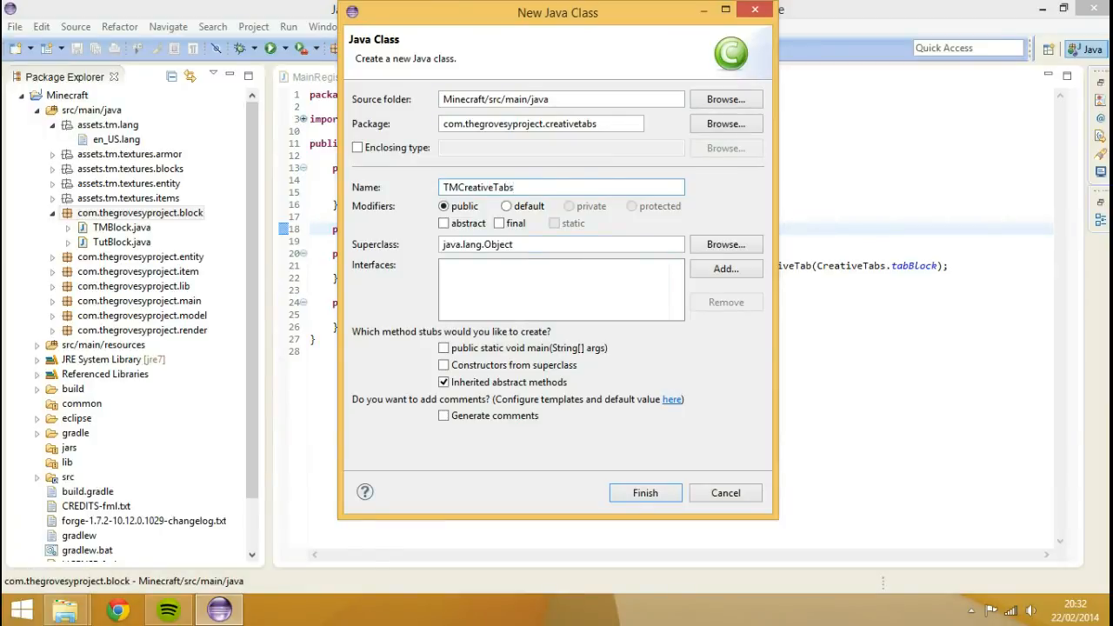
click(645, 493)
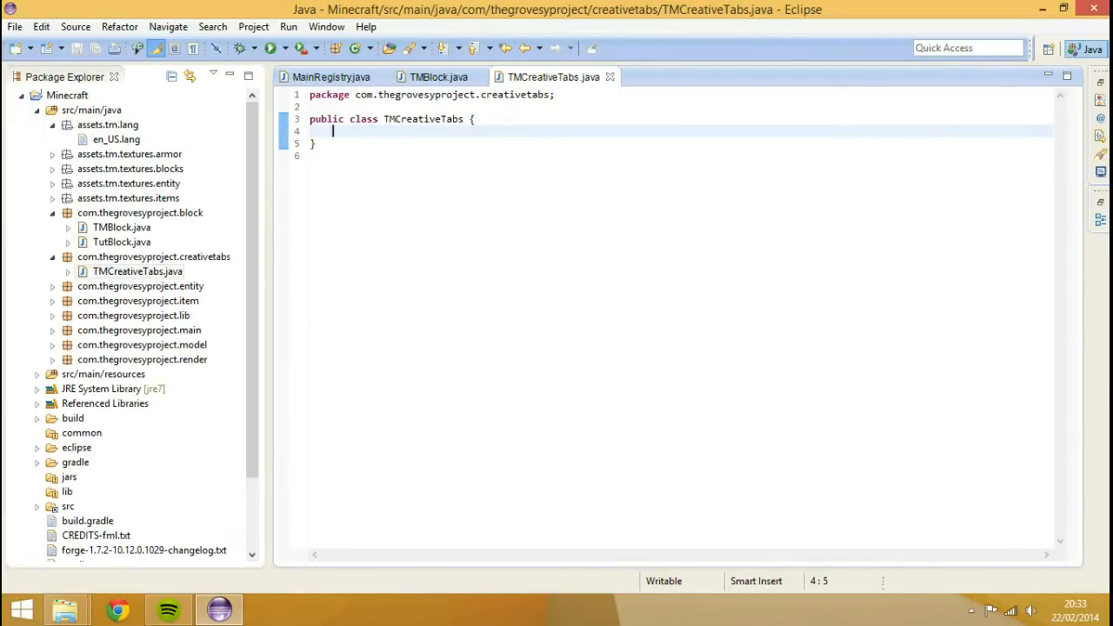
Step: Write a public static void initialiseTabs() stub, checking TMBlock and MainRegistry for reference
text(public sta)
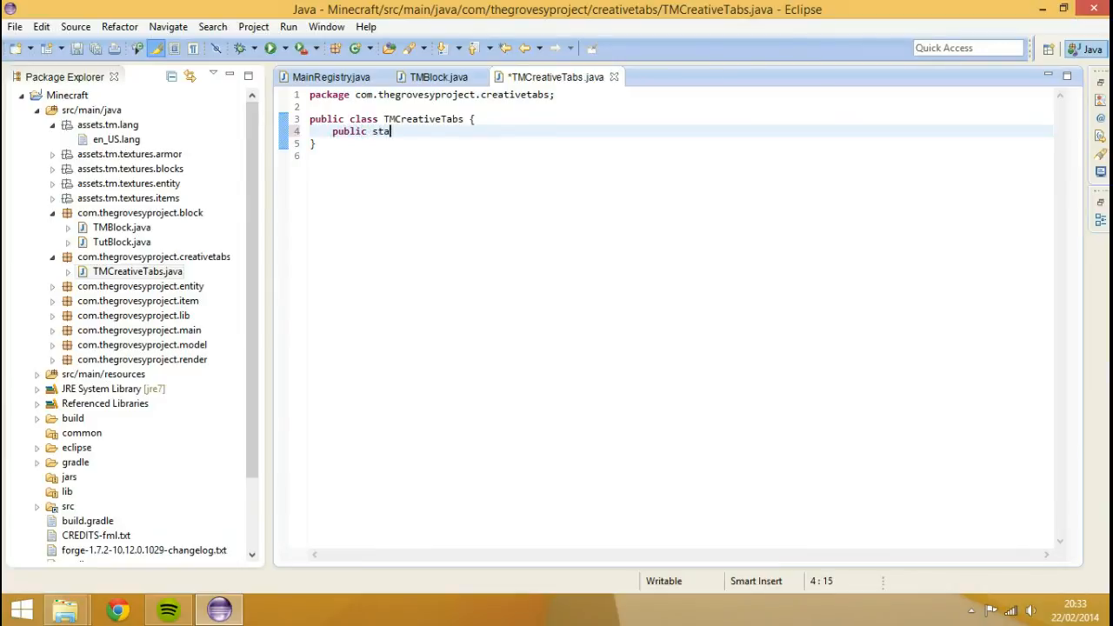
text(tic)
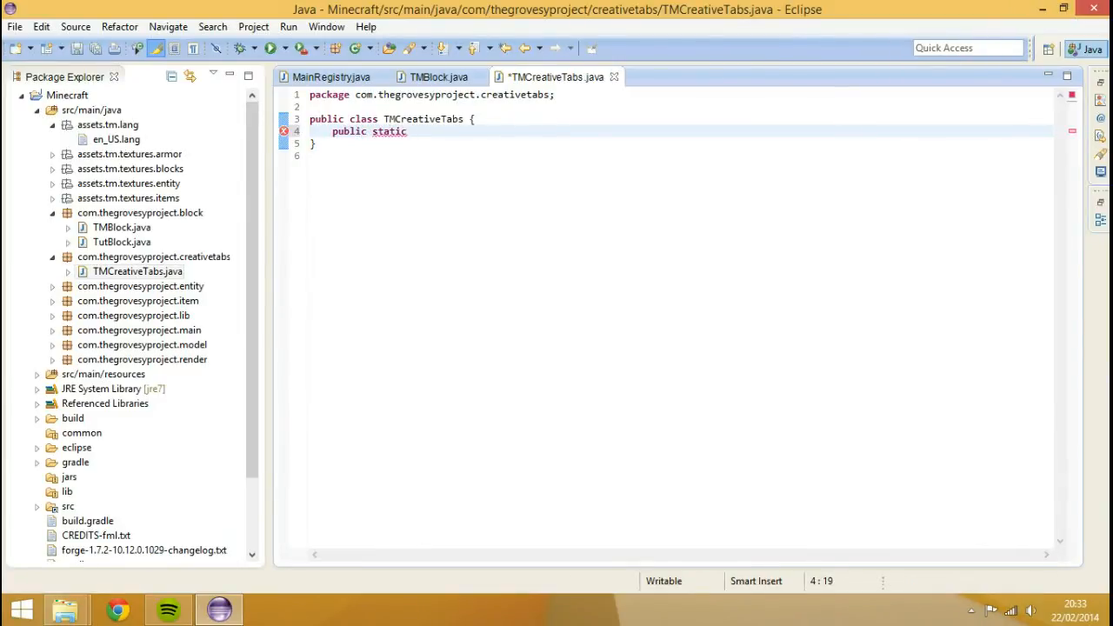
text(i)
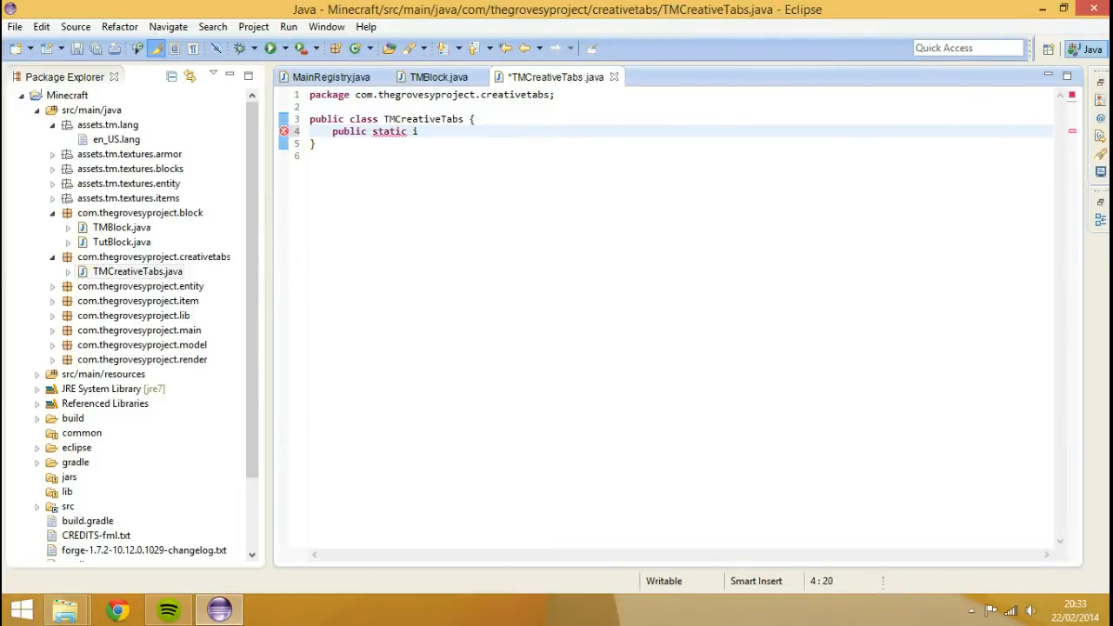
click(438, 76)
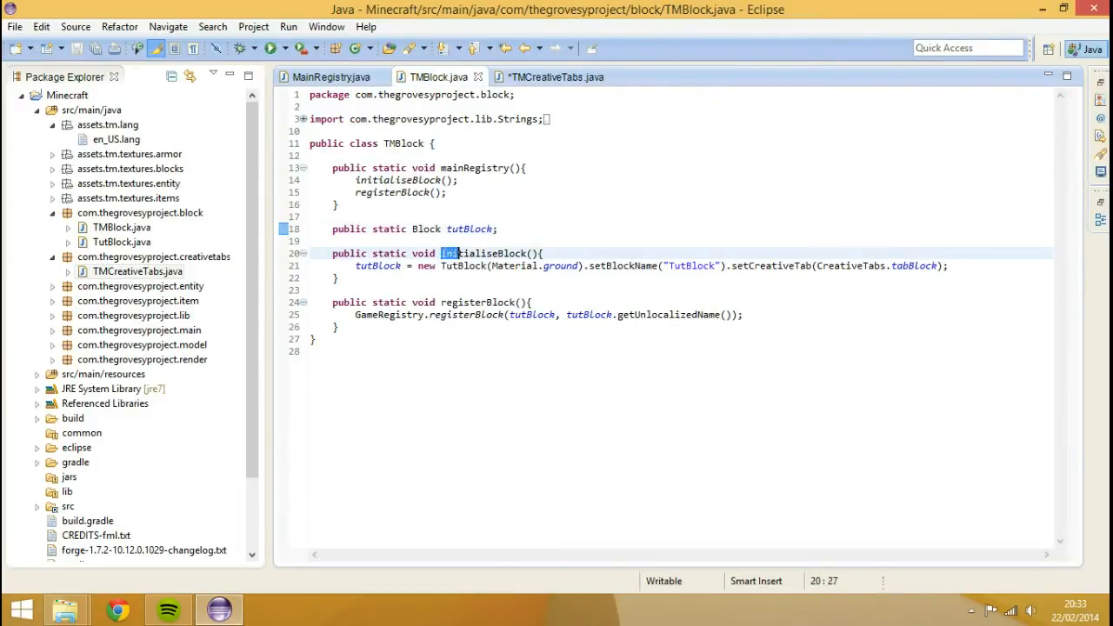
click(556, 77)
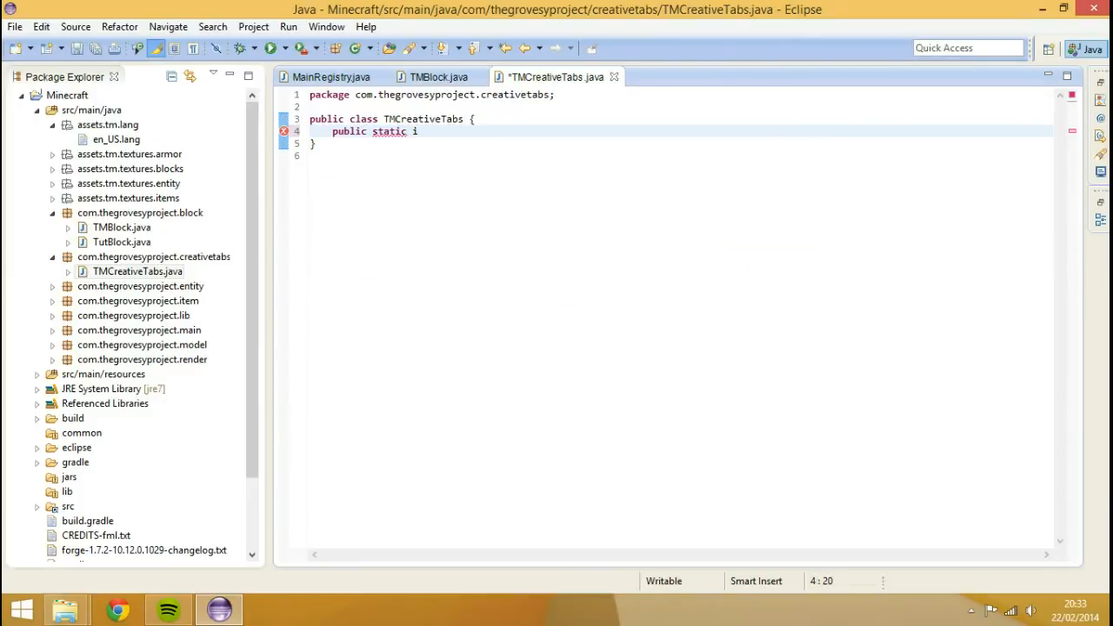
text(nitialise)
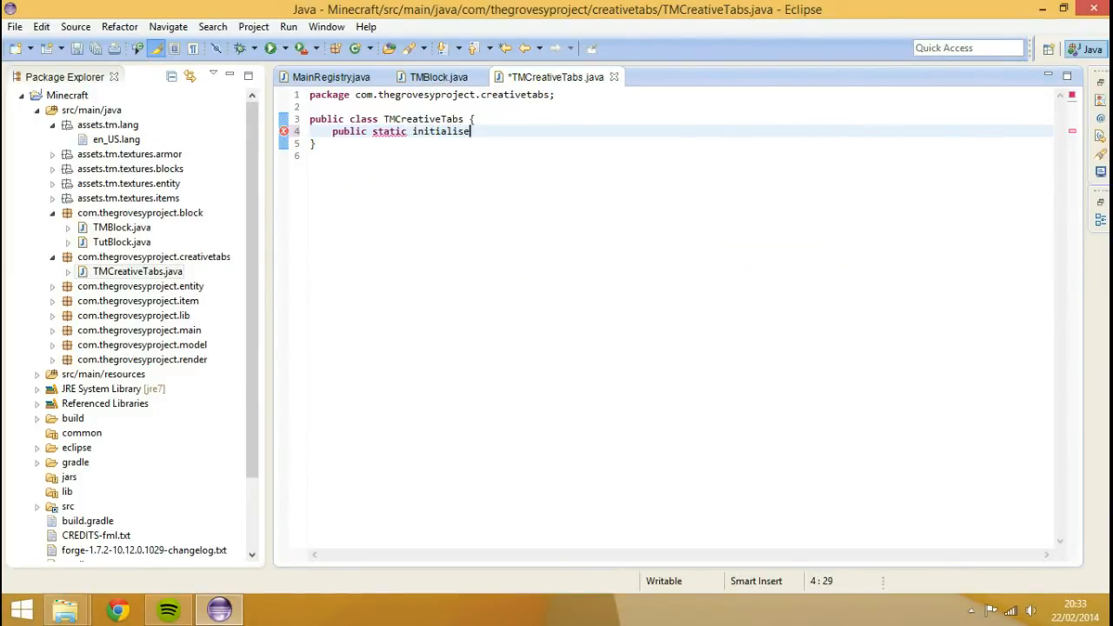
text(Tabs(){)
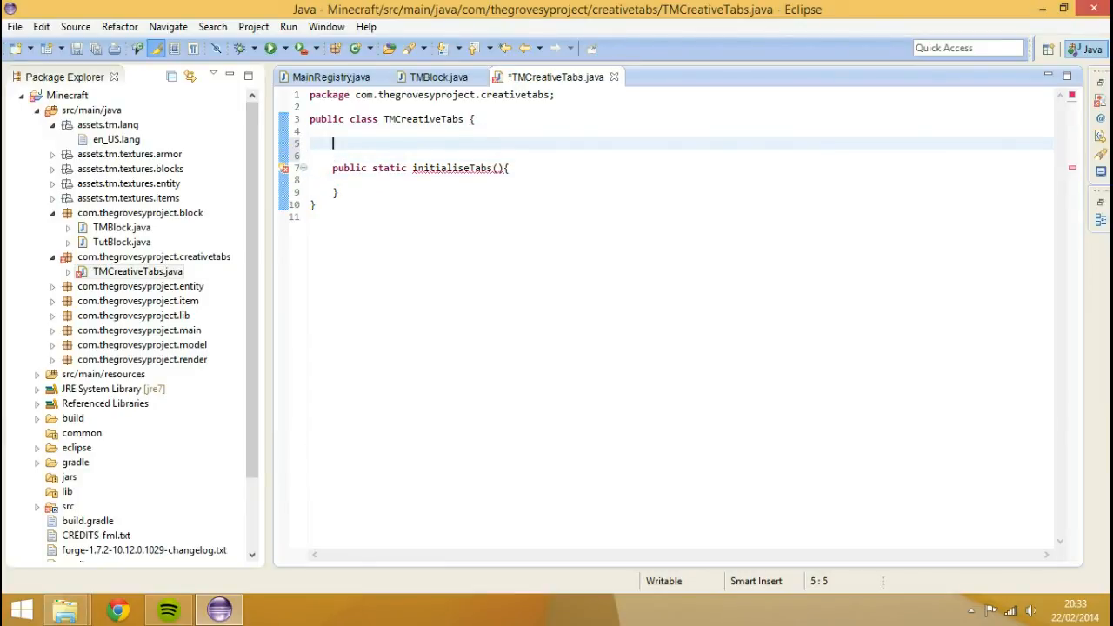
click(330, 77)
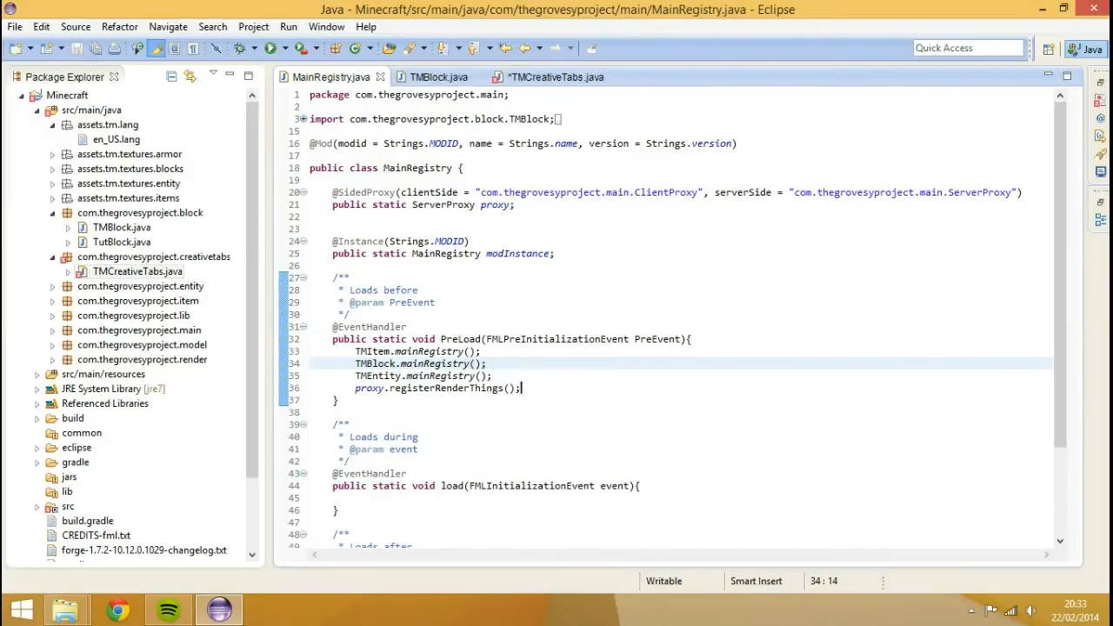
click(557, 77)
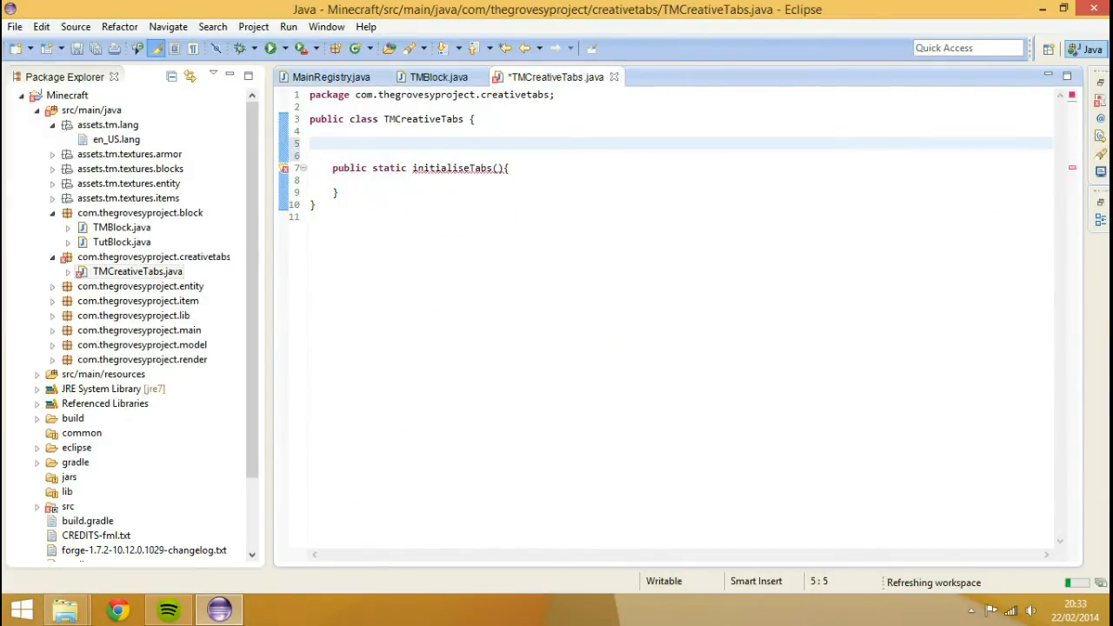
text(void)
text(T)
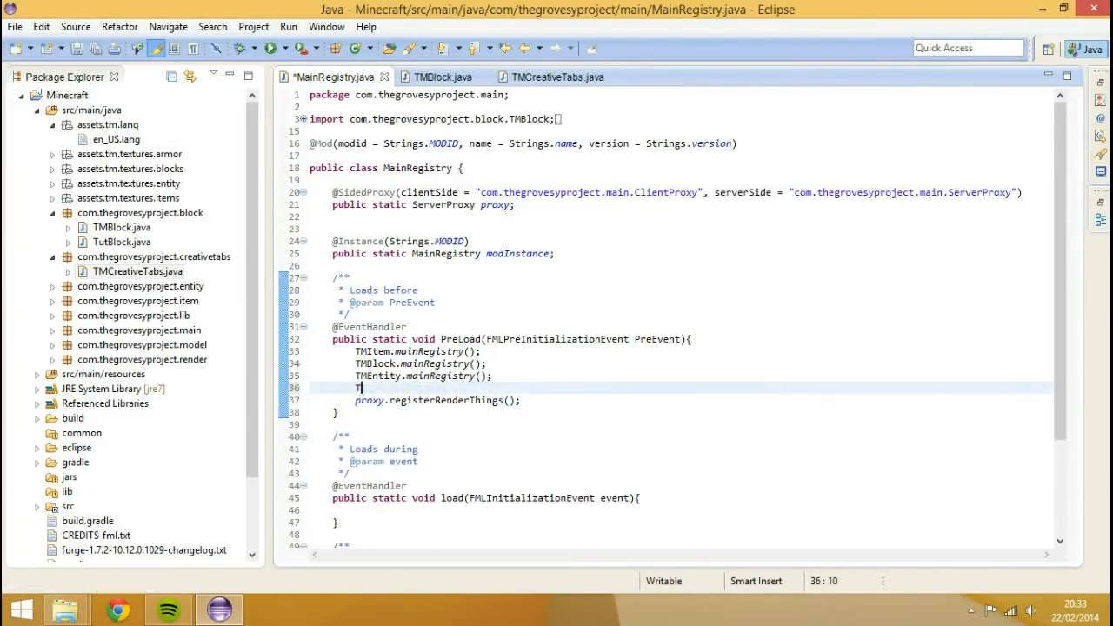
Step: Call TMCreativeTabs.initialiseTabs() in MainRegistry's PreLoad after TMEntity.mainRegistry() and save
text(MCreativeTab)
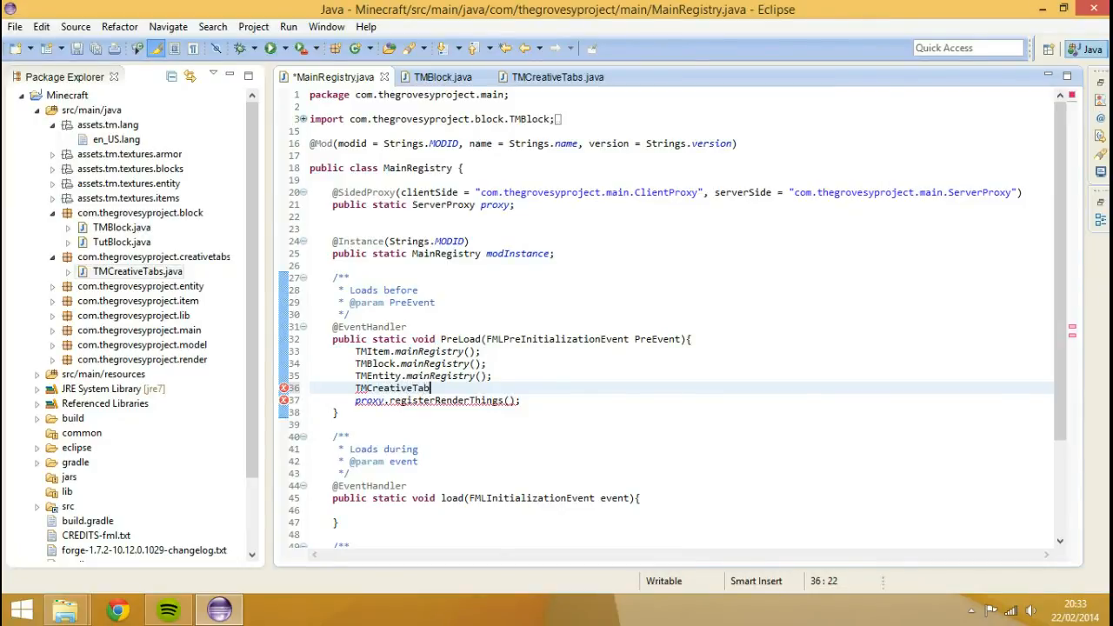
text(.initialiseTabs();)
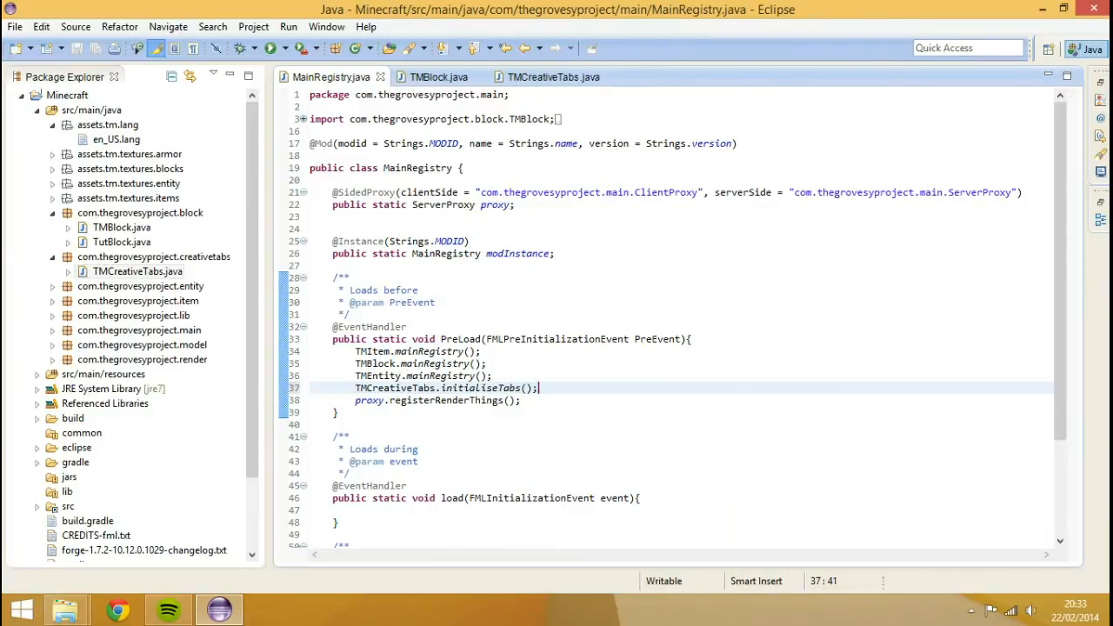
click(548, 76)
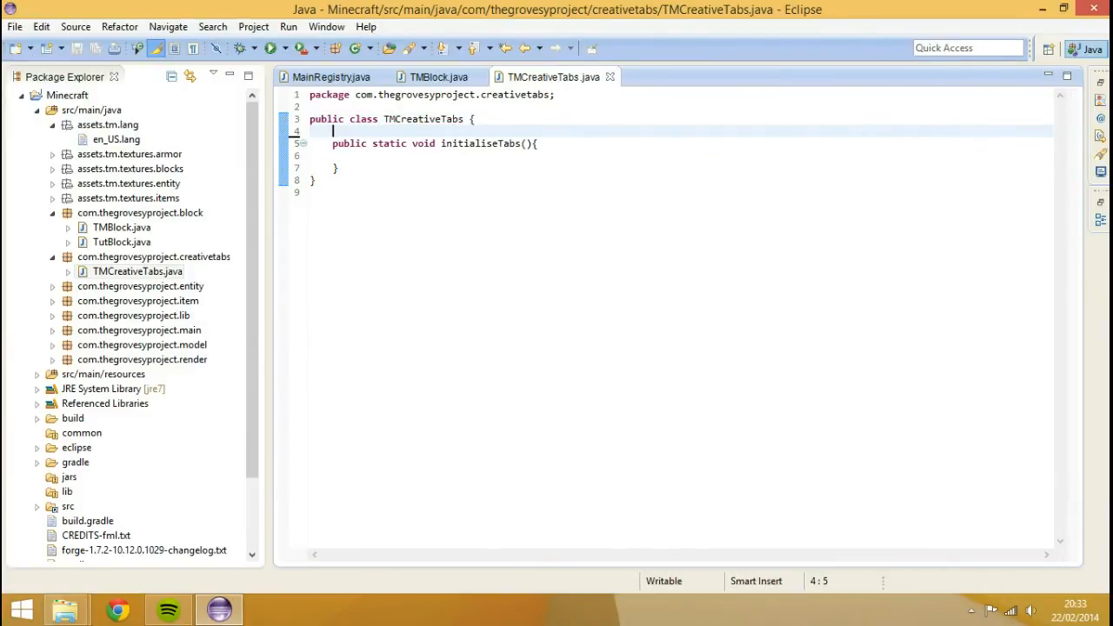
Step: Declare static CreativeTabs fields tabBlock, tabItem and tabCombat, importing CreativeTabs
text(pub)
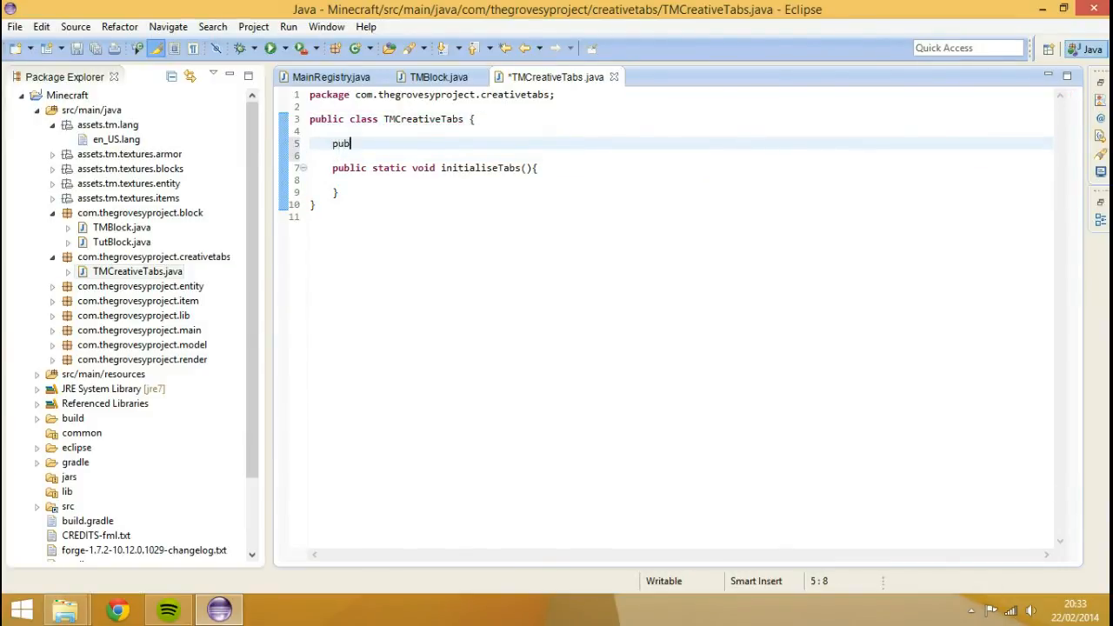
text(lic static Creat)
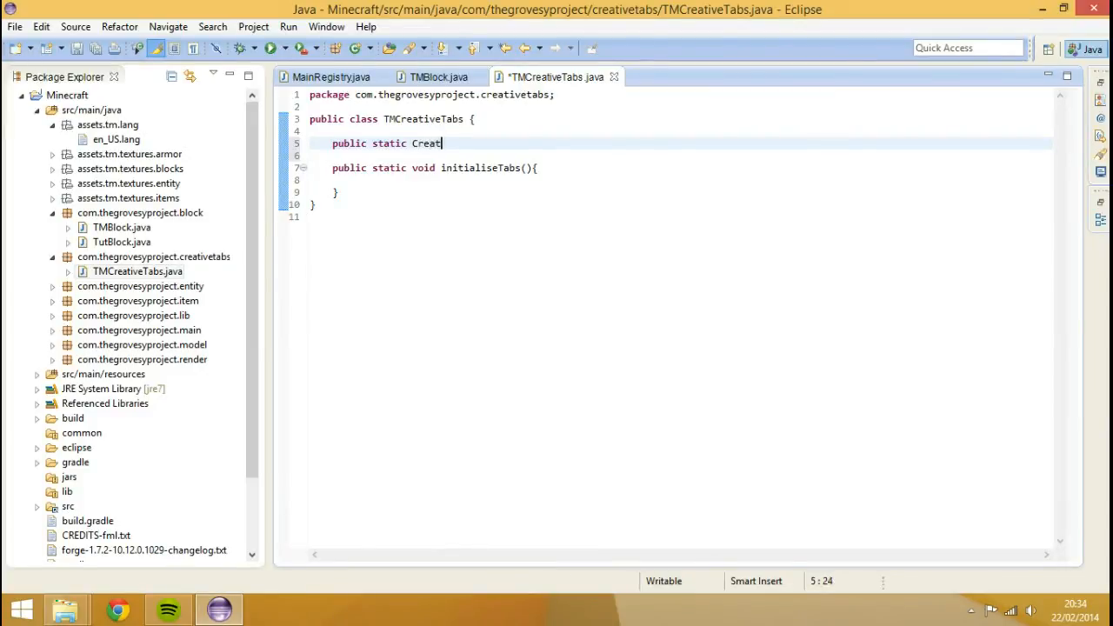
text(iveTabs)
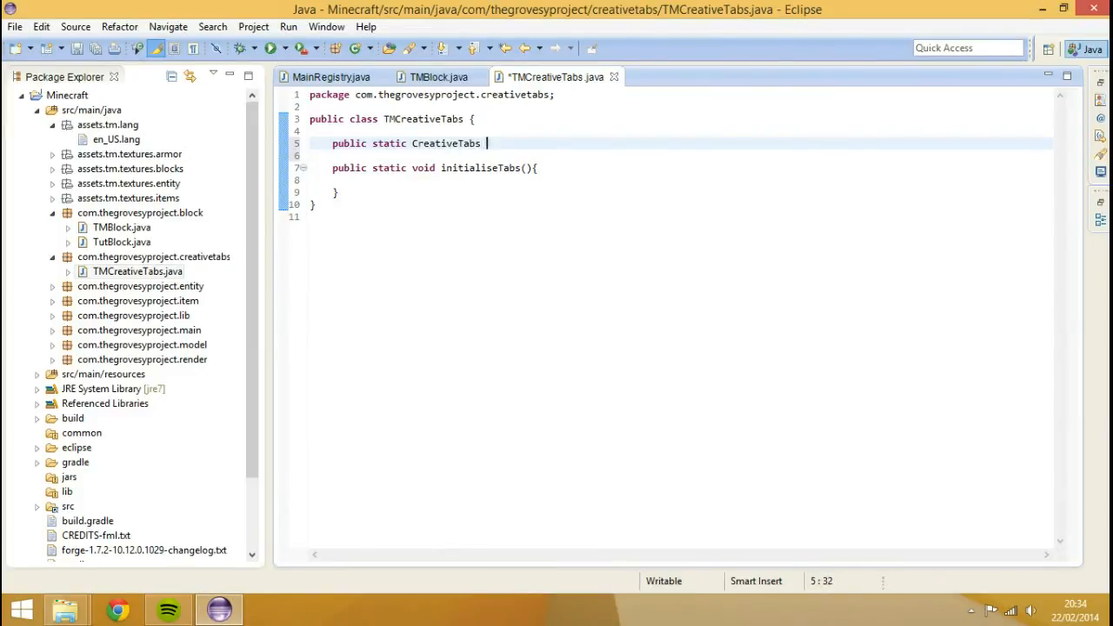
text(tabBlock;)
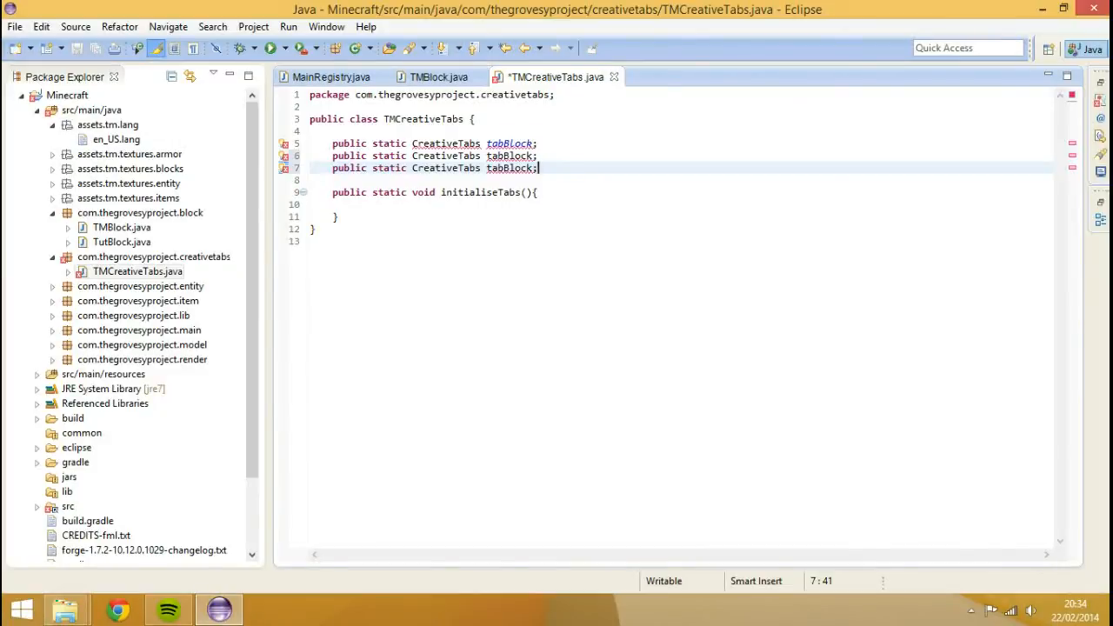
key(ctrl+s)
text(Item)
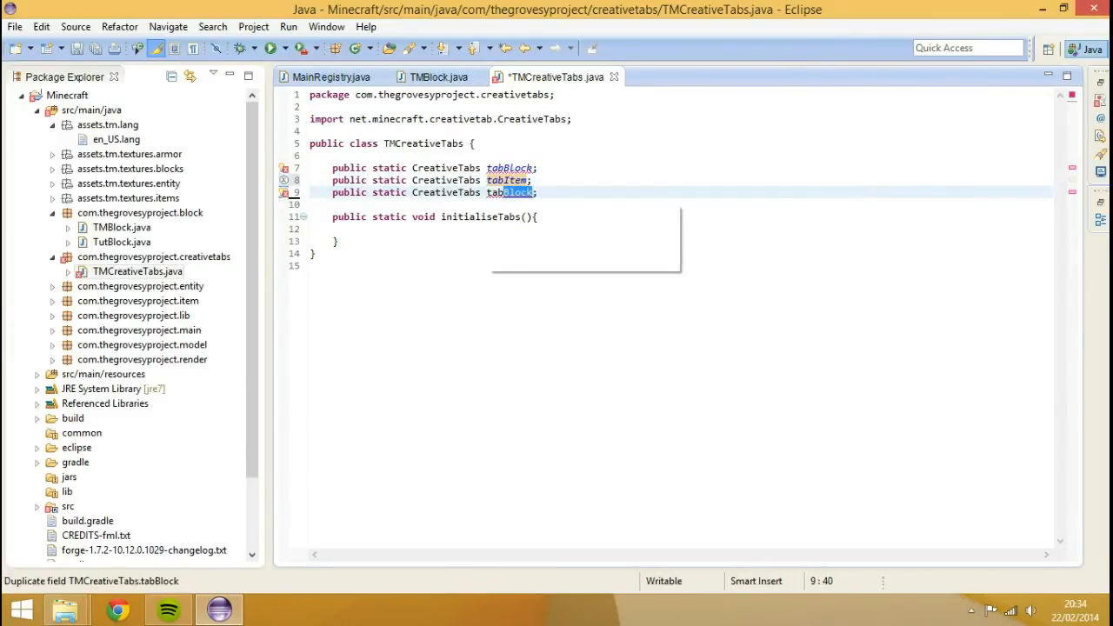
text(tabCombat)
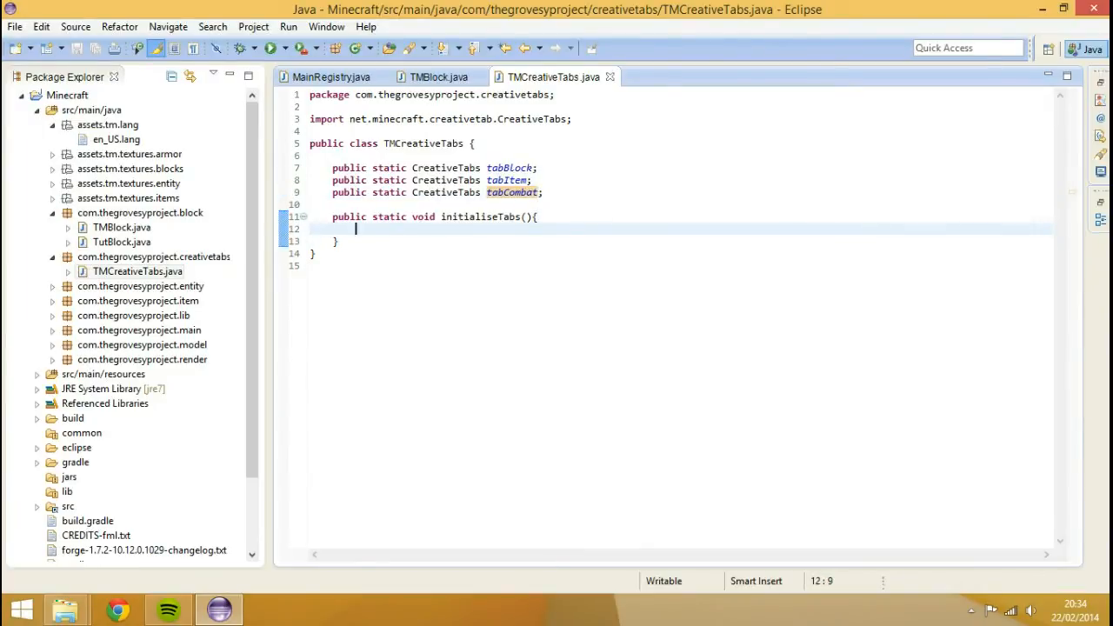
Step: Assign tabBlock a new TutCreativeTabBlock instance in initialiseTabs and save
text(tabBlock = new)
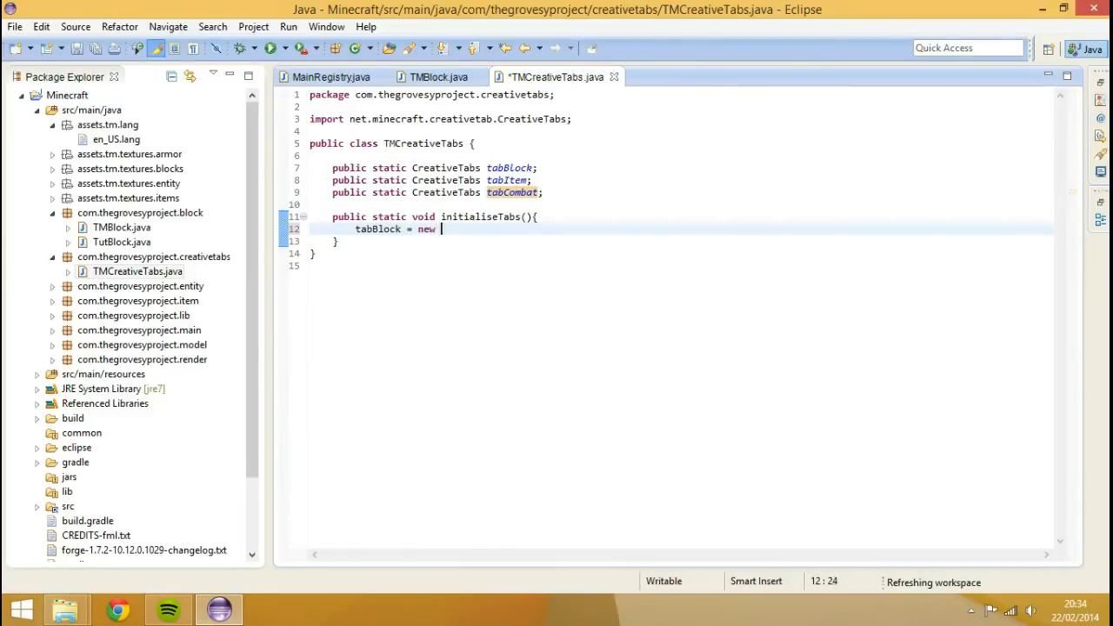
text(Crea)
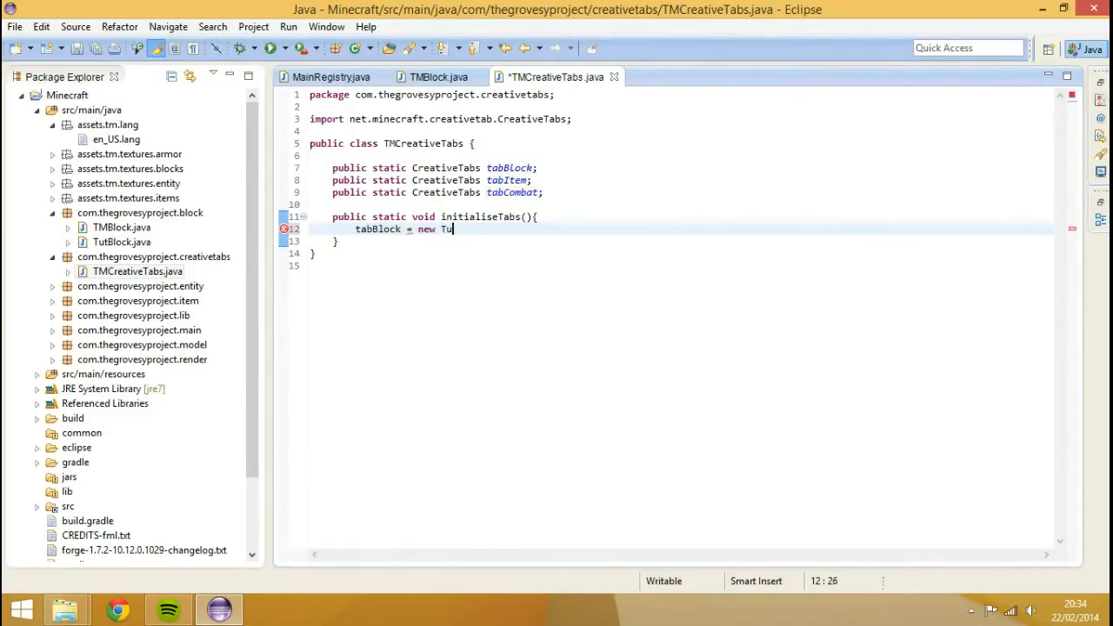
text(t)
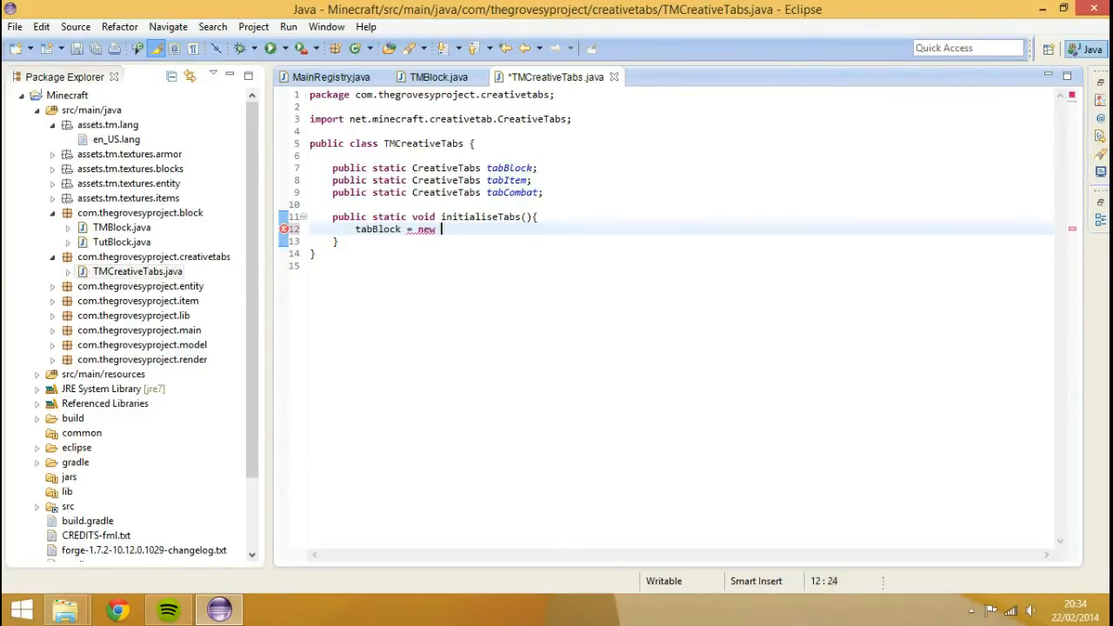
text(TutCr)
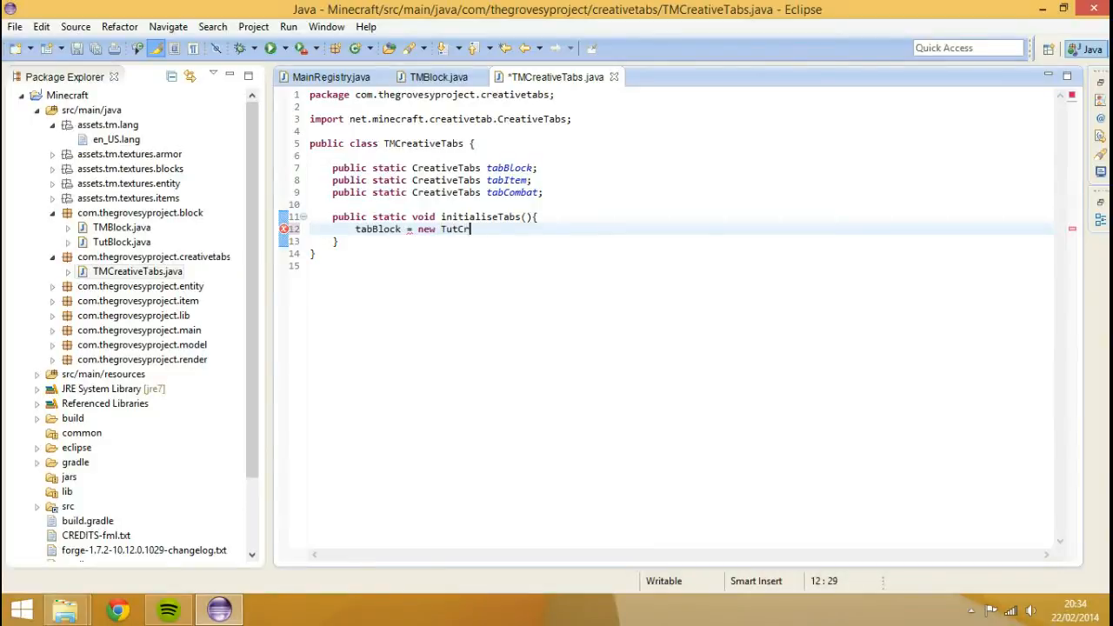
text(eativeTa)
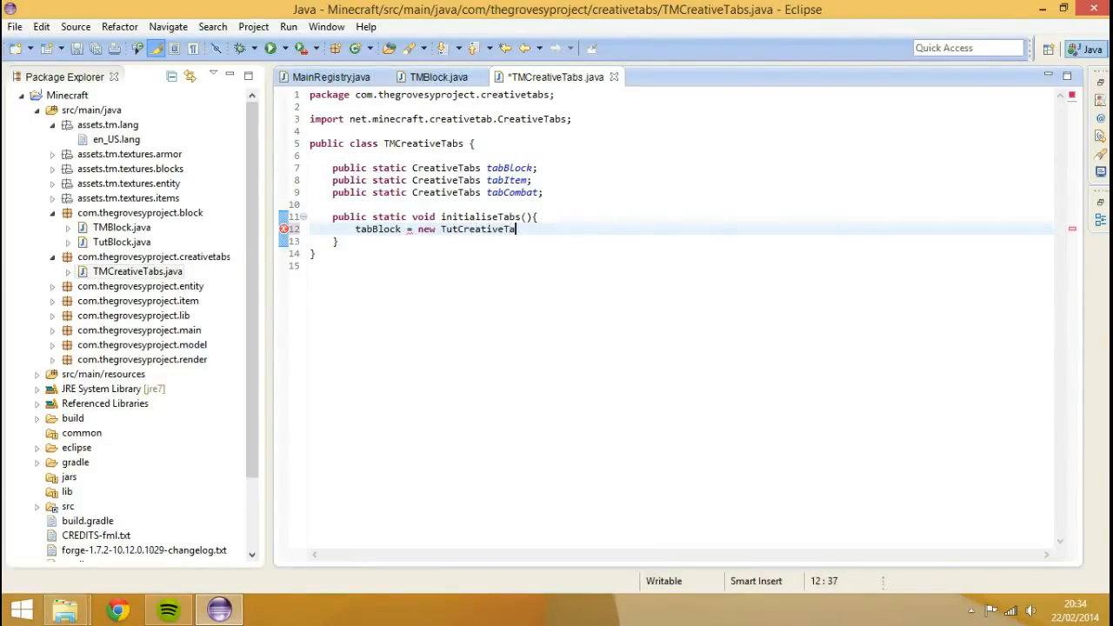
text(bBlock())
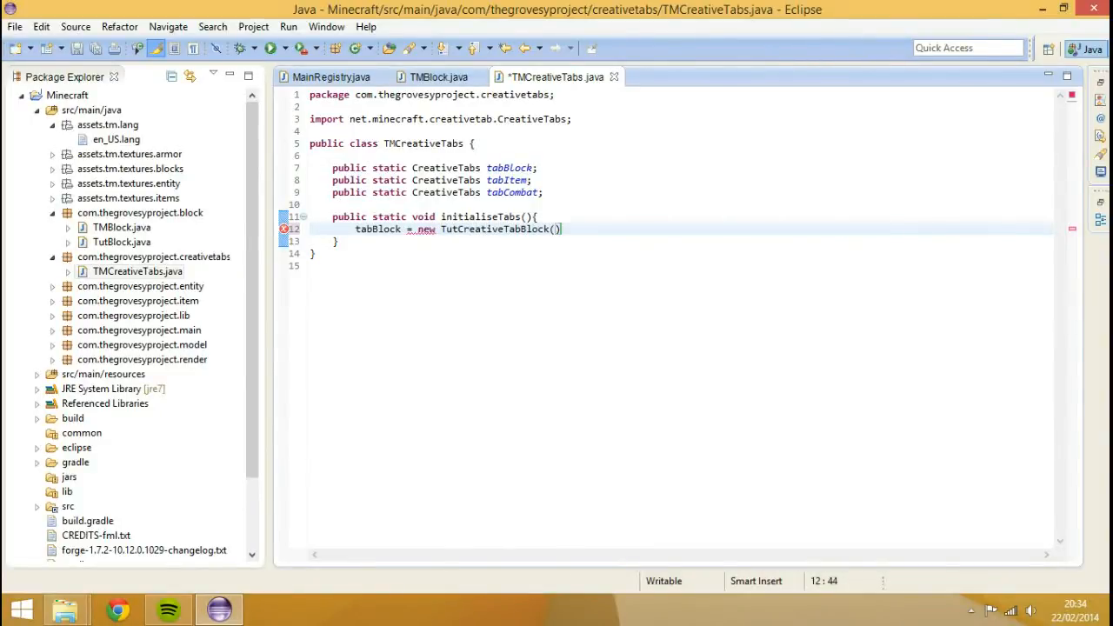
text(;)
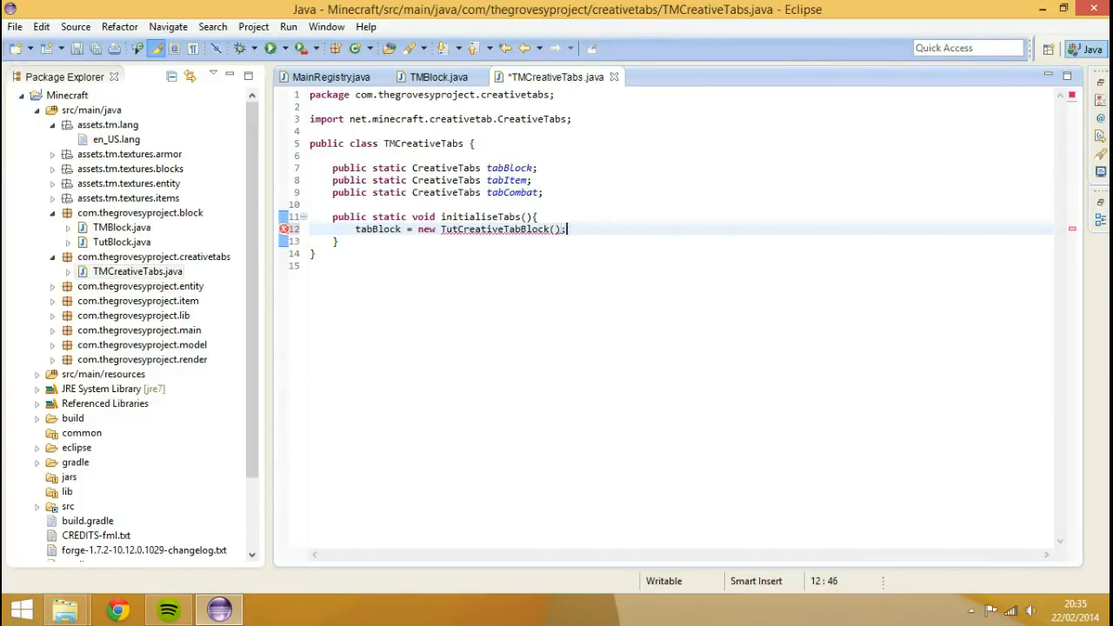
key(ctrl+s)
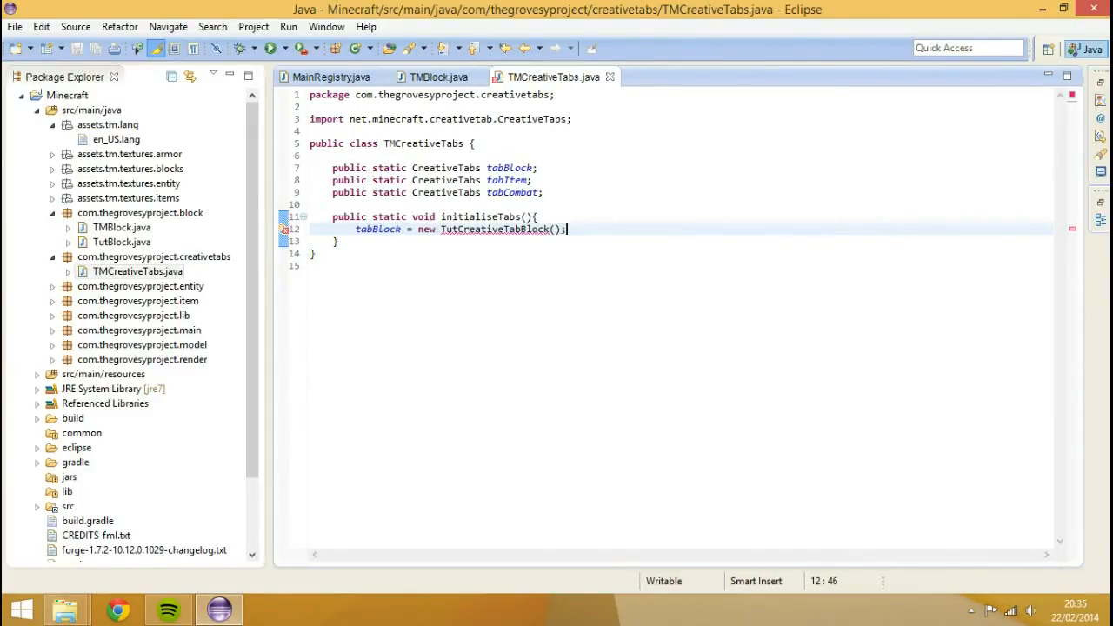
Step: Label the tabs TutBlockTab, TutItemTab and TutCombatTab, and assign the item and combat tabs
text("")
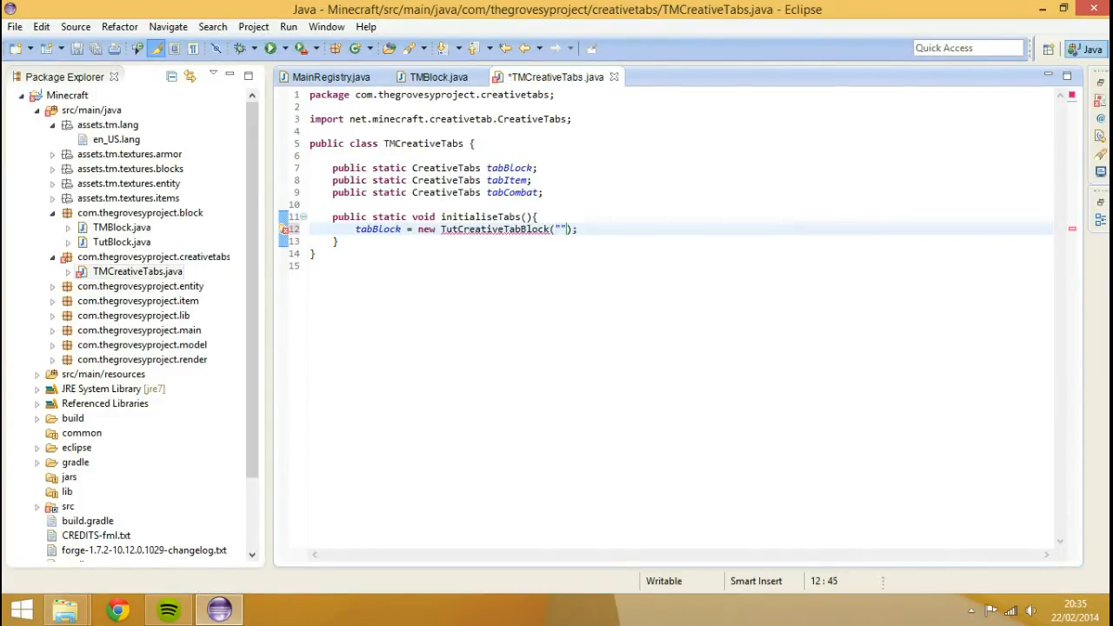
text(tut)
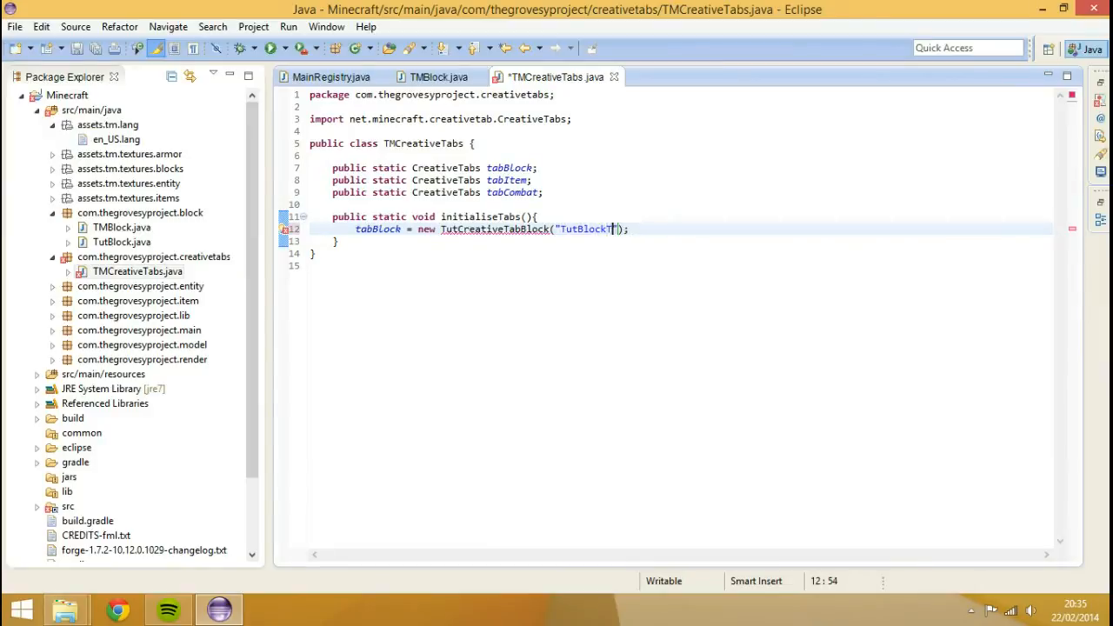
text(ab)
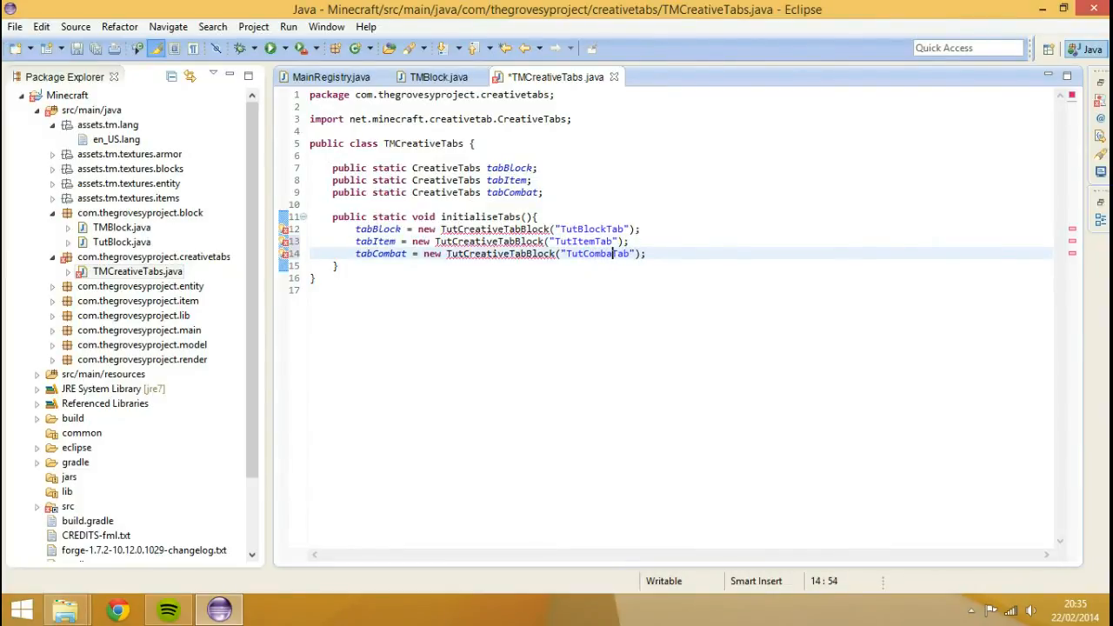
key(ctrl+s)
text(t)
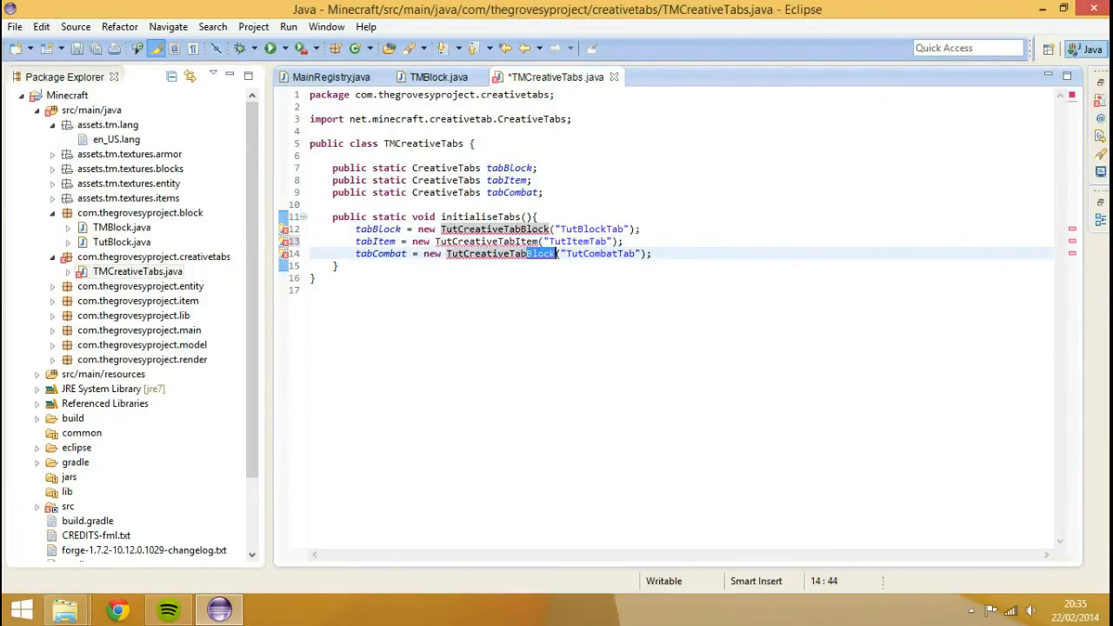
text(Combat)
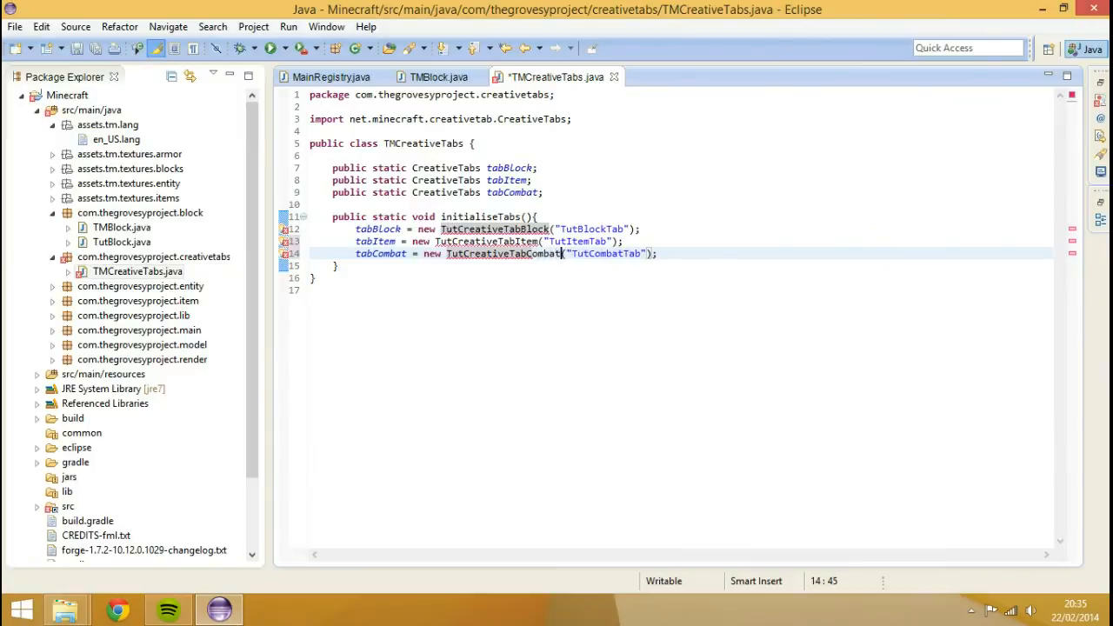
key(ctrl+s)
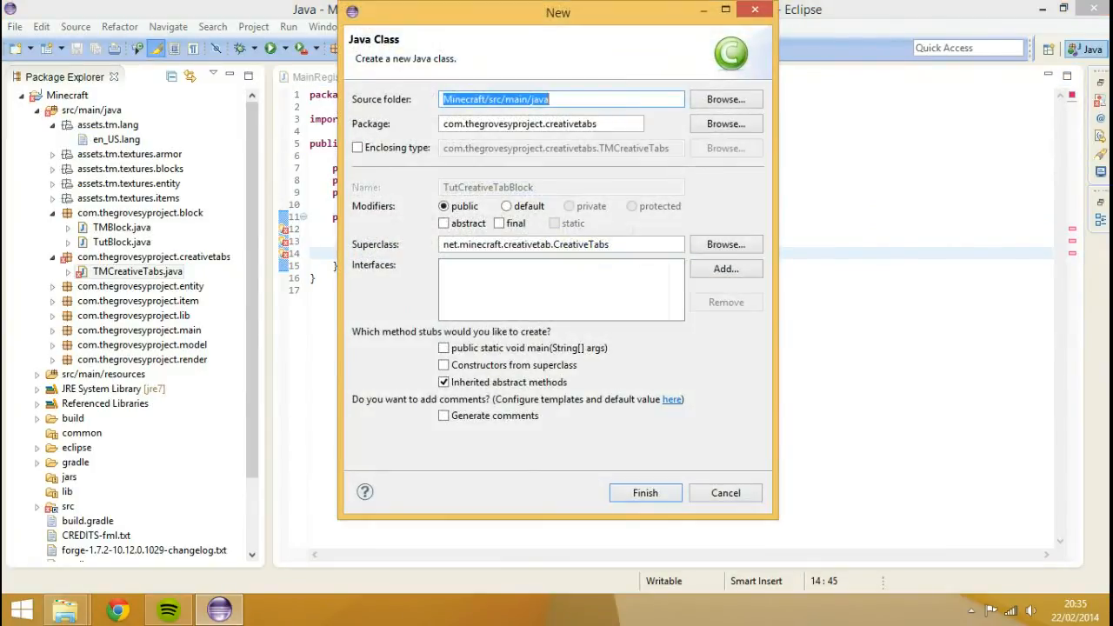
Step: Create the TutCreativeTabBlock class and add its String label constructor
click(645, 492)
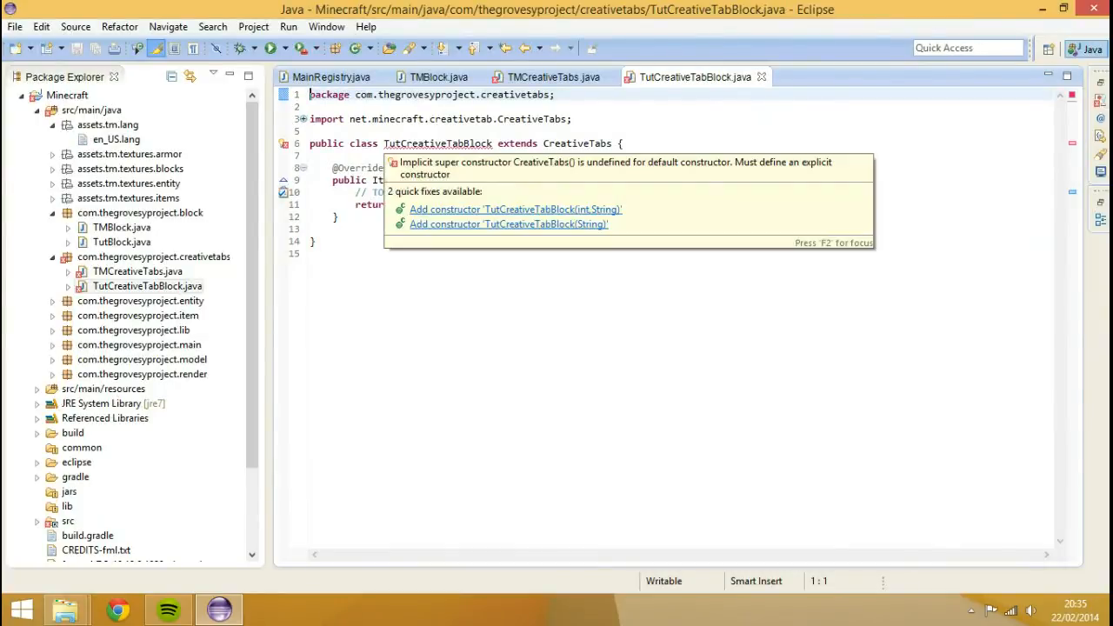
click(509, 224)
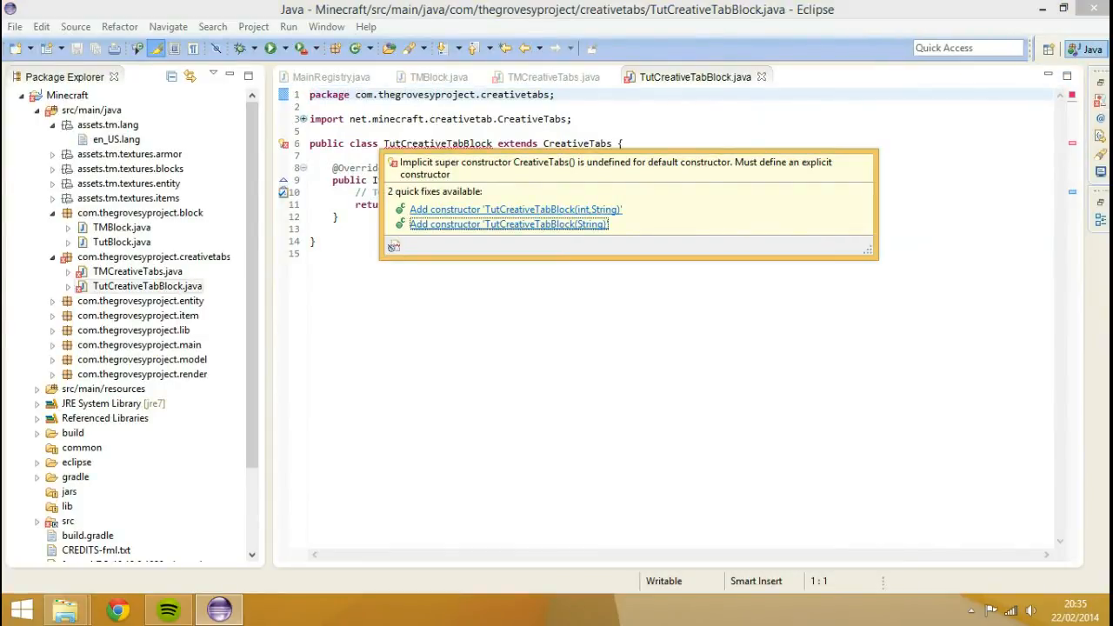
click(508, 224)
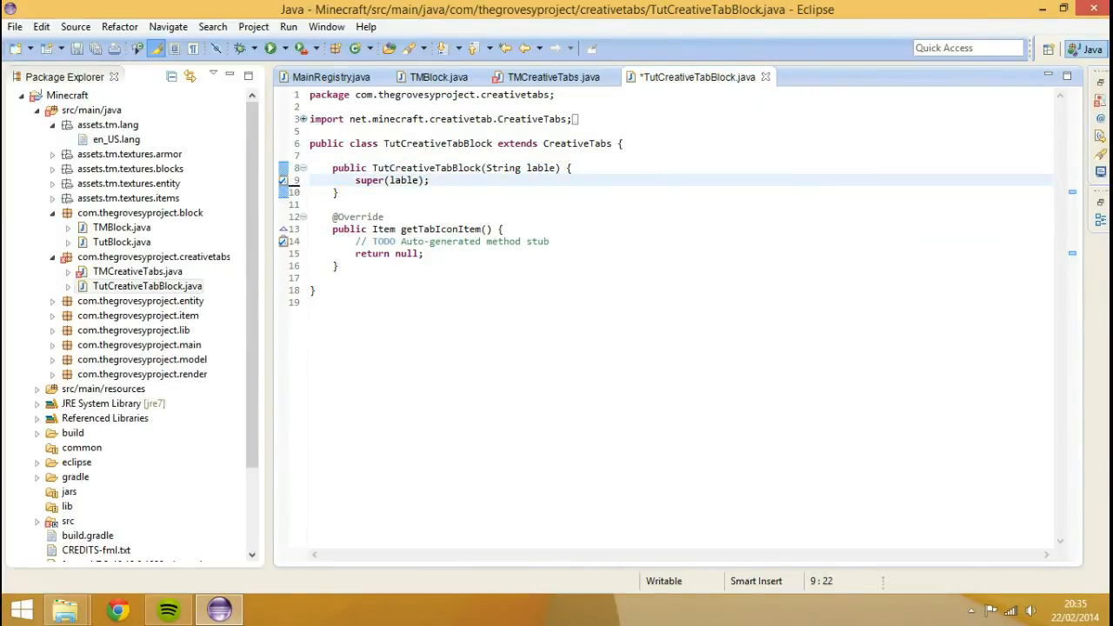
key(ctrl+s)
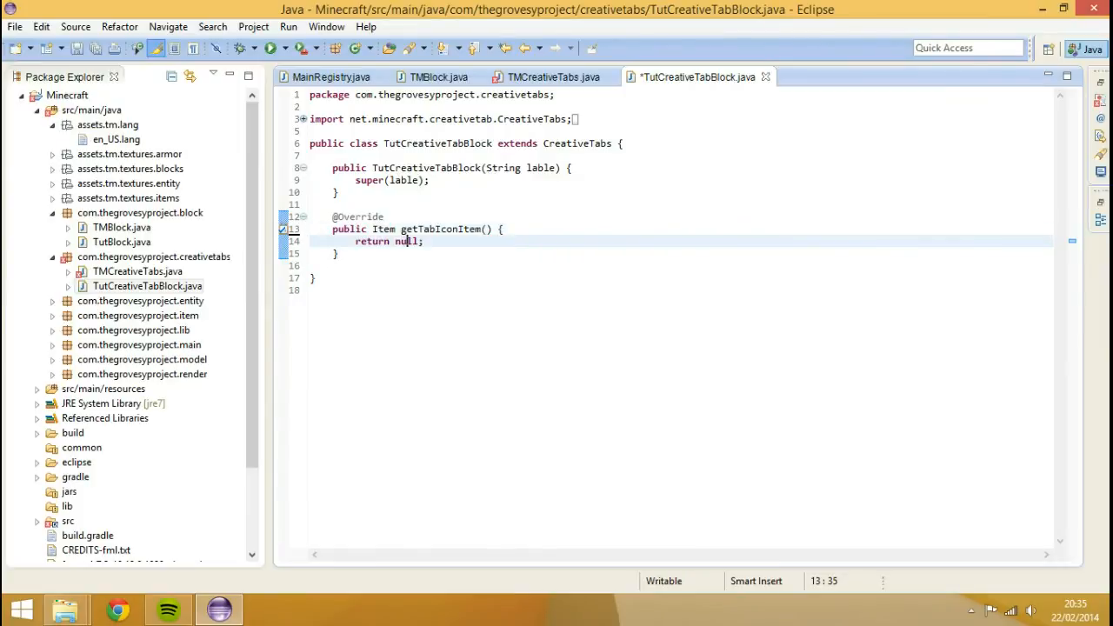
Step: Make getTabIconItem return Item.getItemFromBlock(TMBlock.tutBlock) and save
text(Items)
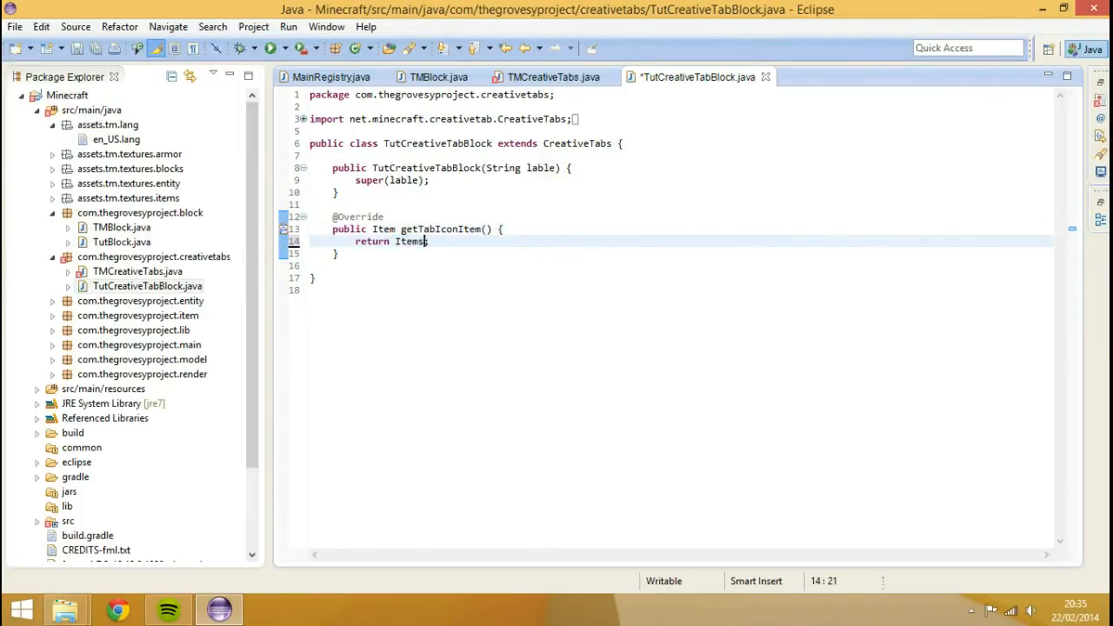
text(.g)
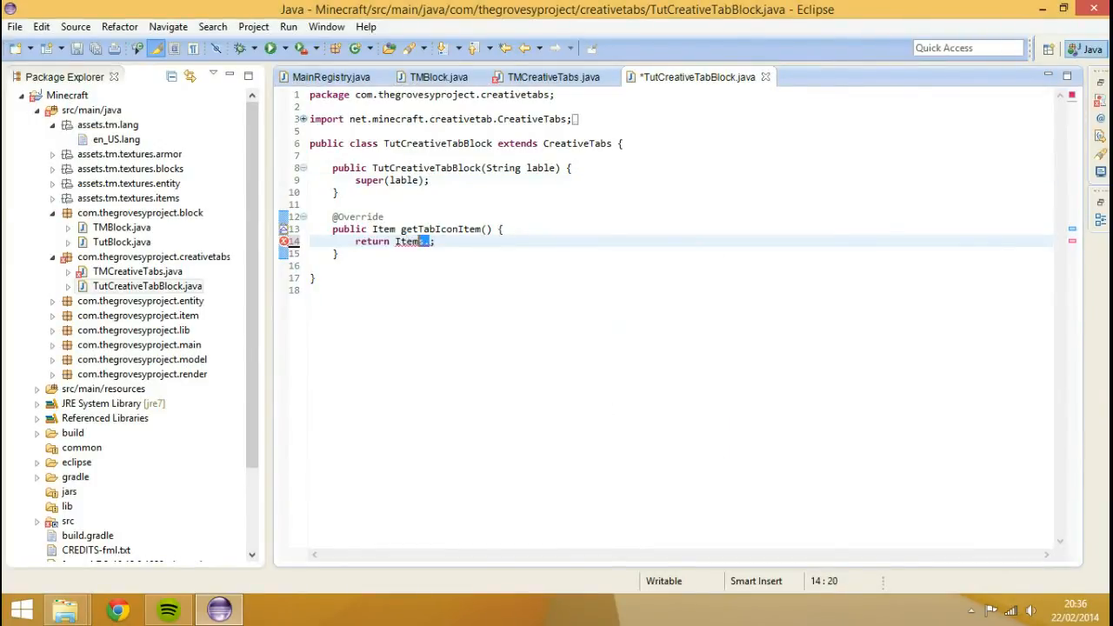
text(.)
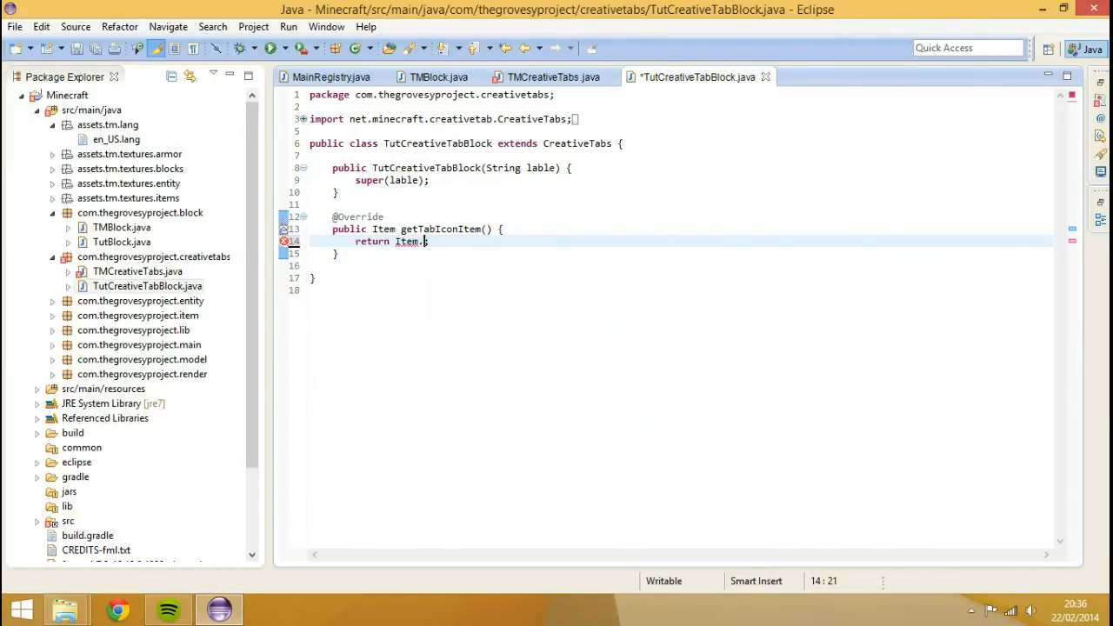
text(.)
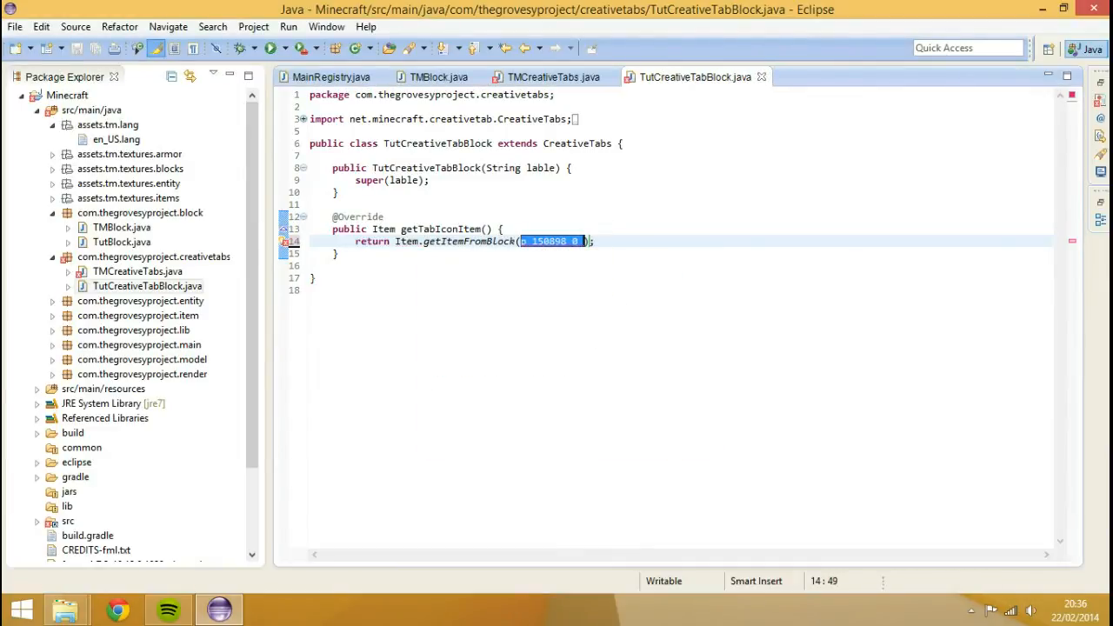
text(Blocks.)
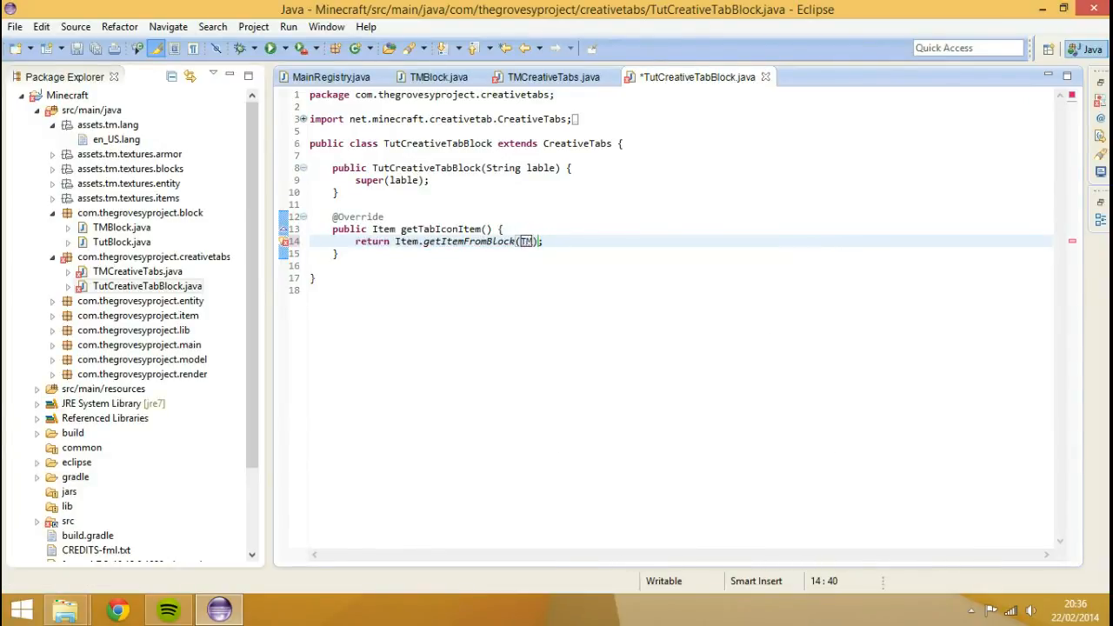
text(B)
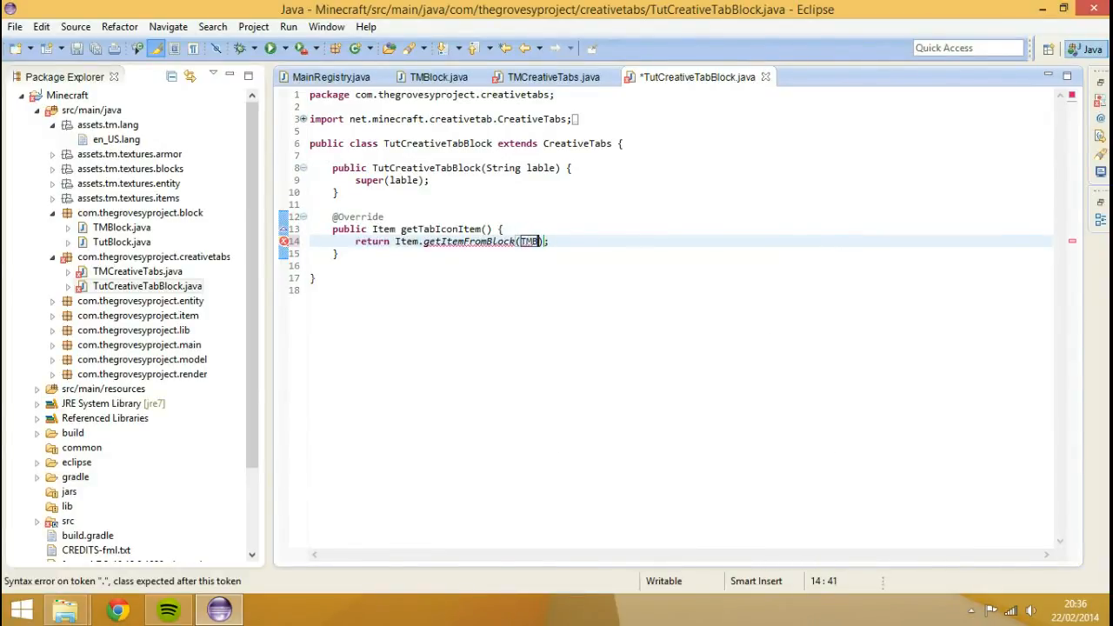
text(lock.tutBlock)
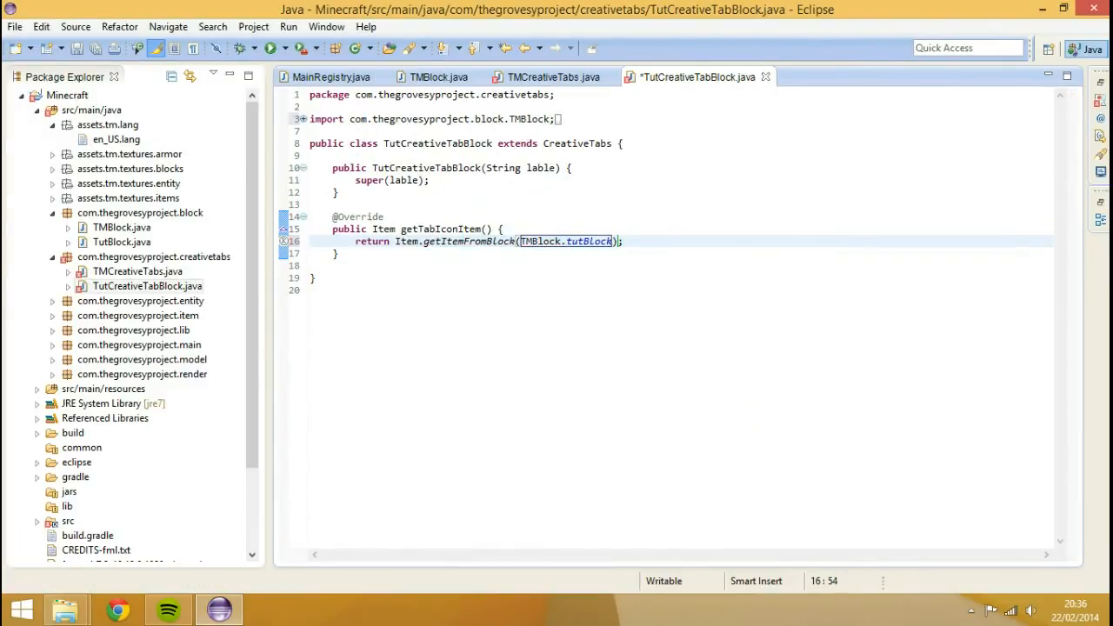
key(ctrl+s)
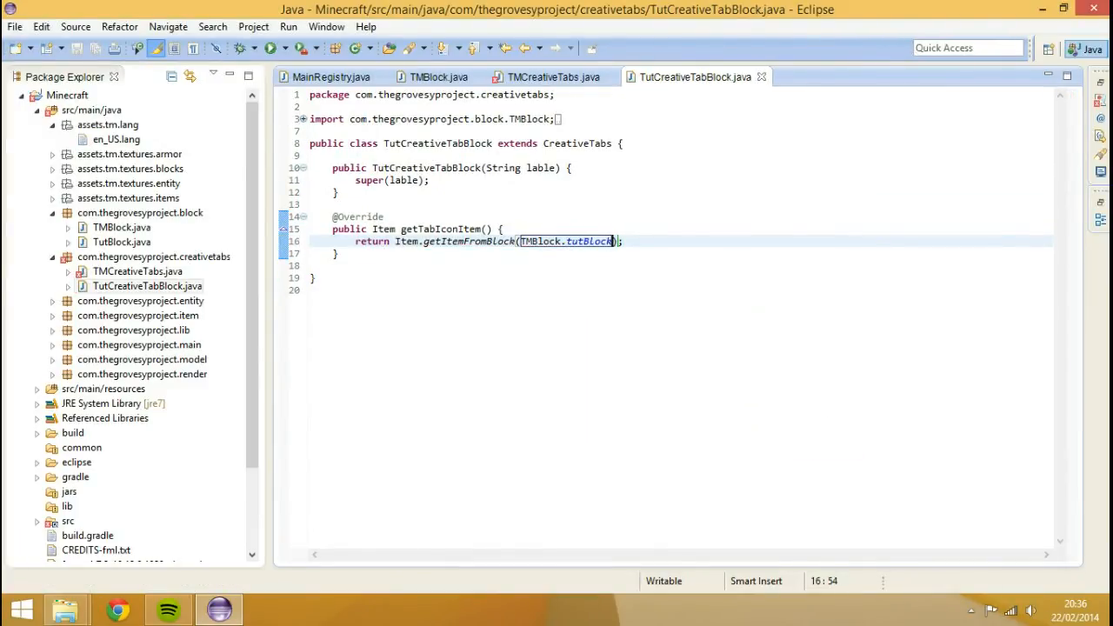
click(438, 76)
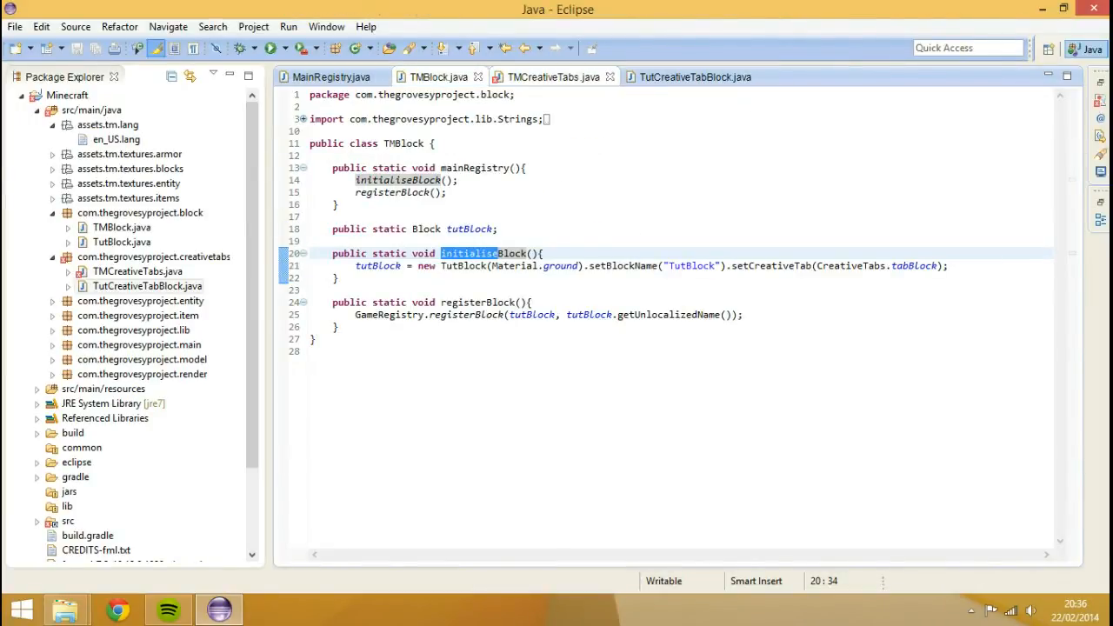
Step: Create the TutCreativeTabItem class with a String label constructor
click(553, 77)
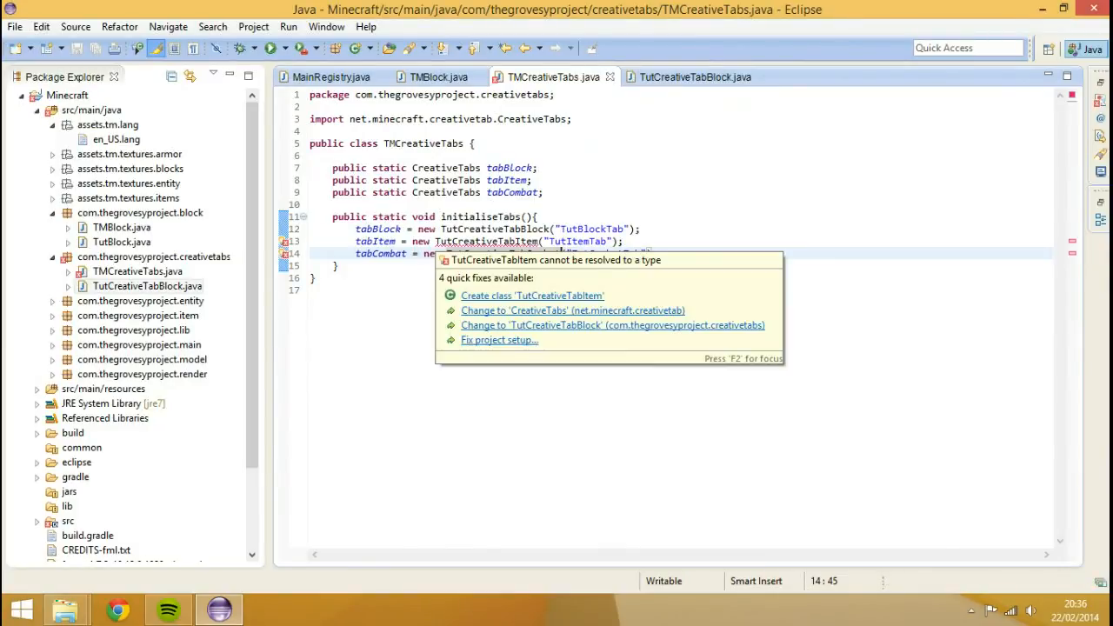
click(532, 295)
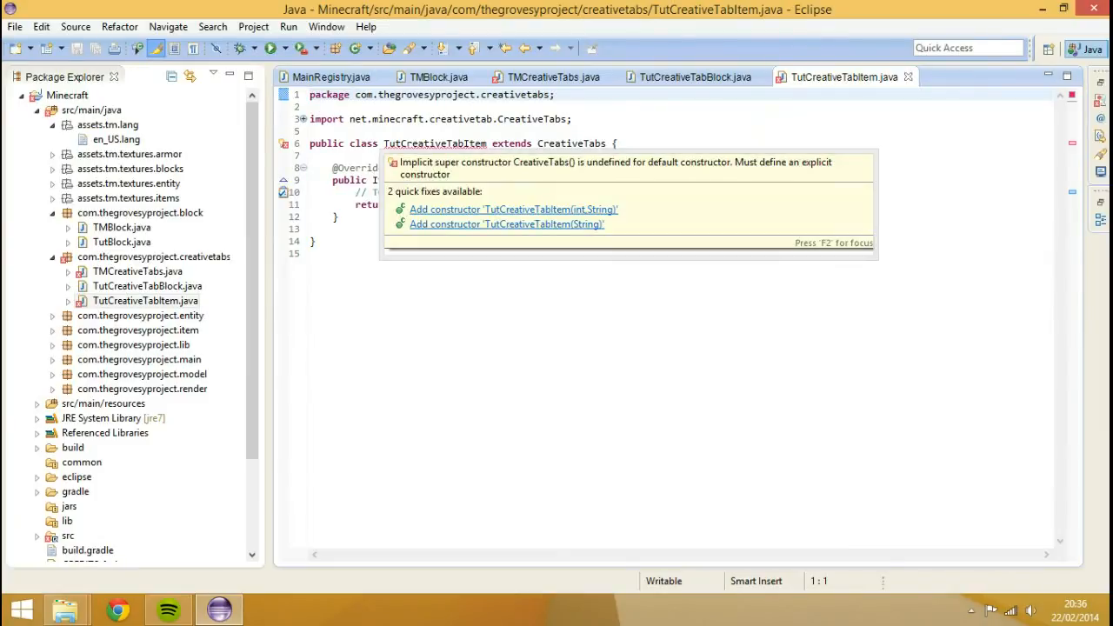
click(506, 224)
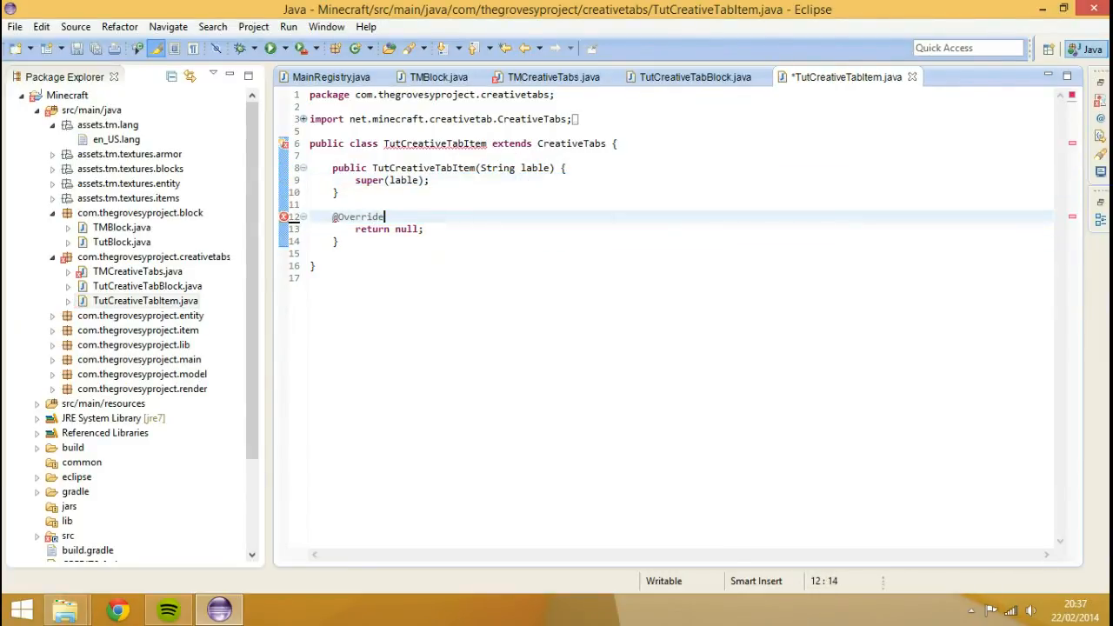
Step: Make TutCreativeTabItem's getTabIconItem return TMItem.tutPickaxe
text(public Item getTabIconItem() {)
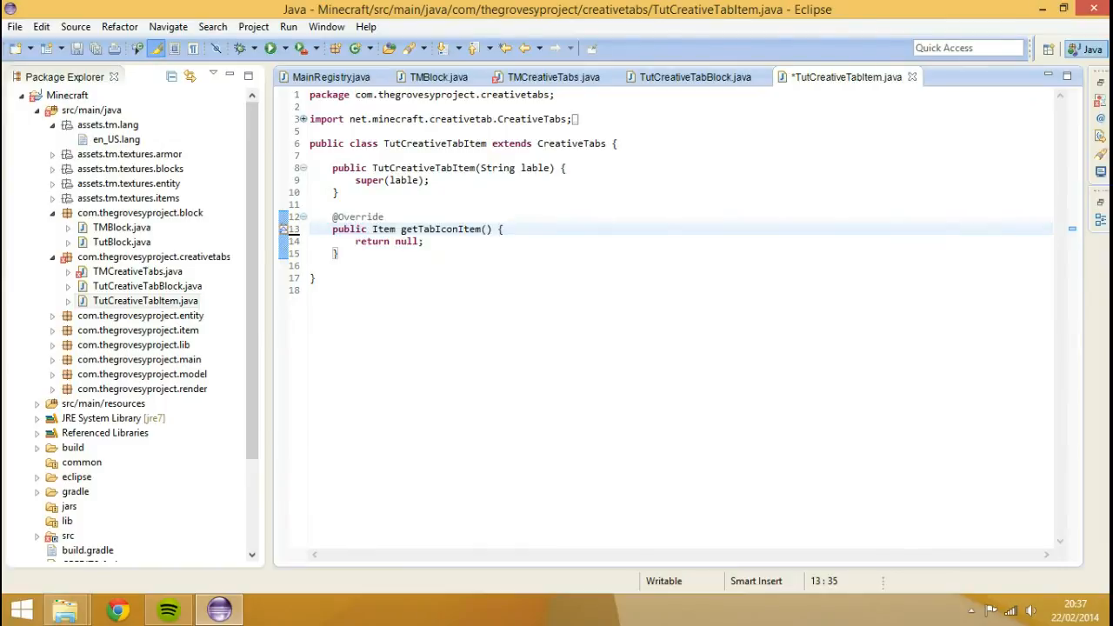
double_click(406, 241)
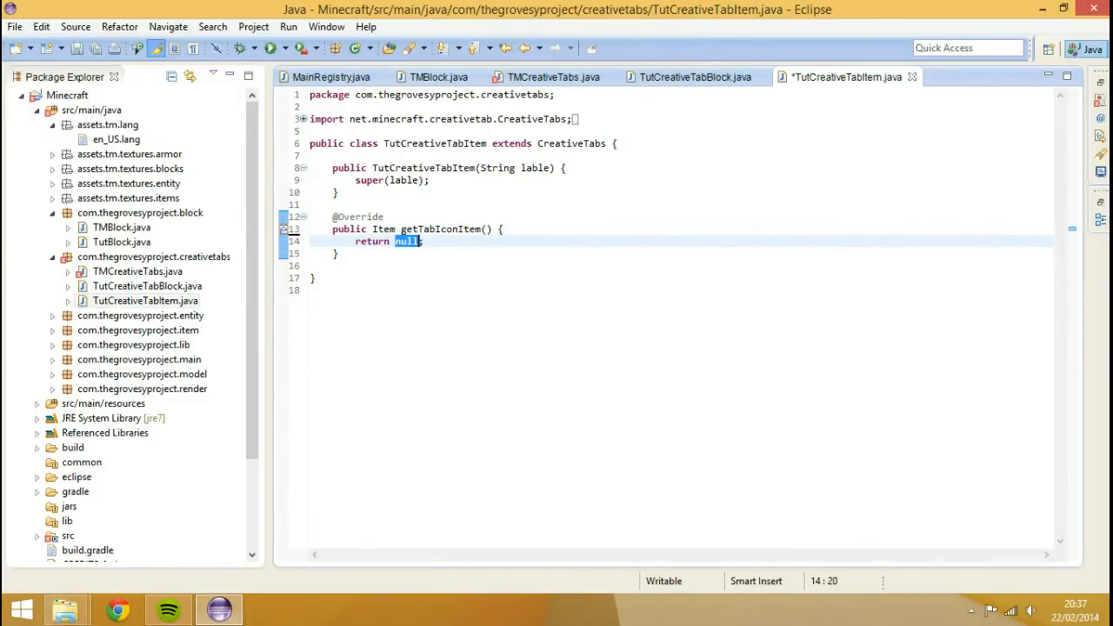
text(Items)
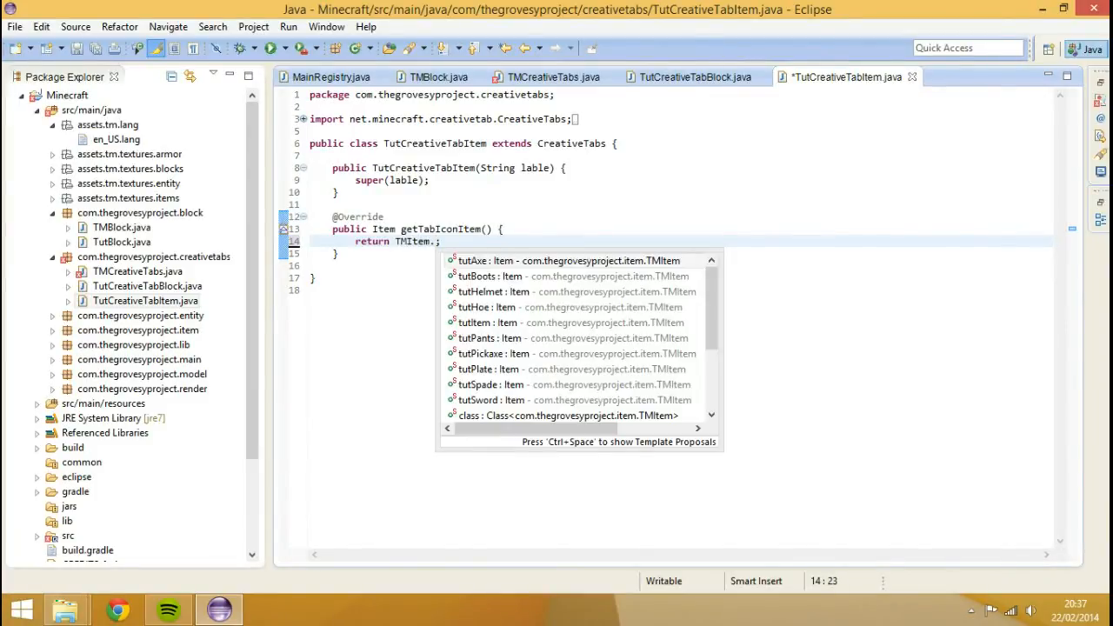
text(t)
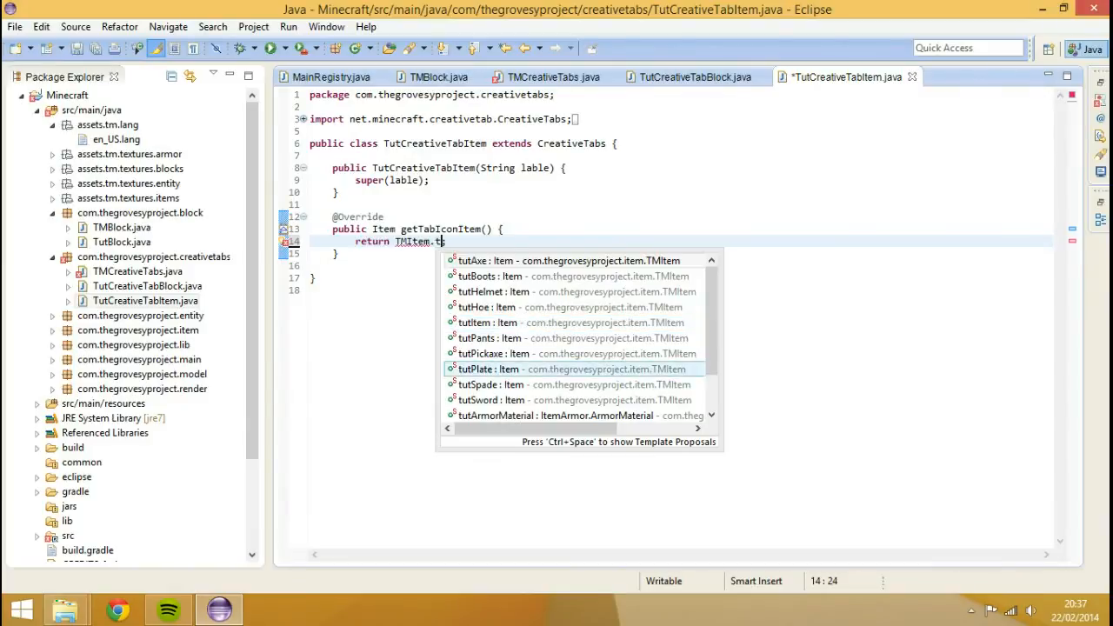
key(Escape)
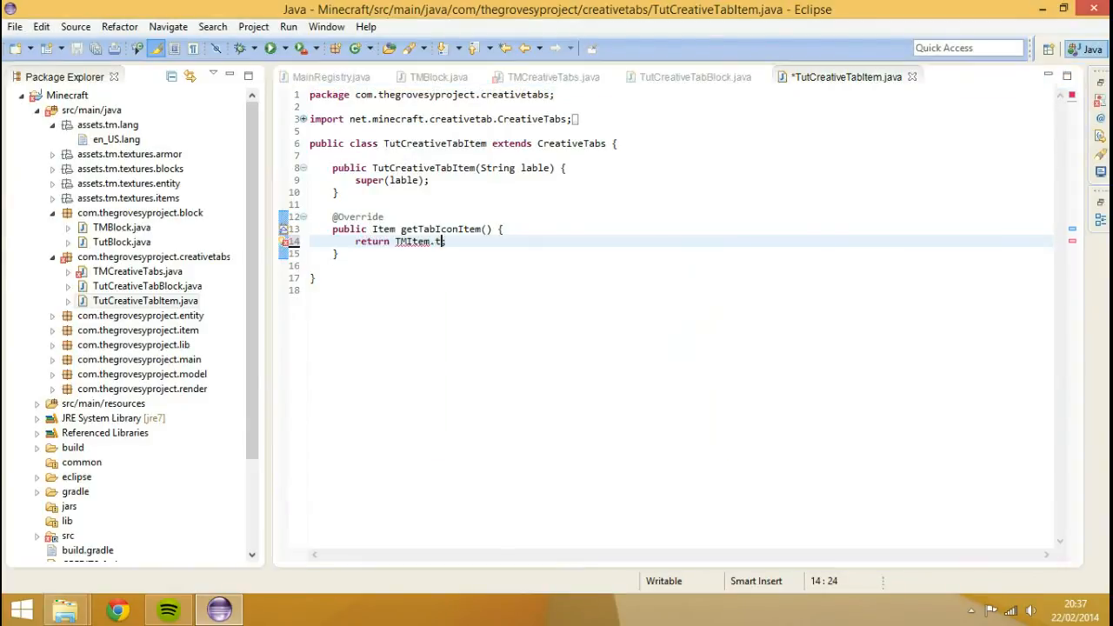
text(tutPickaxe)
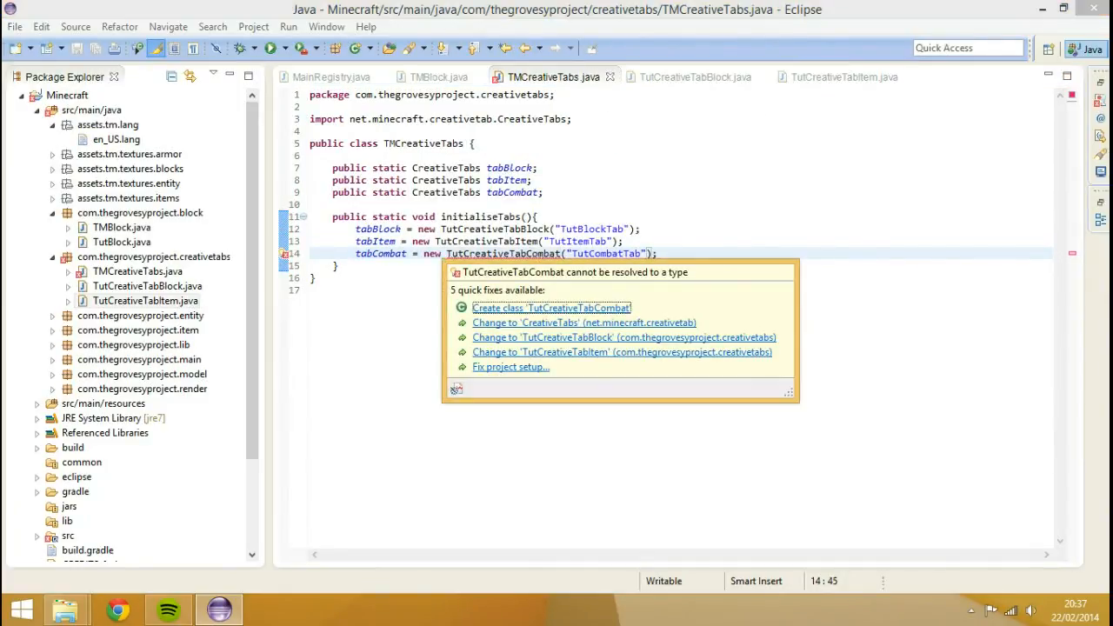
Step: Create TutCreativeTabCombat with a label constructor, returning TMItem.tutSword as its icon
click(551, 308)
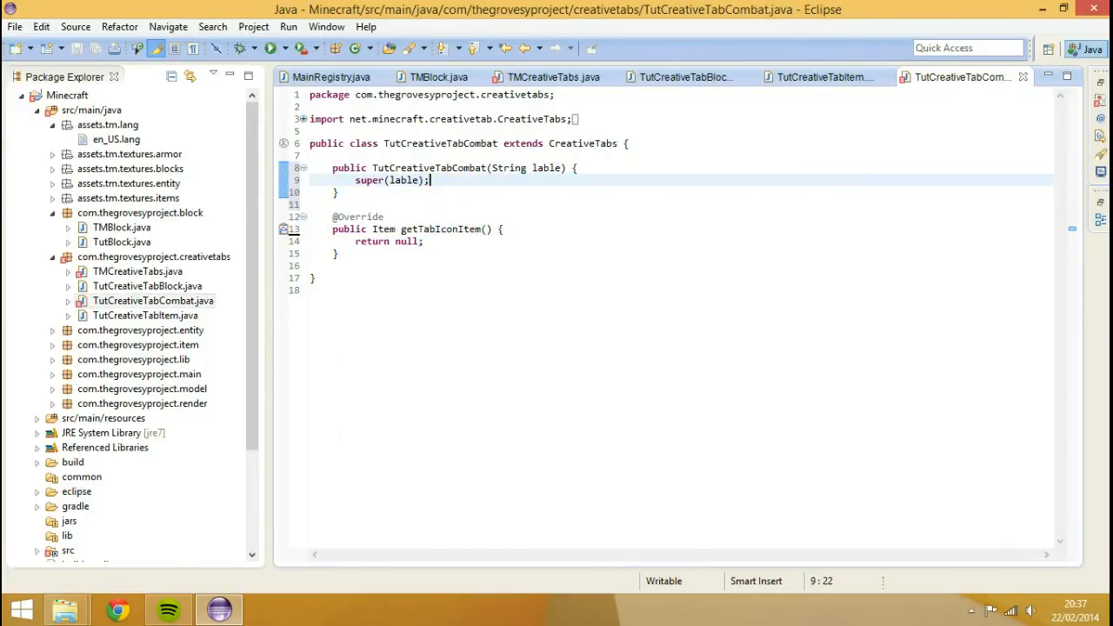
text(TMItt)
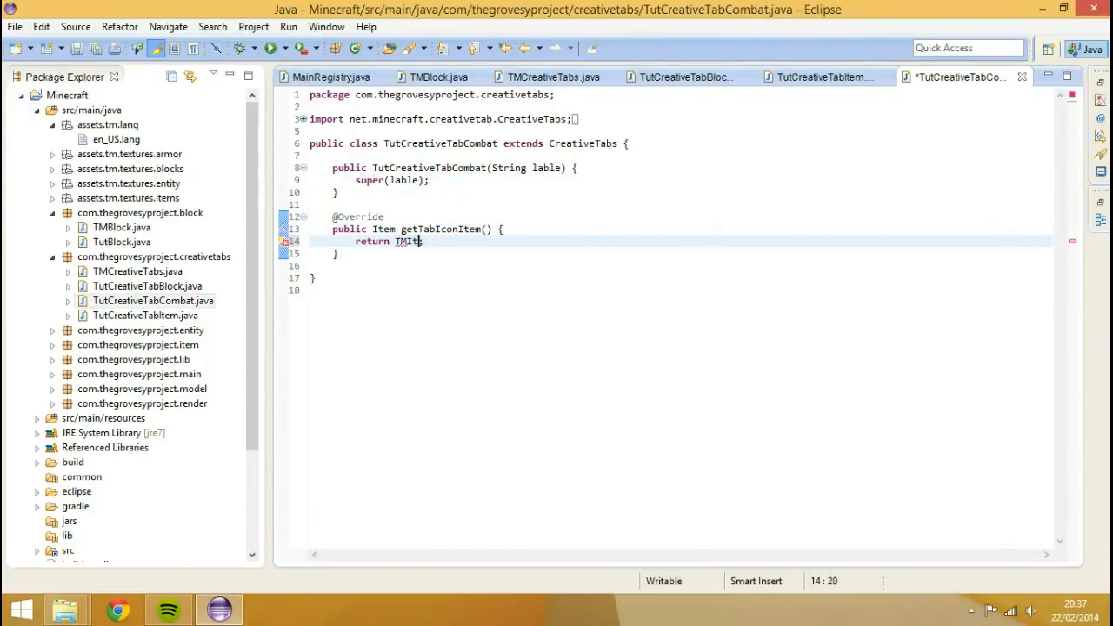
text(em.tutSword;)
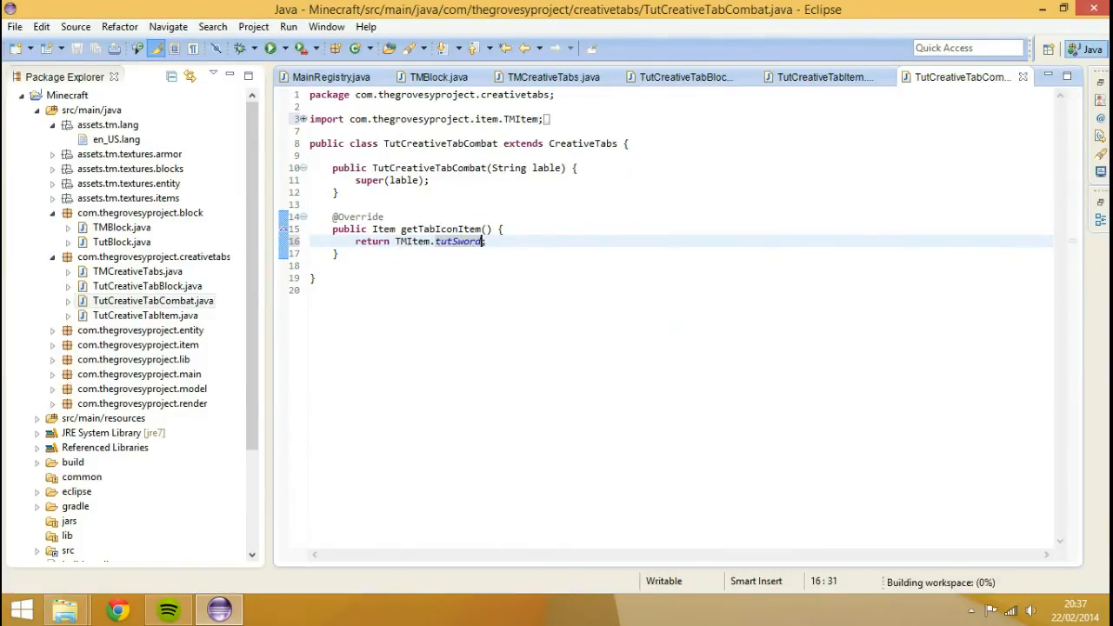
mouse_move(553, 76)
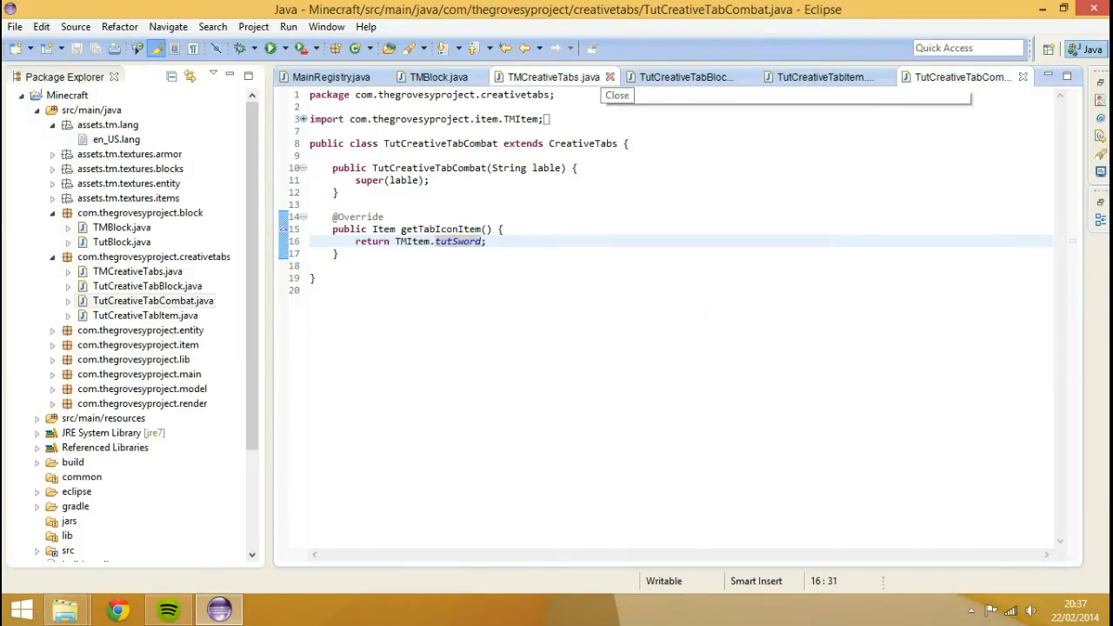
Step: Close TMBlock.java and open TMItem.java to see the items' creative tab assignments
click(437, 76)
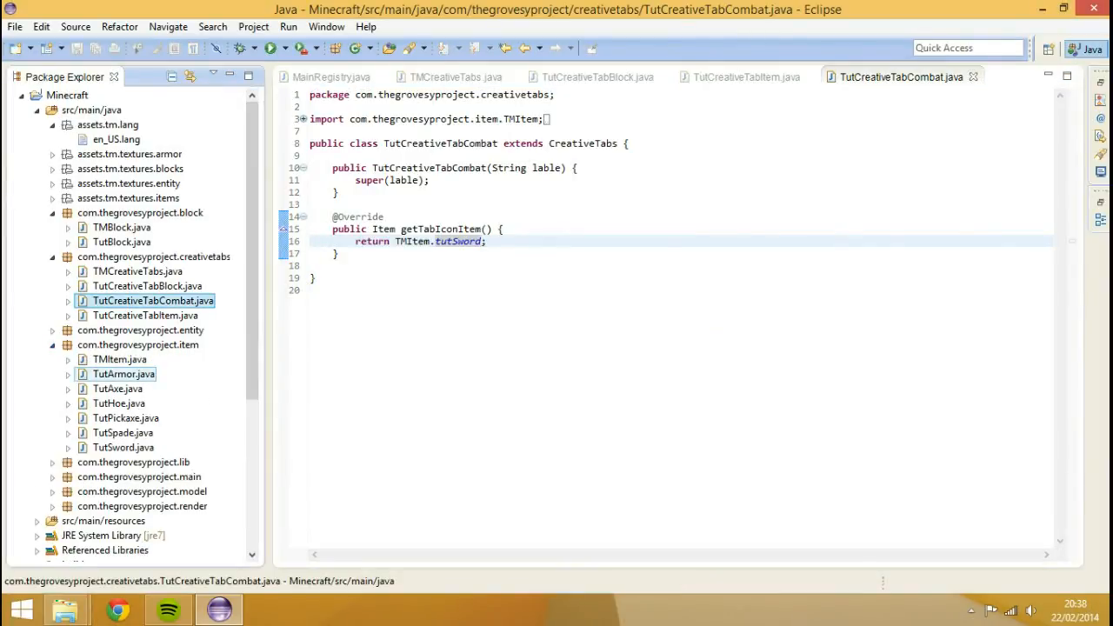
click(986, 77)
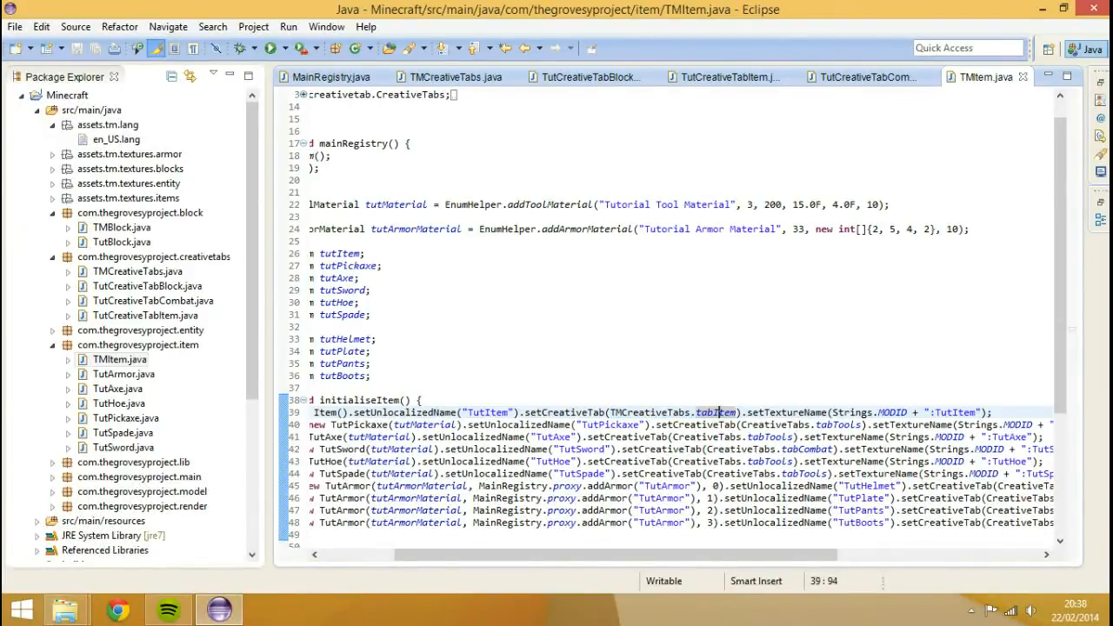
Step: Add a public static CreativeTabs tabTools field and begin renaming TutCreativeTabItem to TutCreativeTabMisc
click(726, 77)
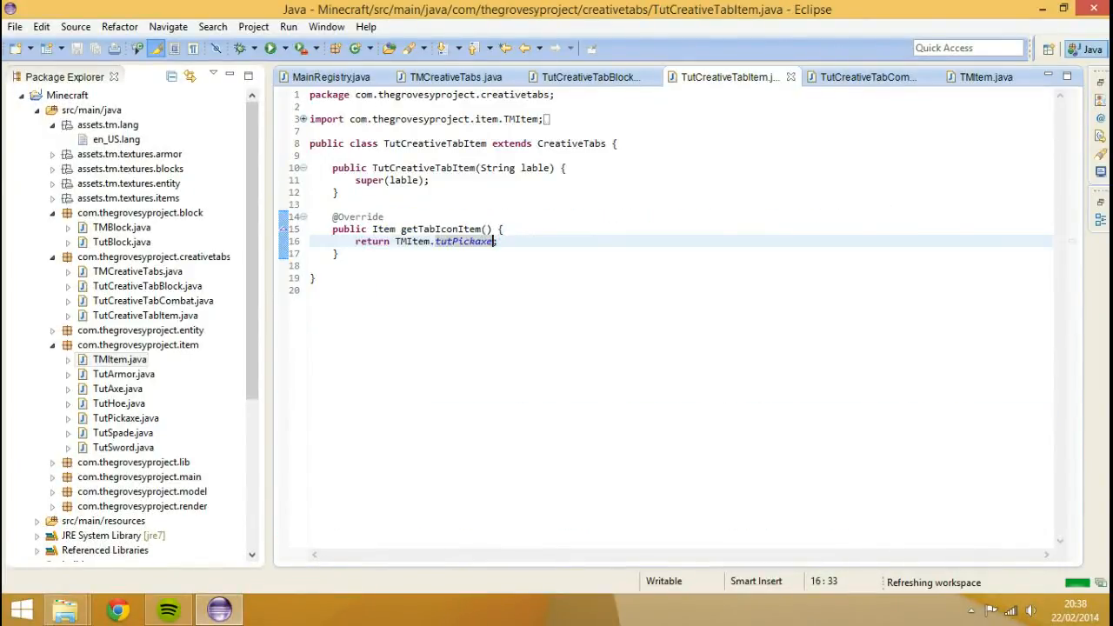
click(589, 76)
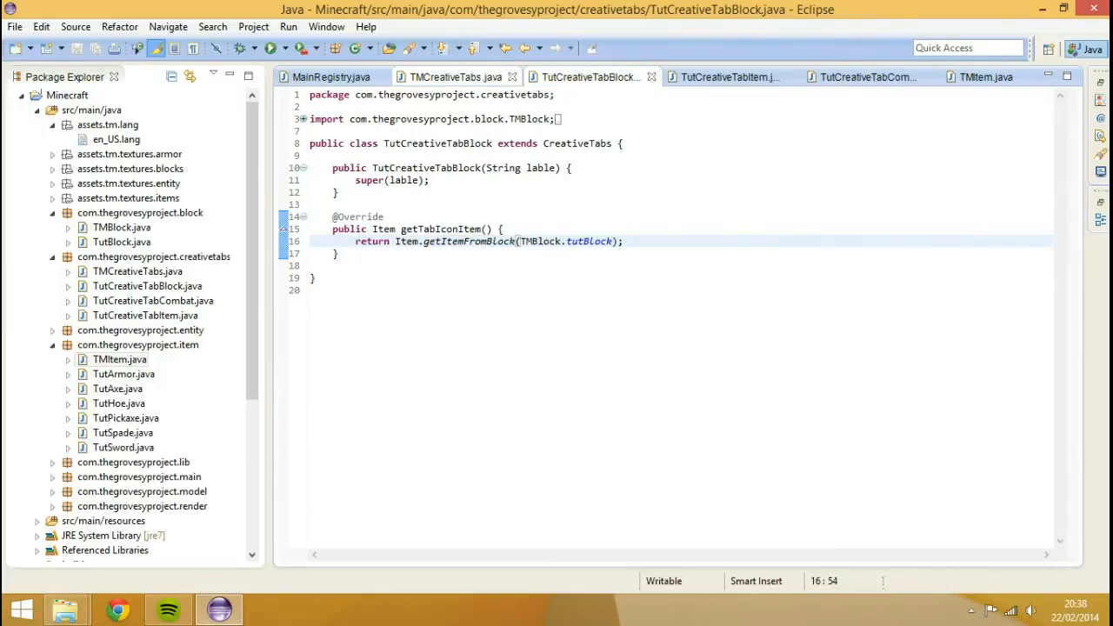
click(455, 77)
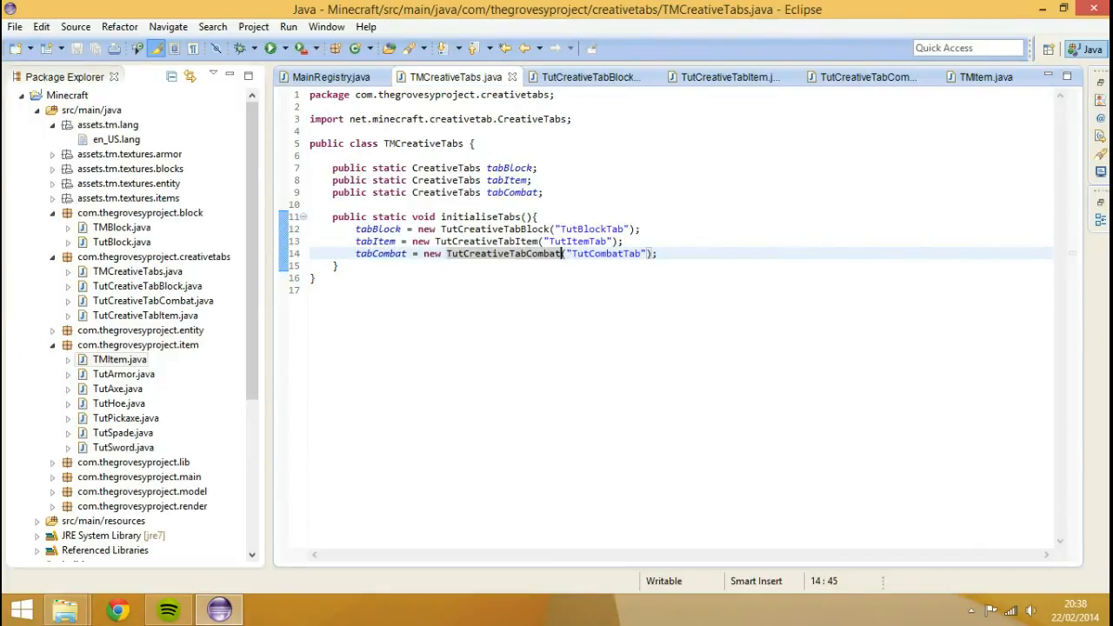
click(574, 241)
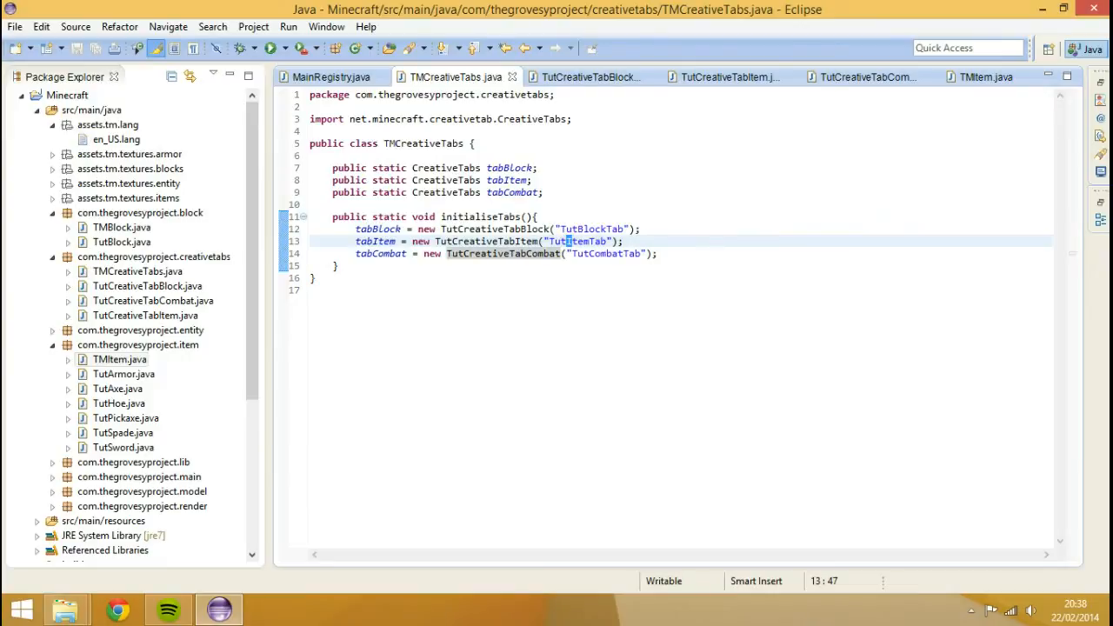
click(642, 229)
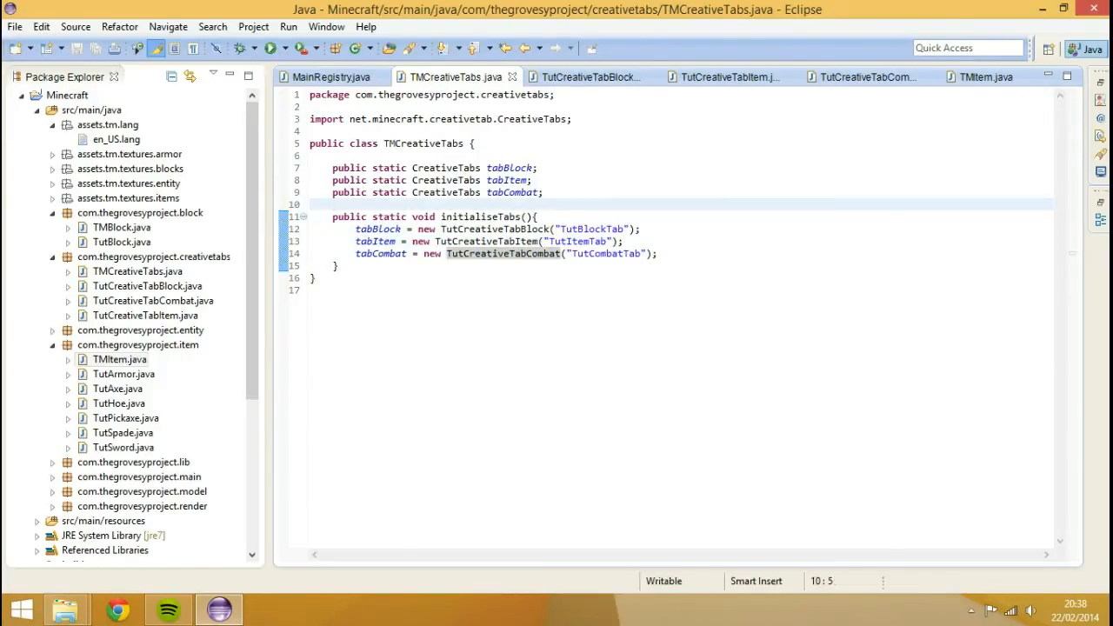
text(public stait)
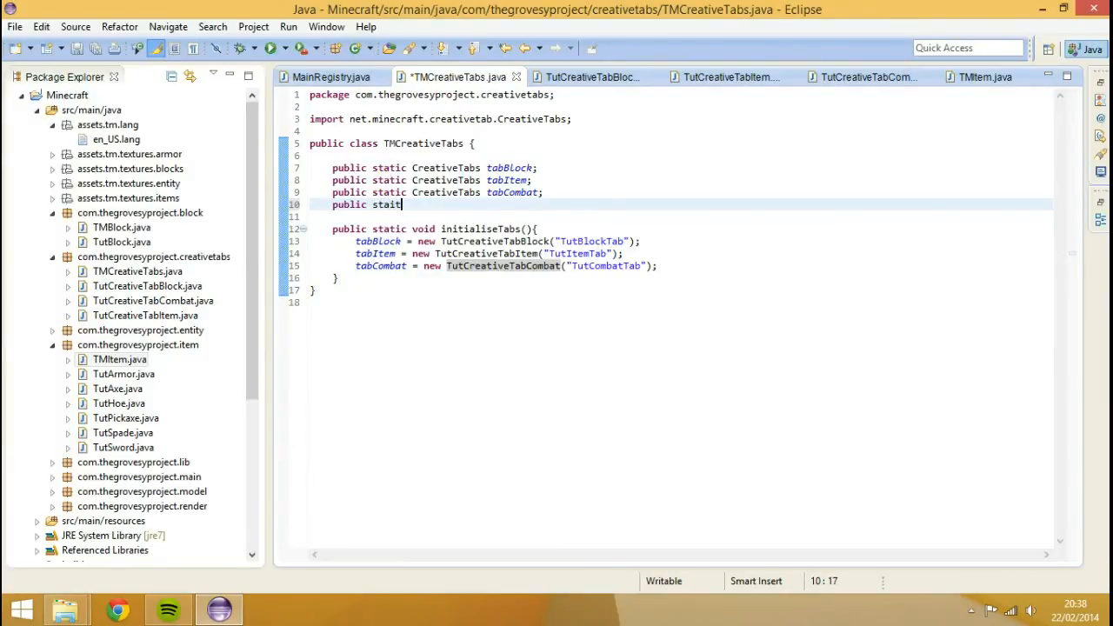
text(c)
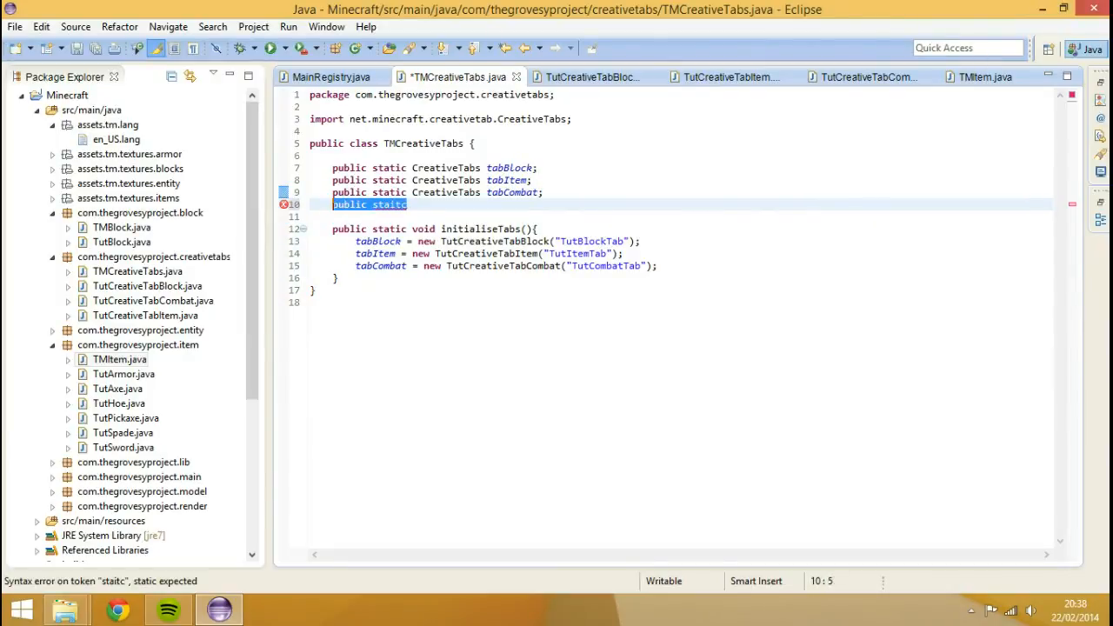
text(public static CreativeTabs tabCombat;)
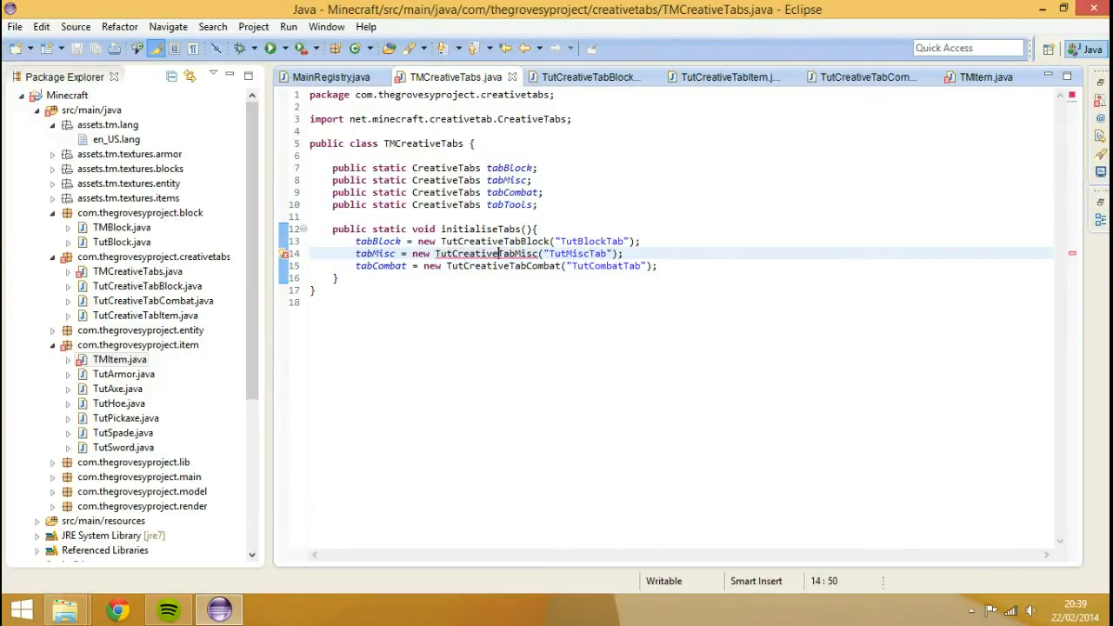
click(729, 77)
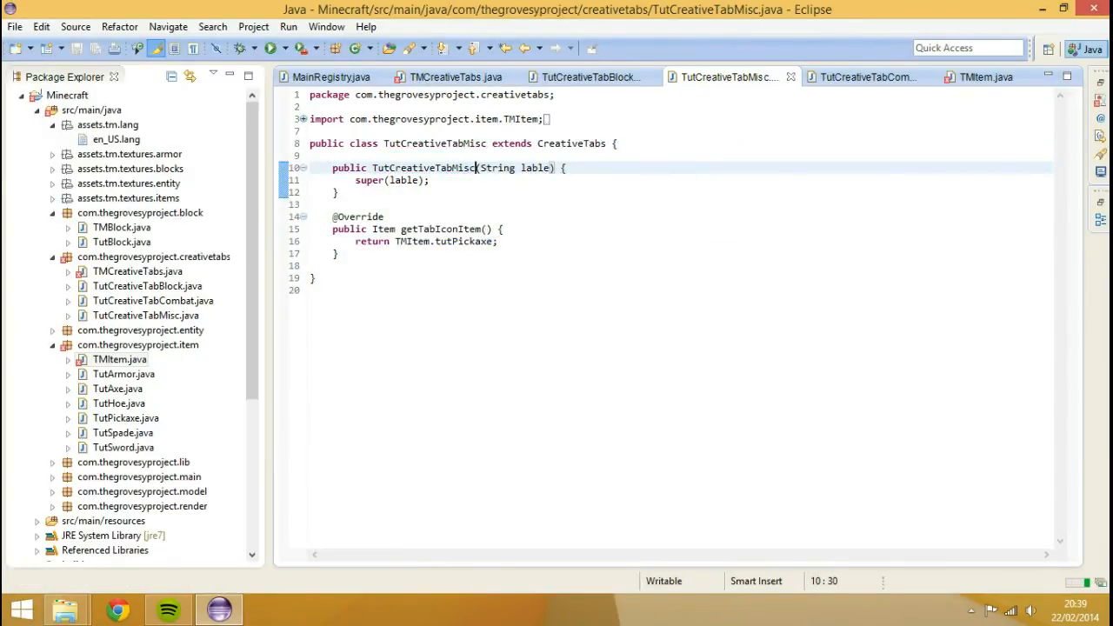
Step: Make TutCreativeTabMisc return TMItem.tutItem as its tab icon
click(456, 77)
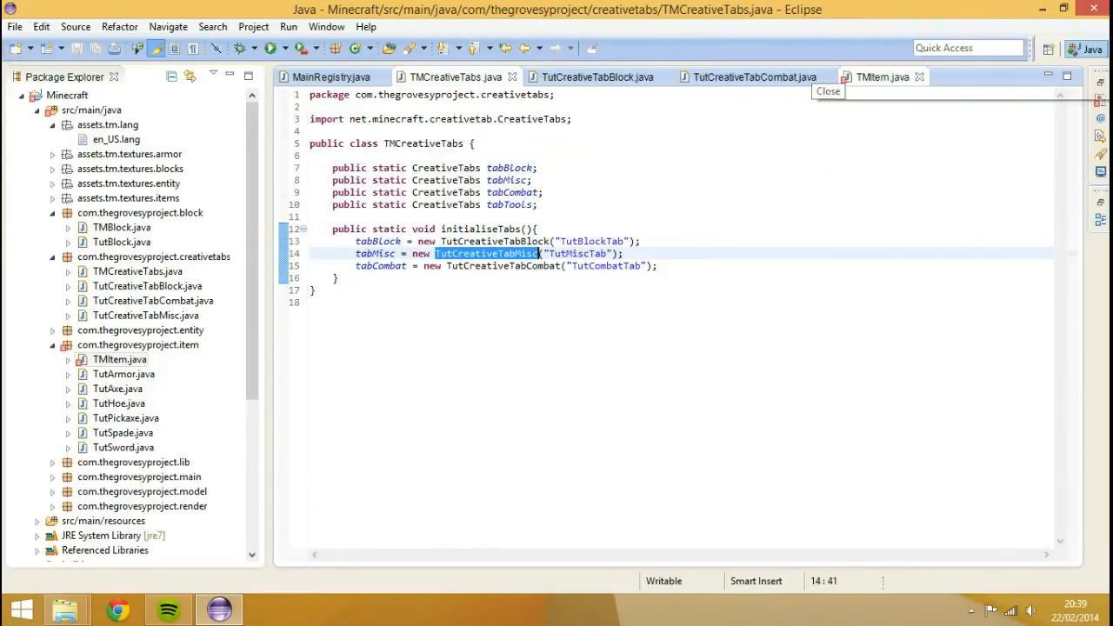
click(882, 76)
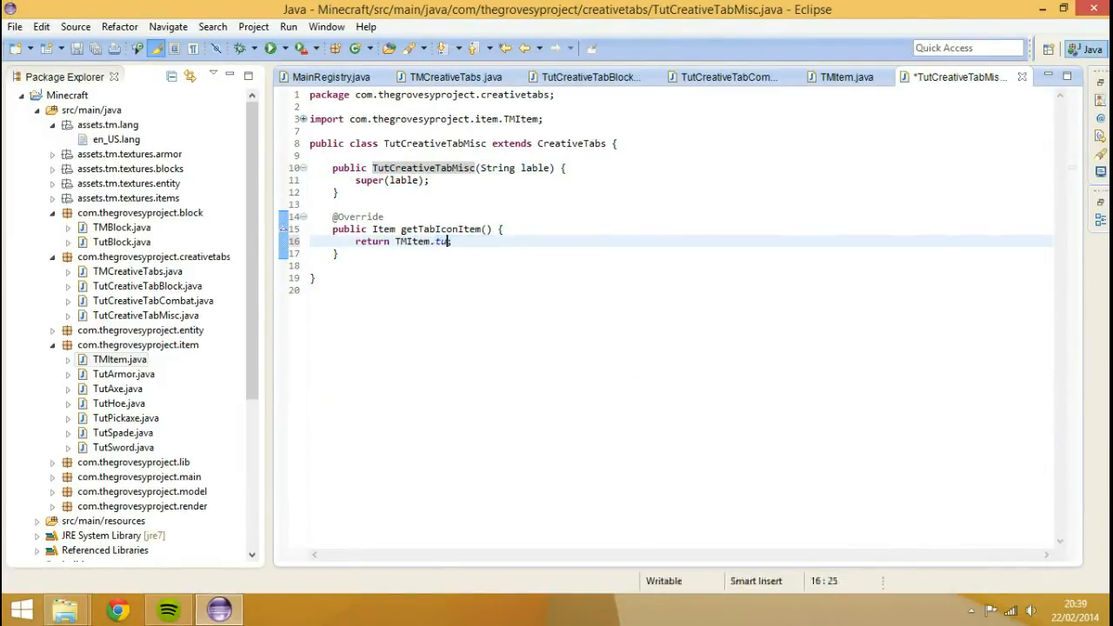
text(tItem)
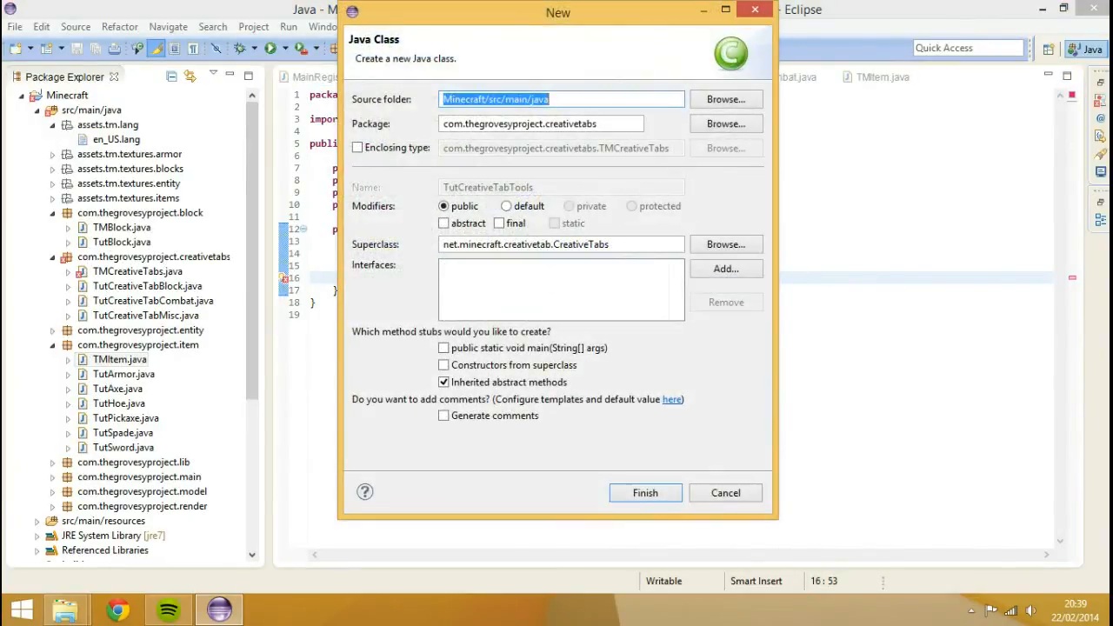
Step: Create TutCreativeTabTools with a String label constructor and TMItem.tutSword as its icon
click(645, 493)
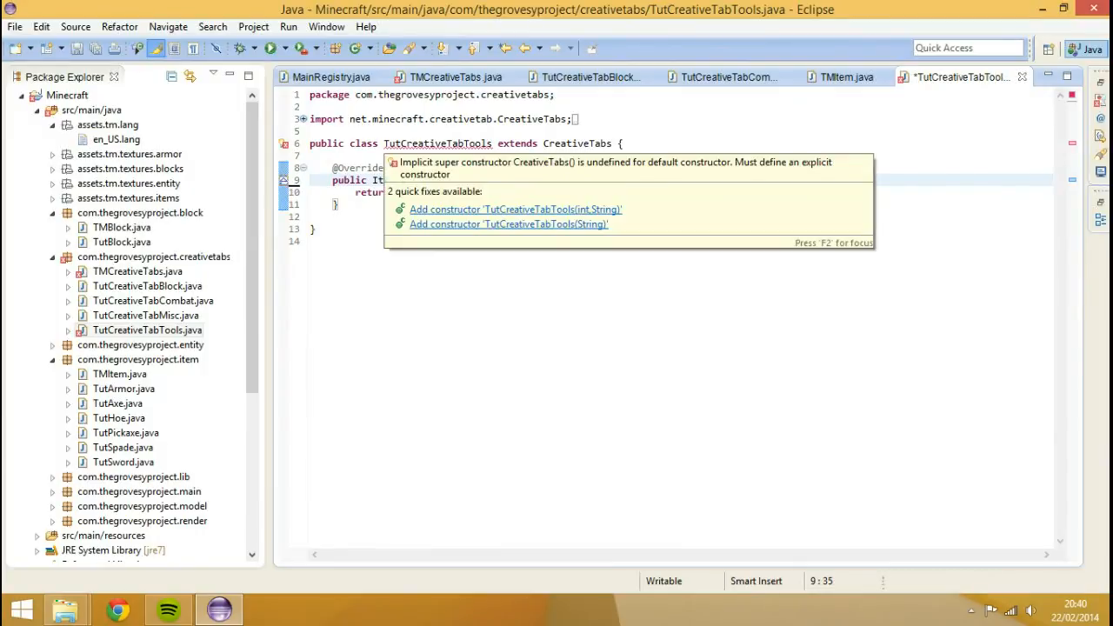
click(508, 224)
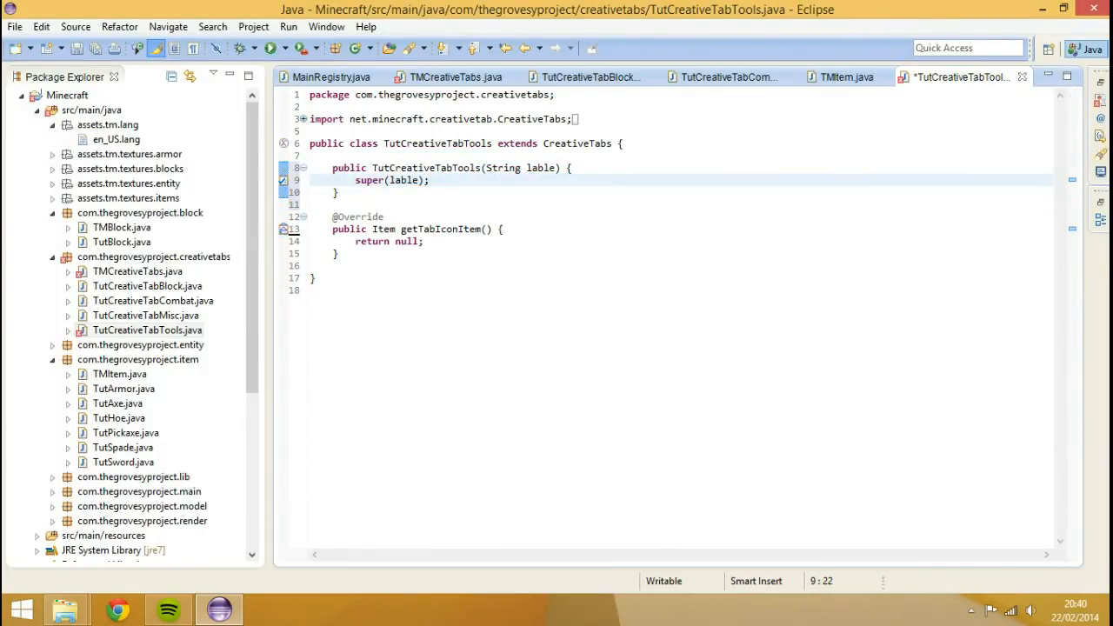
text(TMI)
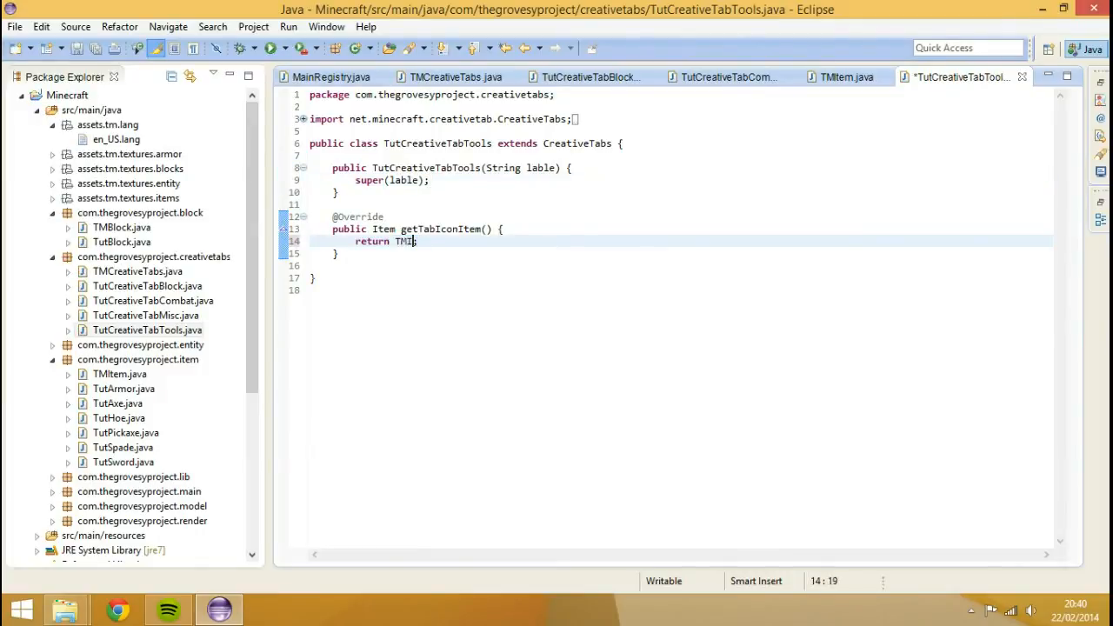
text(tem.s)
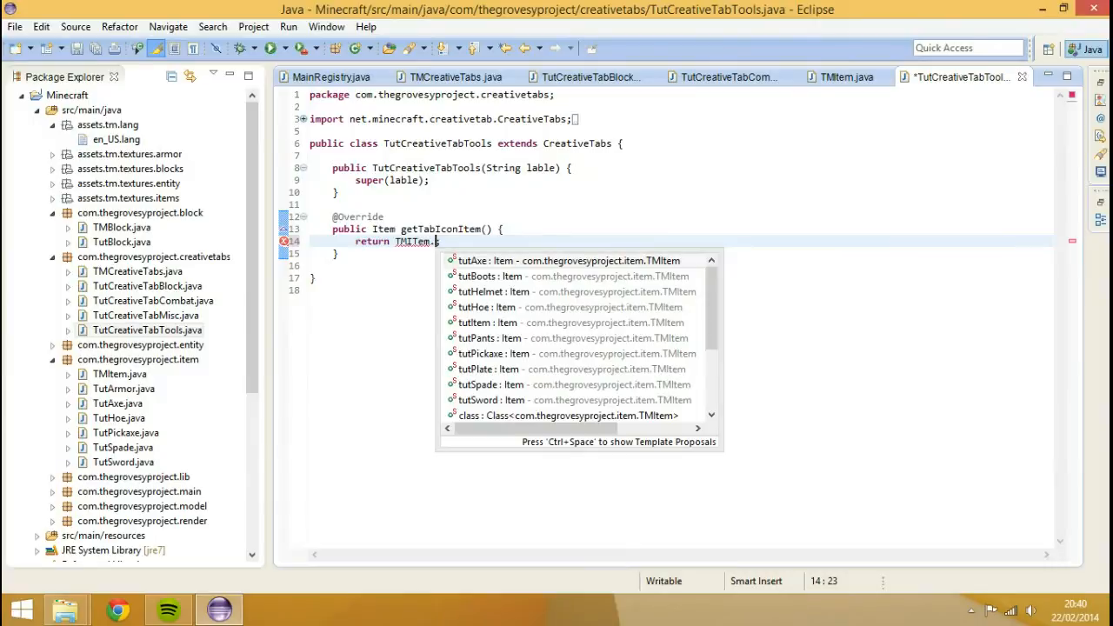
text(tutSword;)
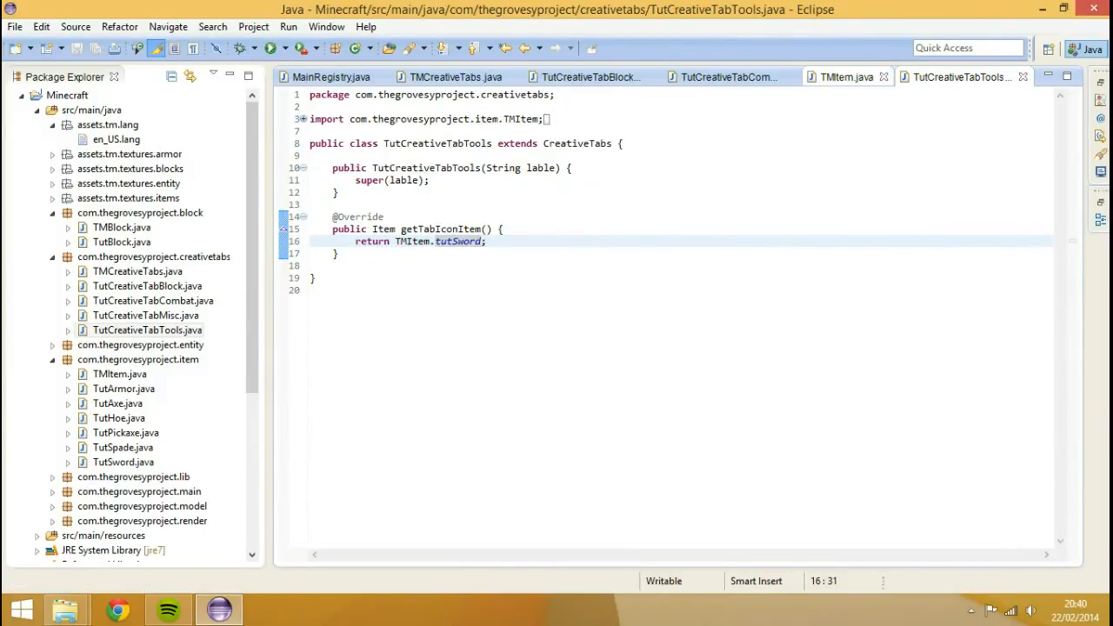
click(589, 76)
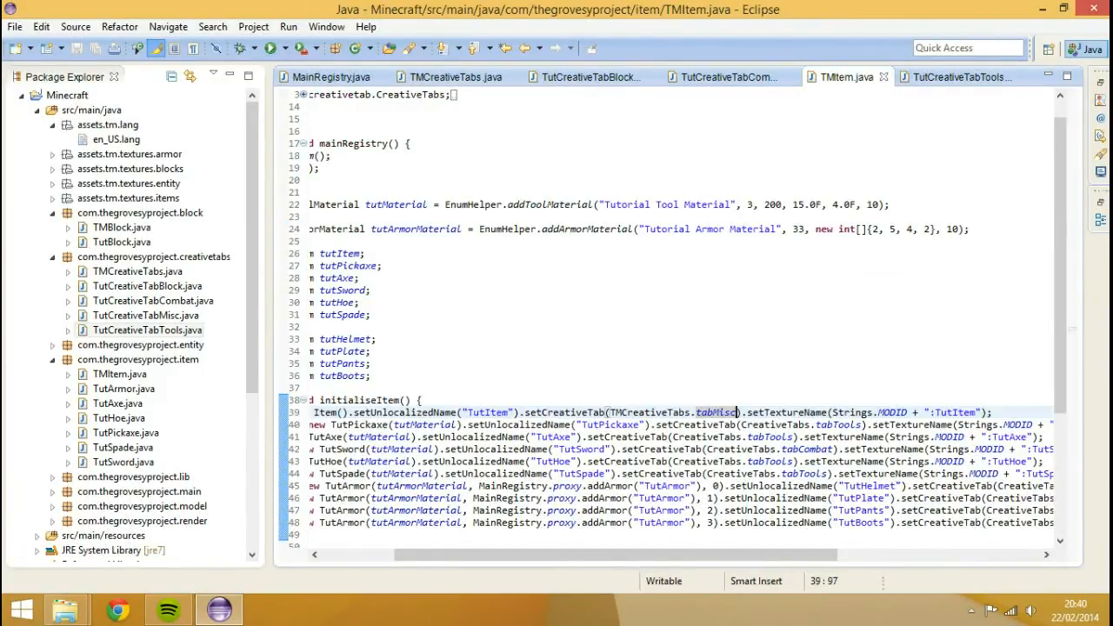
Step: In TMItem, point the item tab references to tabMisc, tabTools and tabCombat
double_click(800, 424)
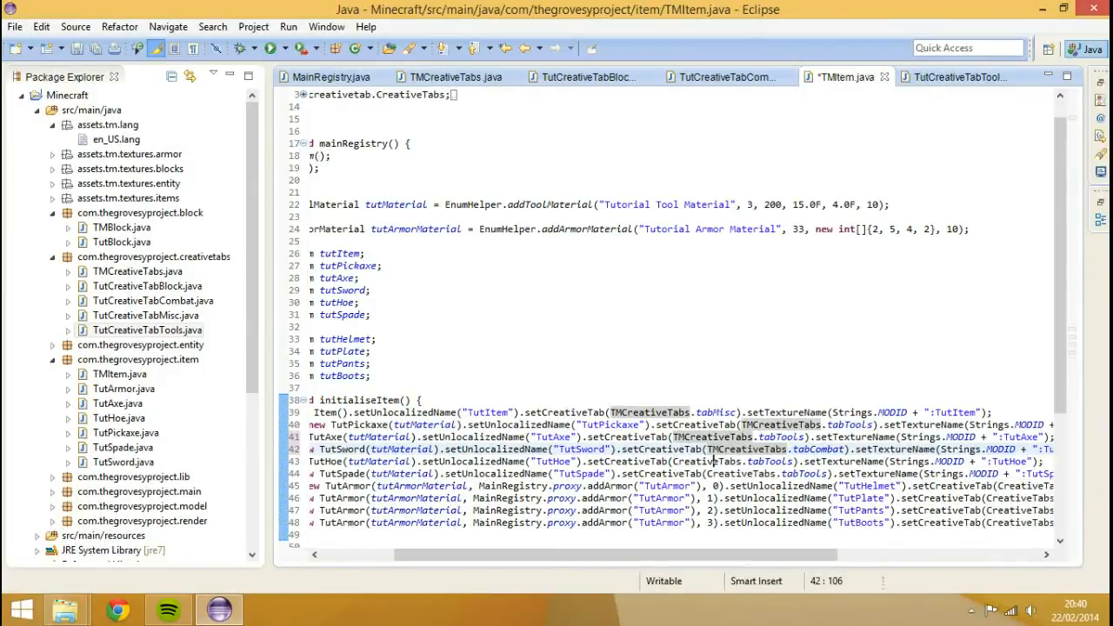
click(732, 473)
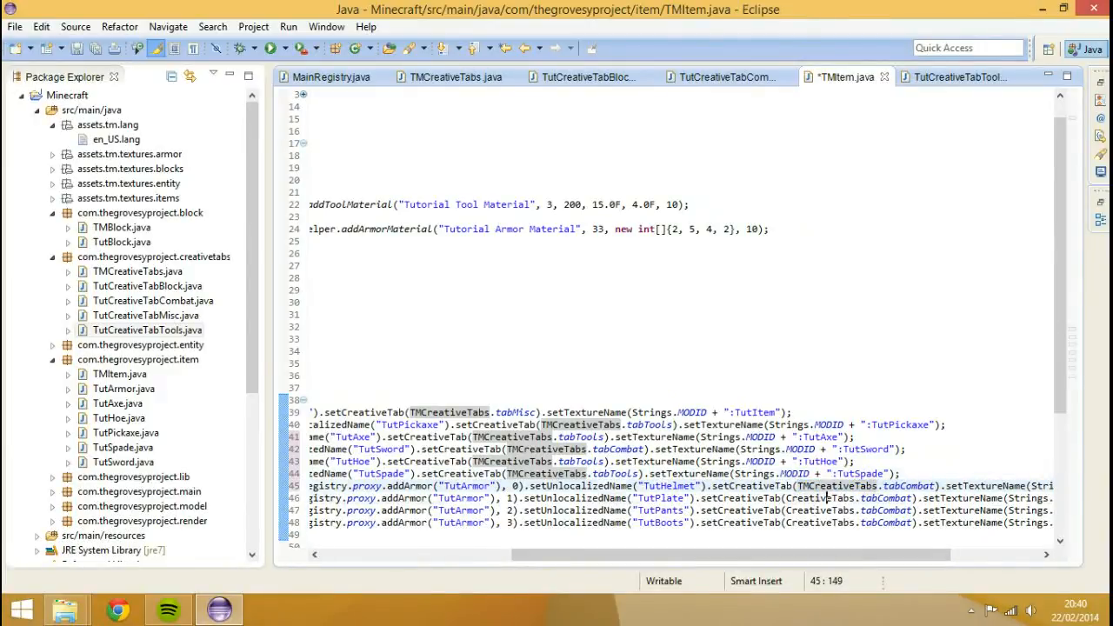
double_click(821, 510)
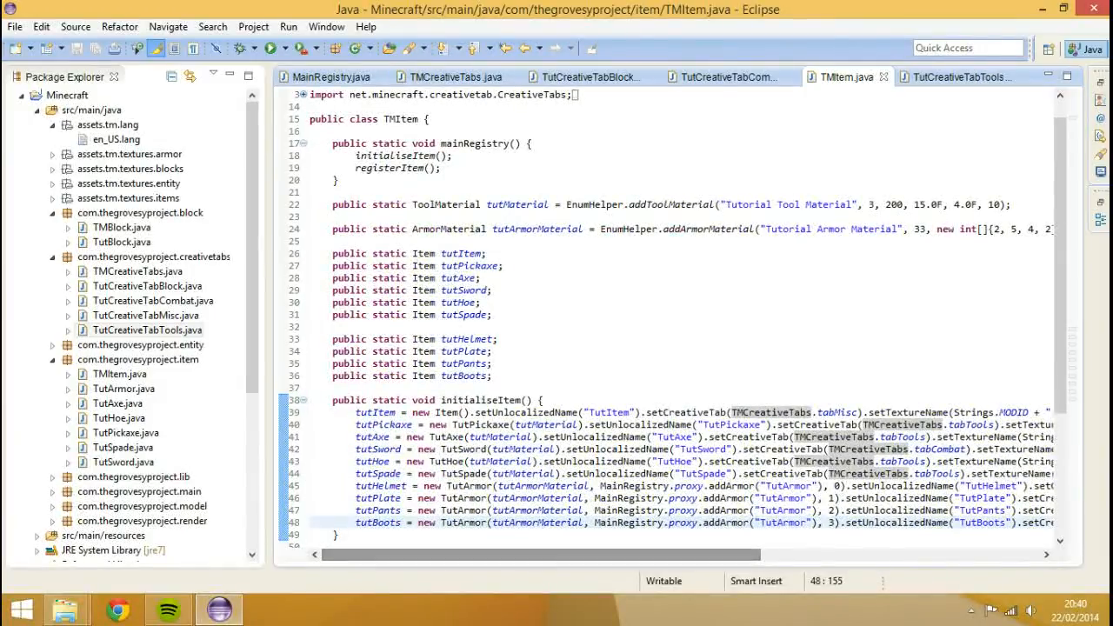
scroll(down, 3)
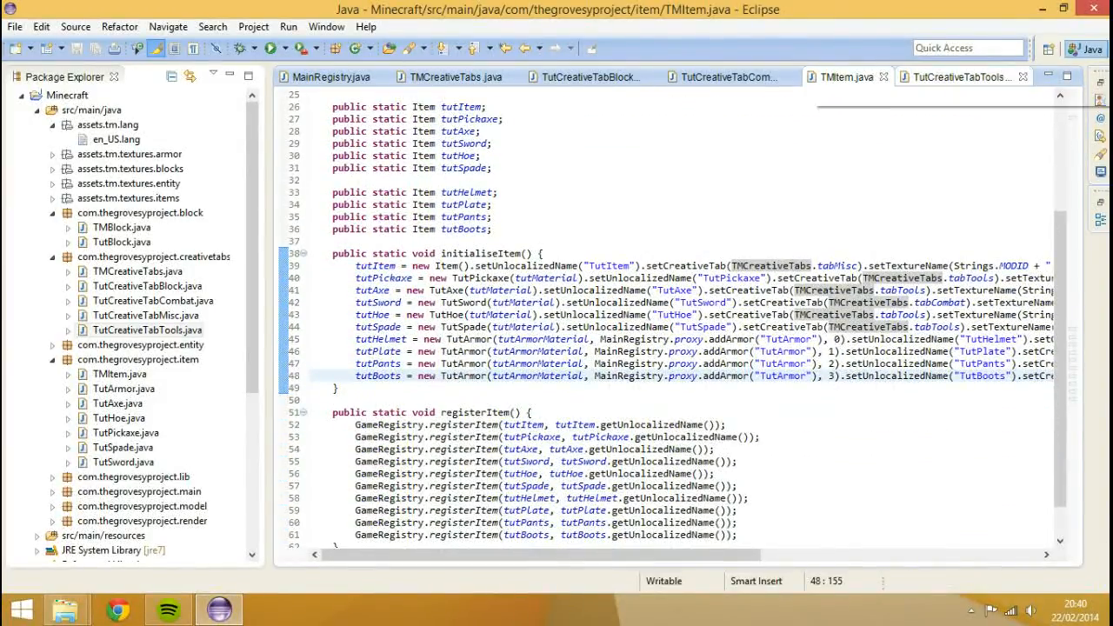
Step: Review the Combat and Block tab classes and open en_US.lang
click(754, 76)
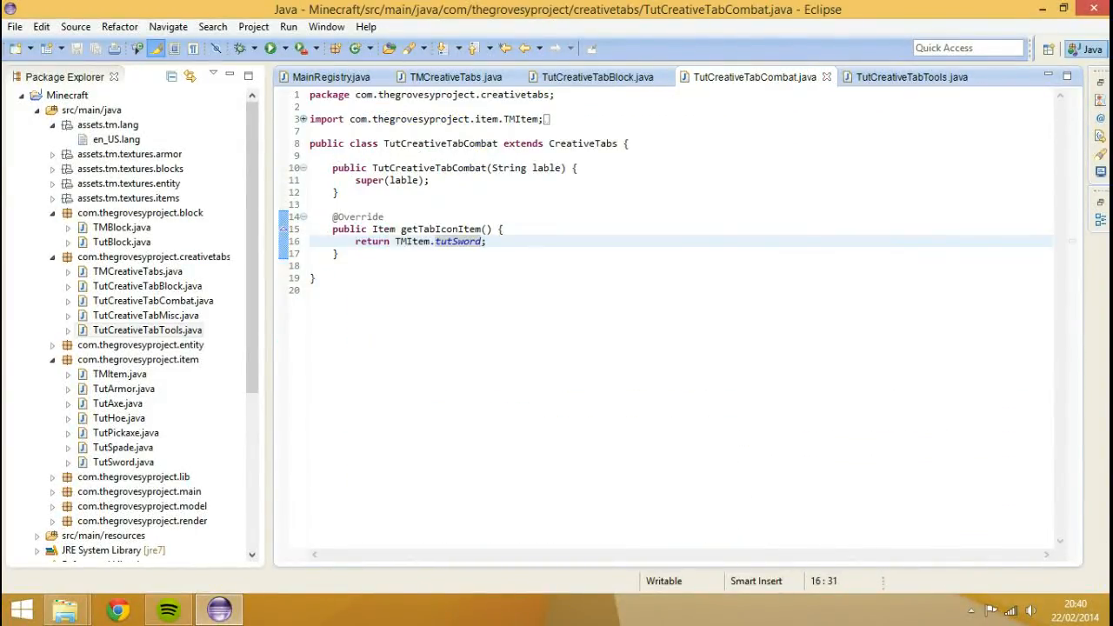
click(596, 76)
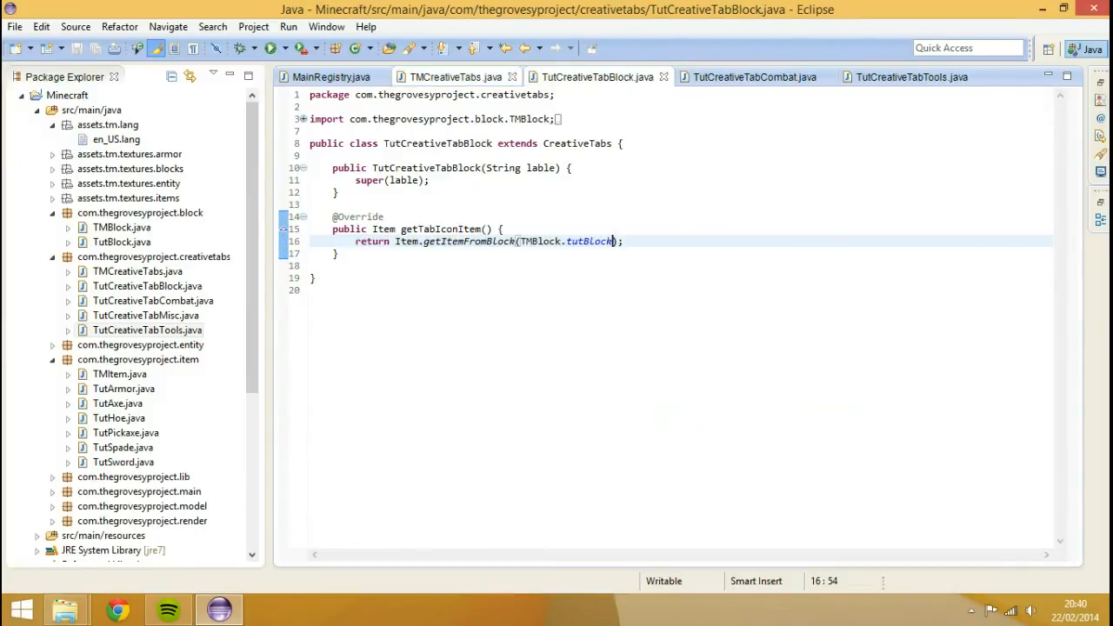
click(455, 76)
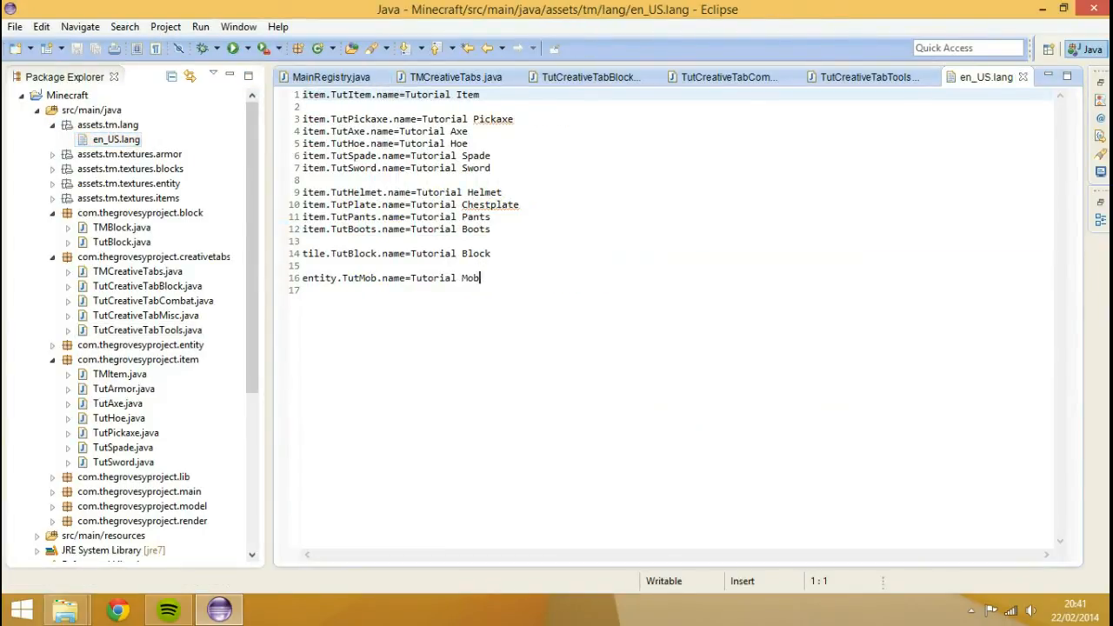
Step: Add itemGroup.TutBlockTab=Tutorial Blocks and itemGroup.TutCombatTab=Tutorial Combat to en_US.lang
text(item)
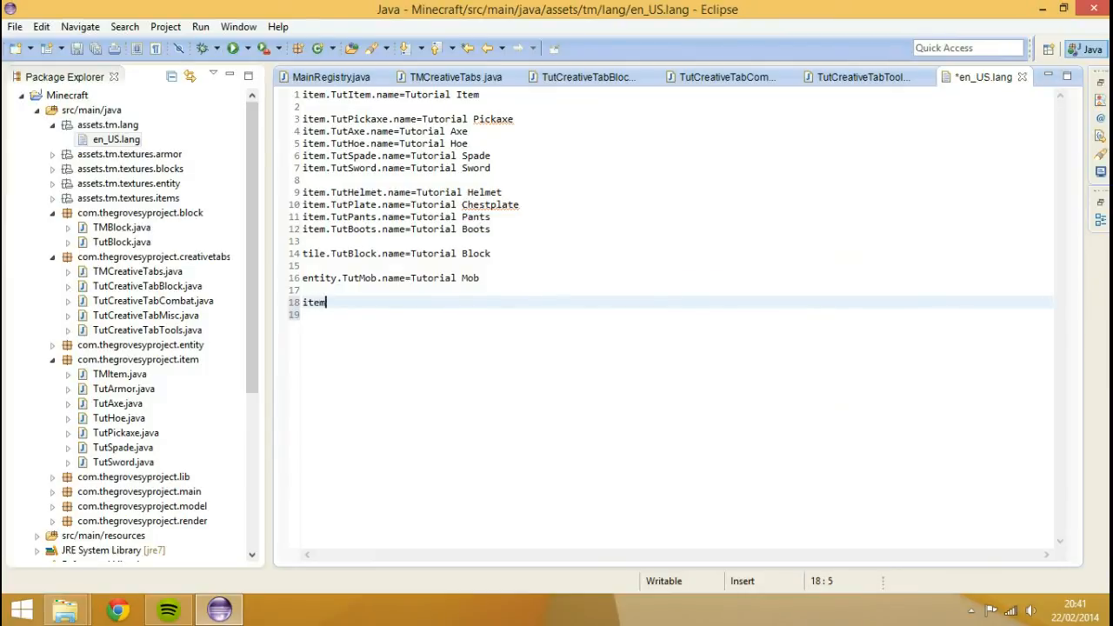
text(Grou)
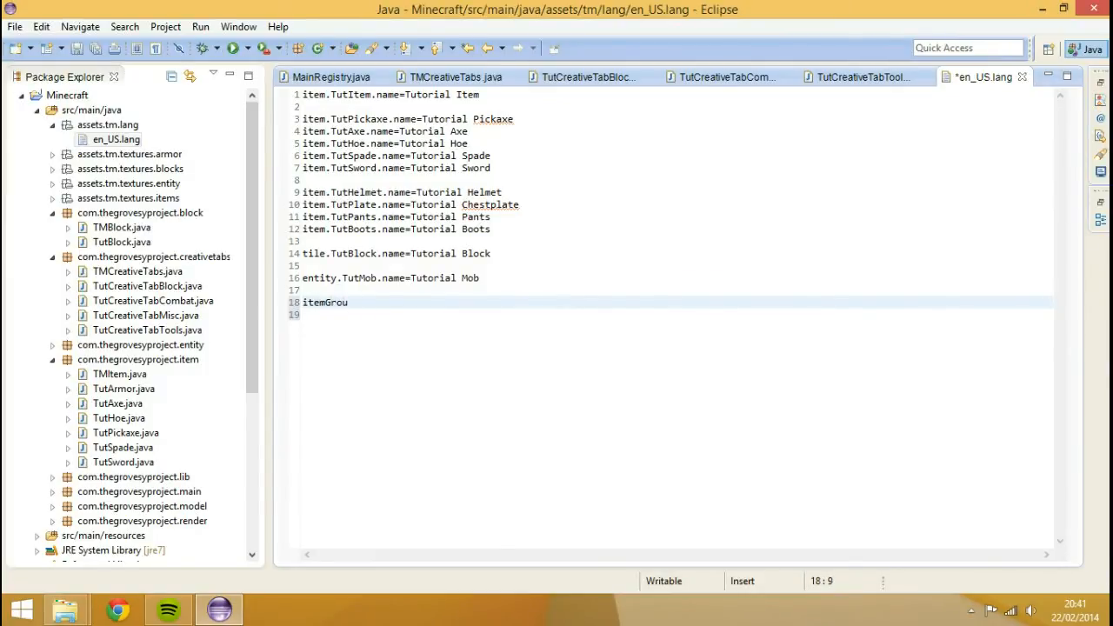
text(p.)
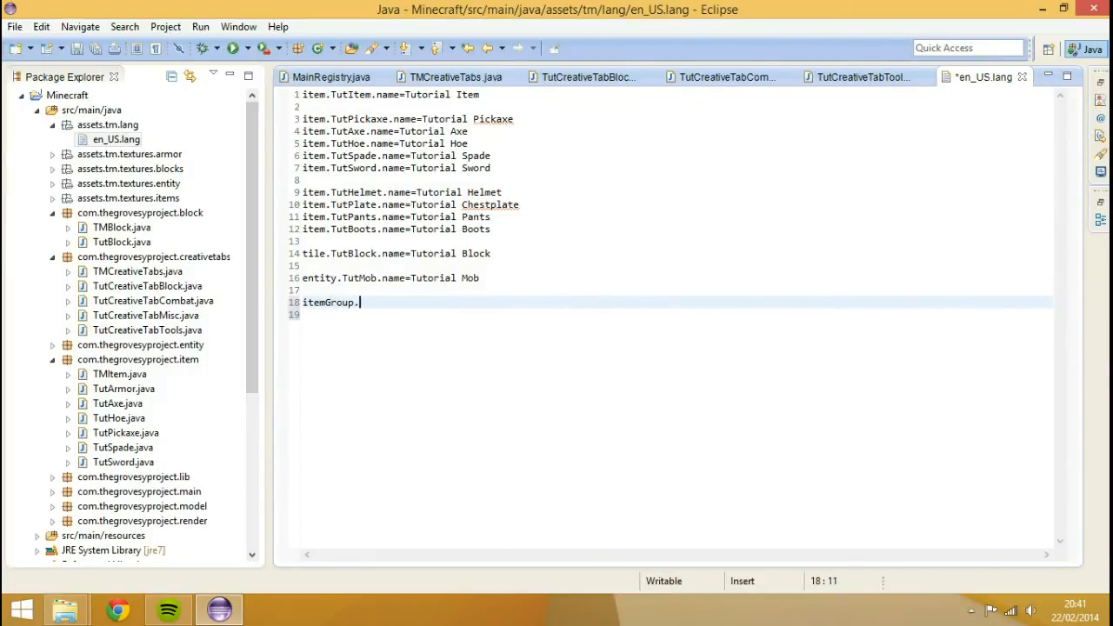
text(-)
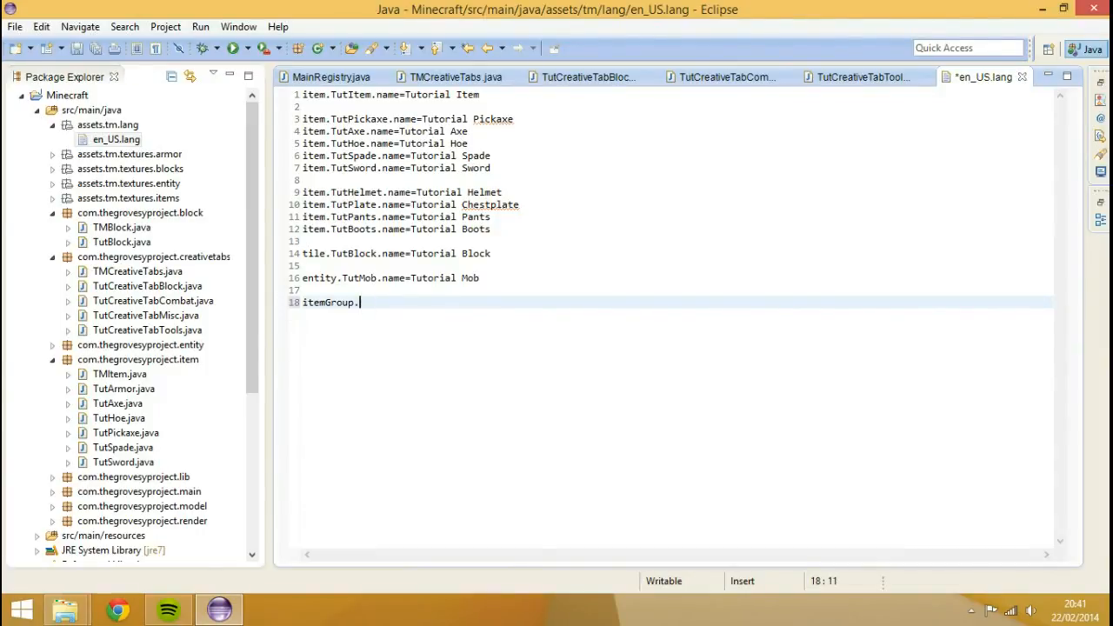
text(Tut)
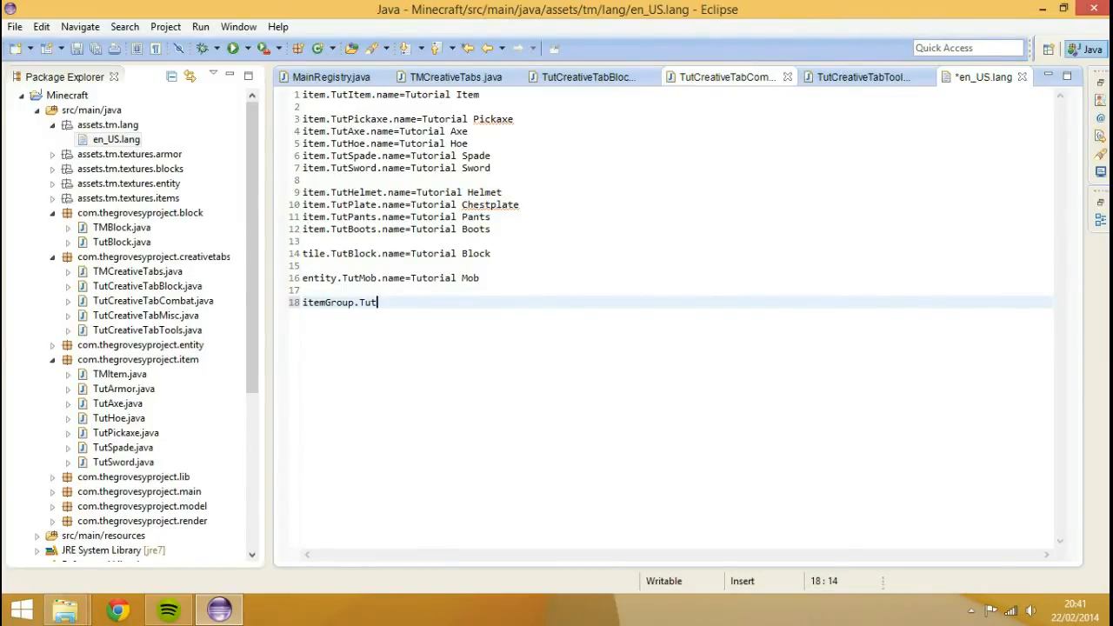
click(453, 77)
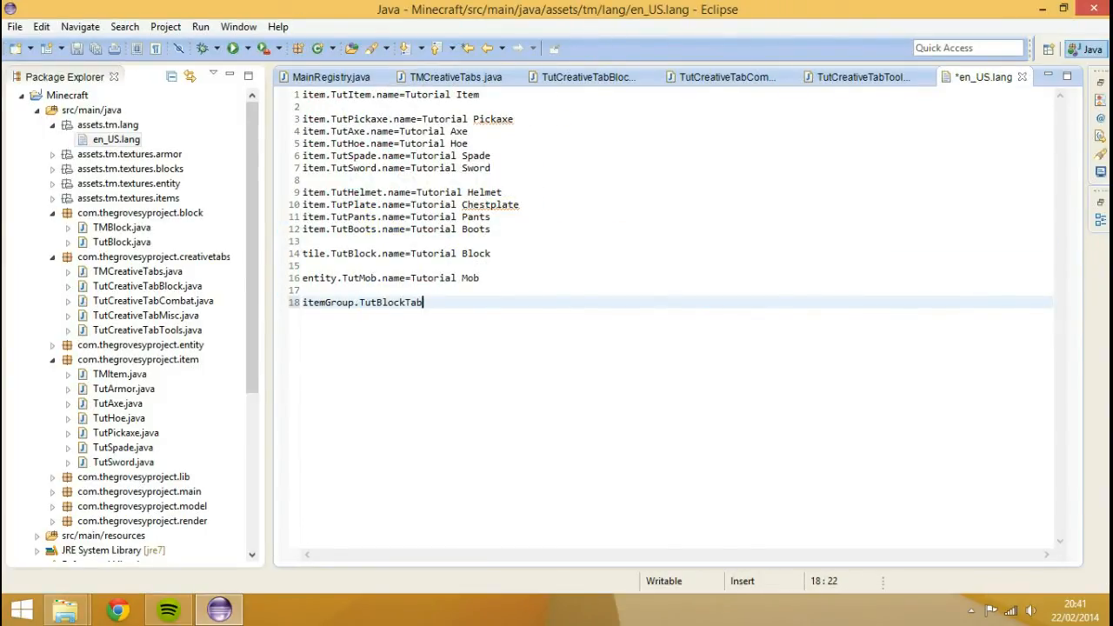
text(=Tutorial)
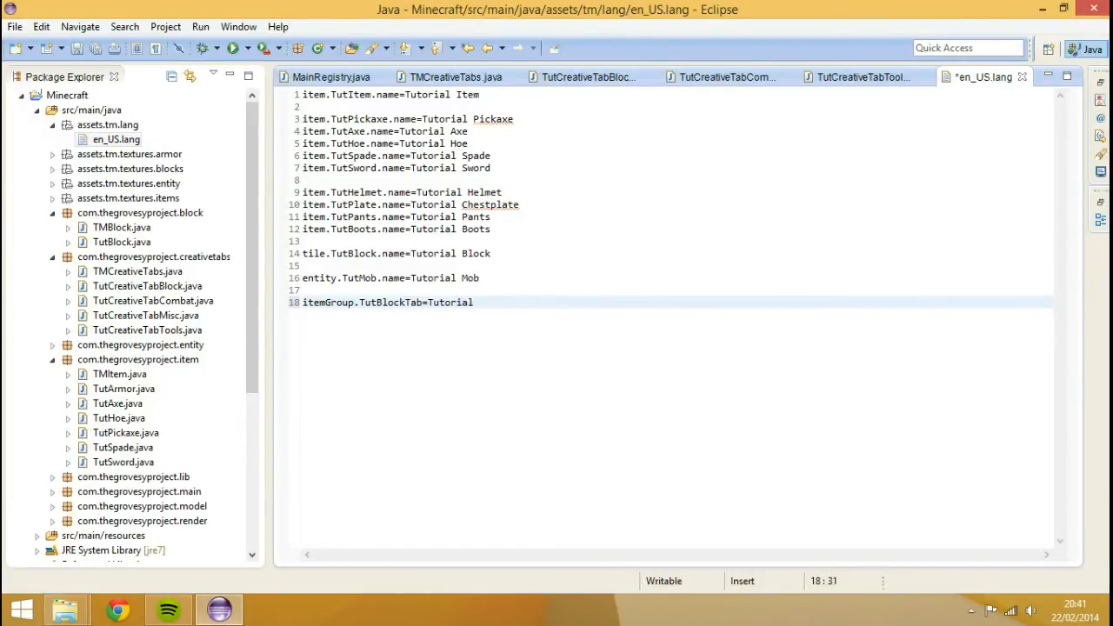
text(Blocks)
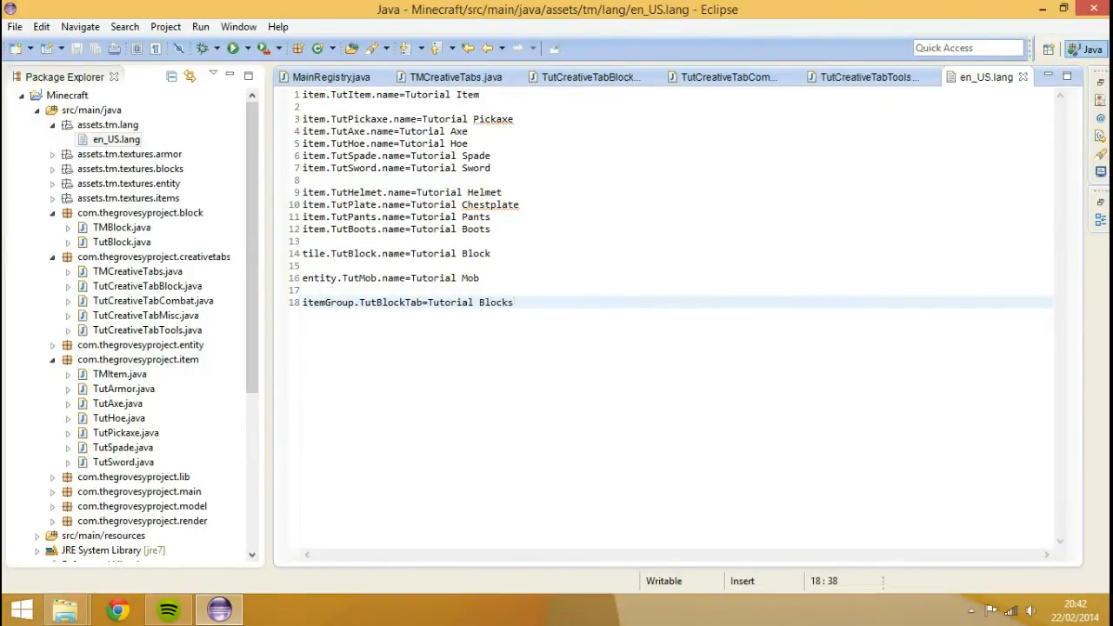
text(item)
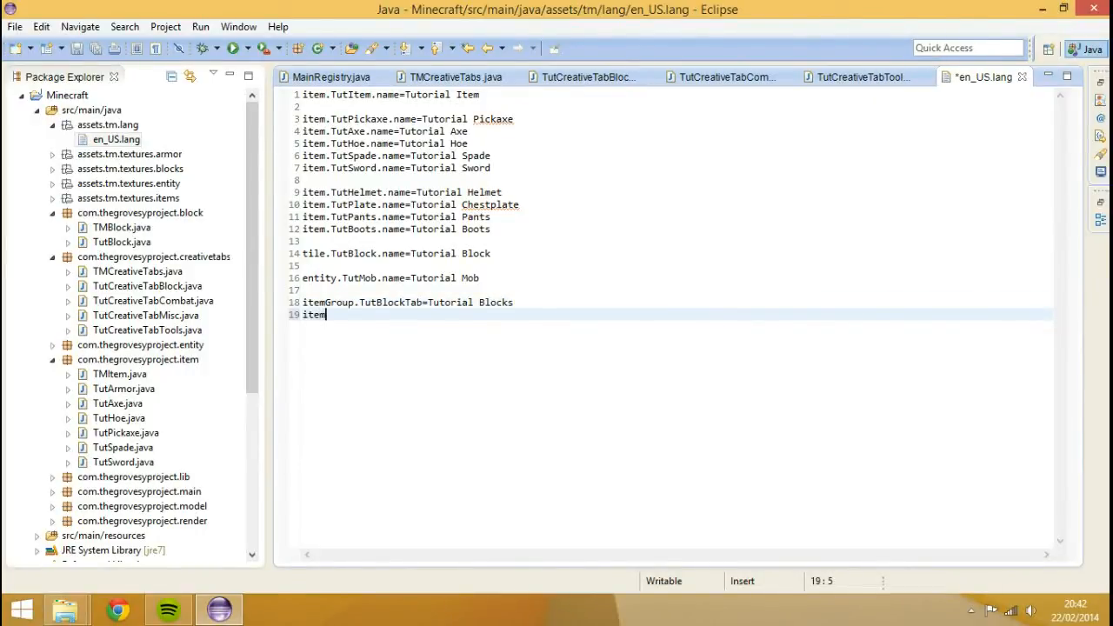
text(Group)
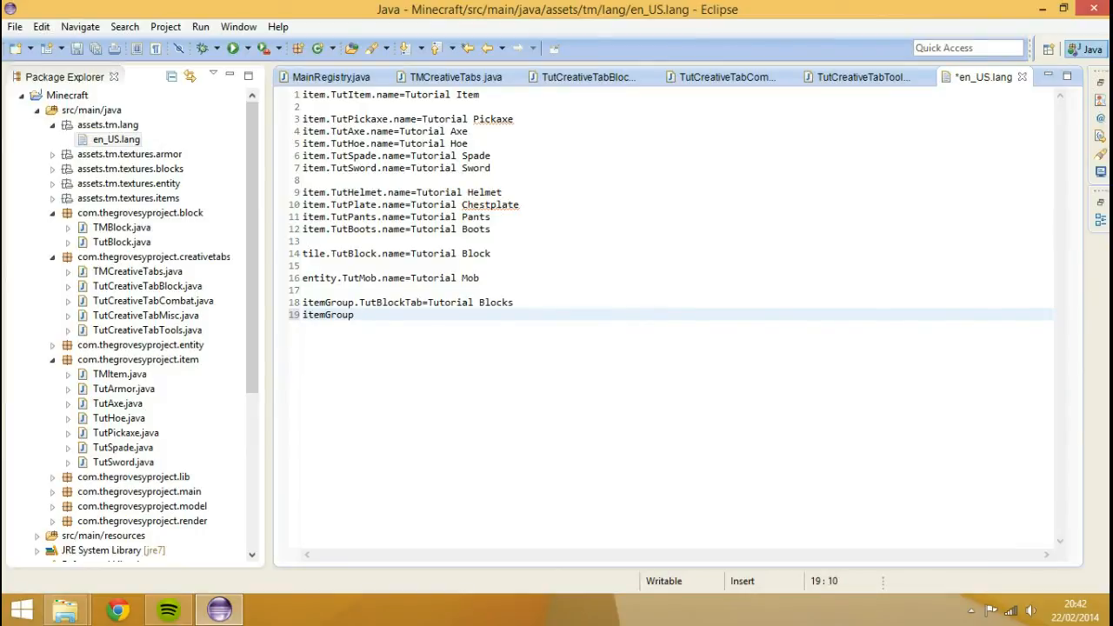
text(.Tut)
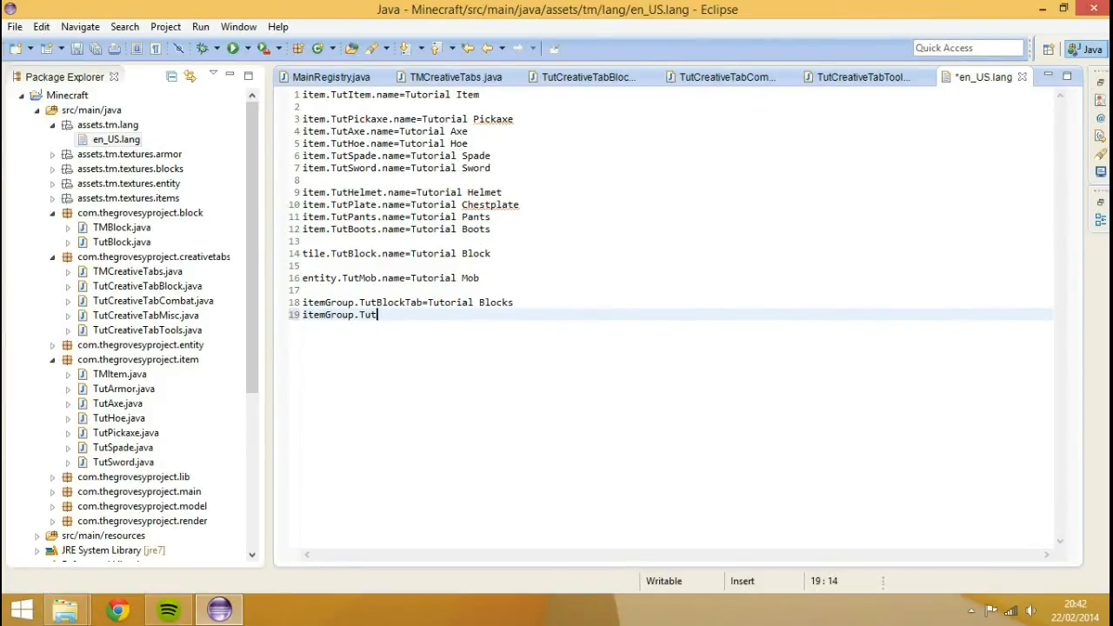
text(CombatTab)
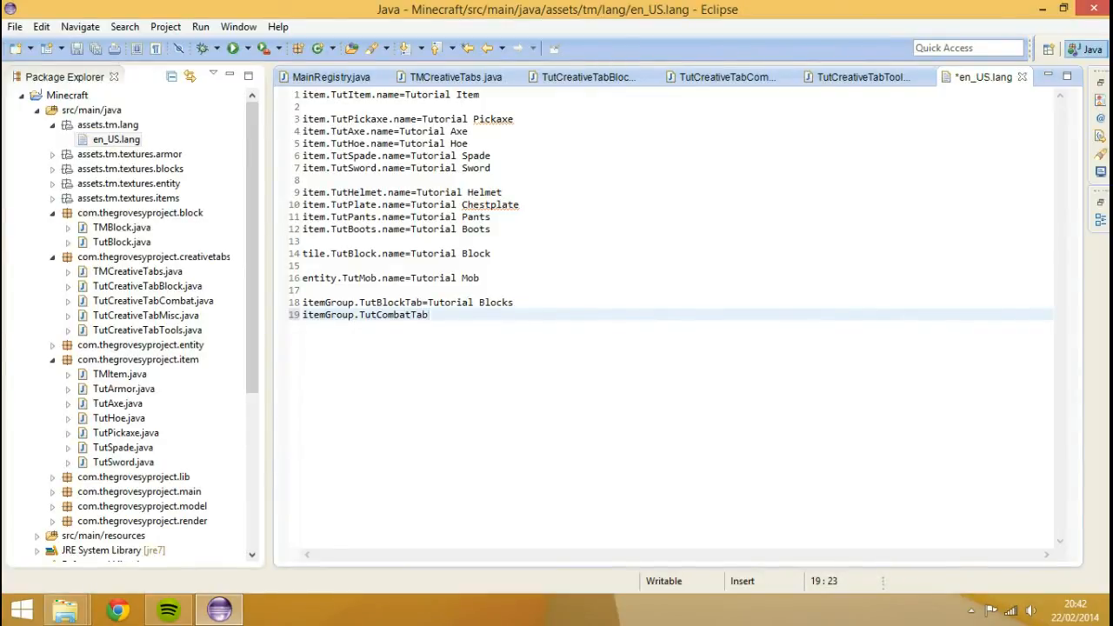
text(=)
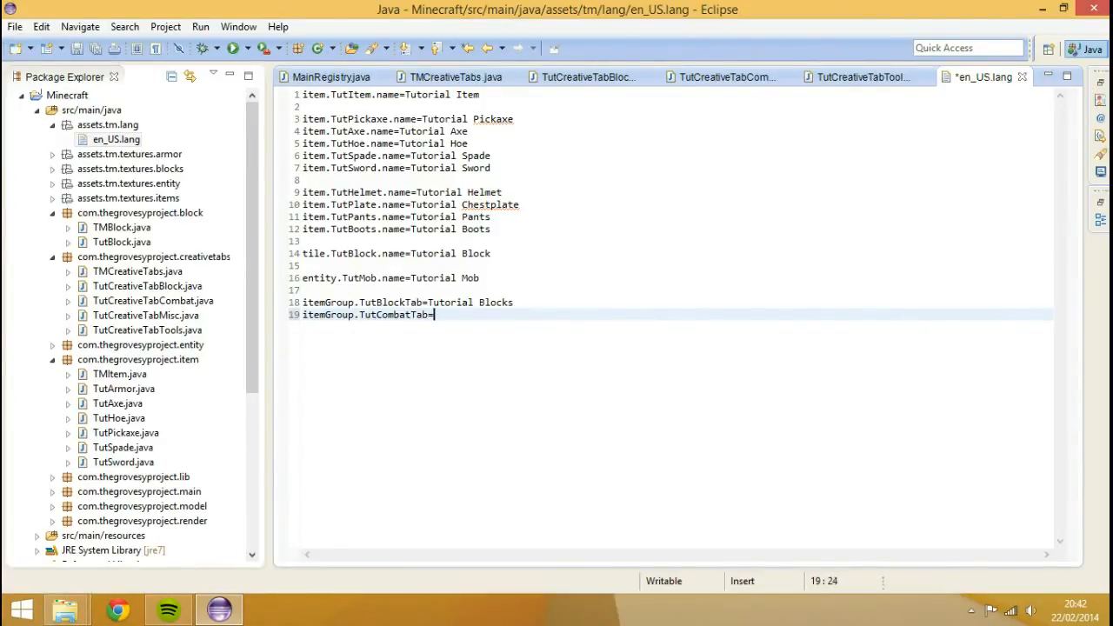
text(Tutorial)
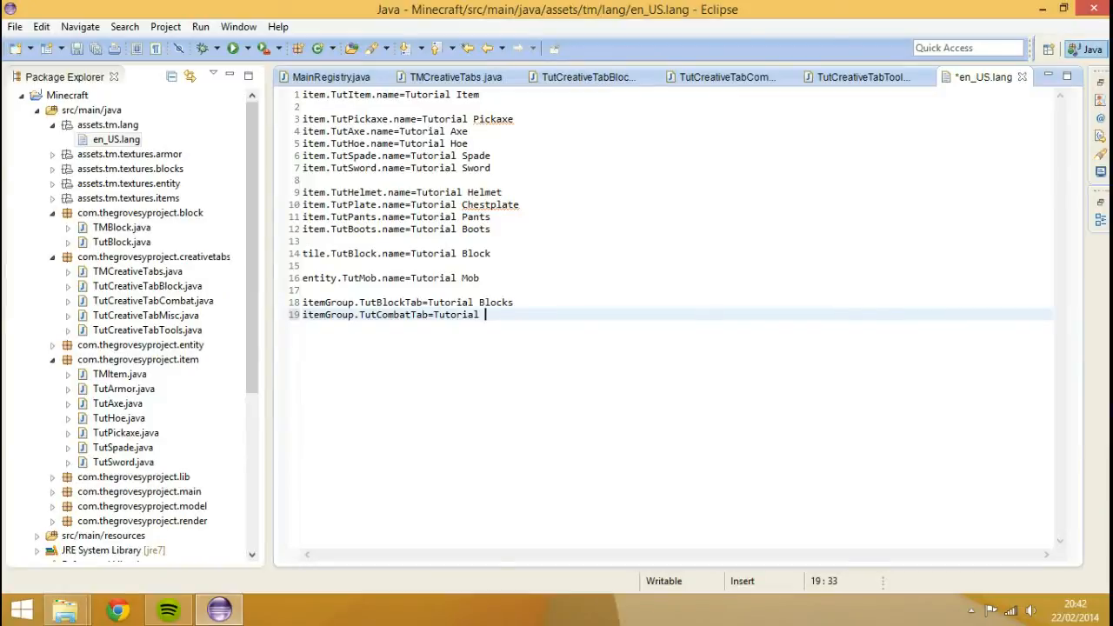
text(Combat)
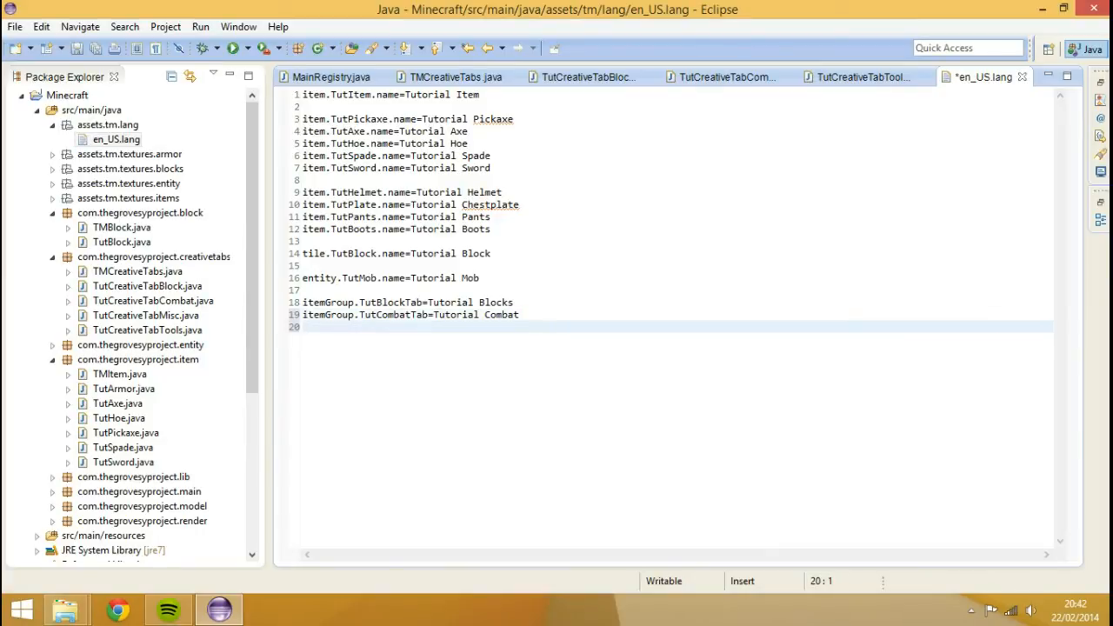
Step: Add TutItemTab=Tutorial Items and TutToolTab=Tutorial Tools entries, then save the file
text(itemGroup.)
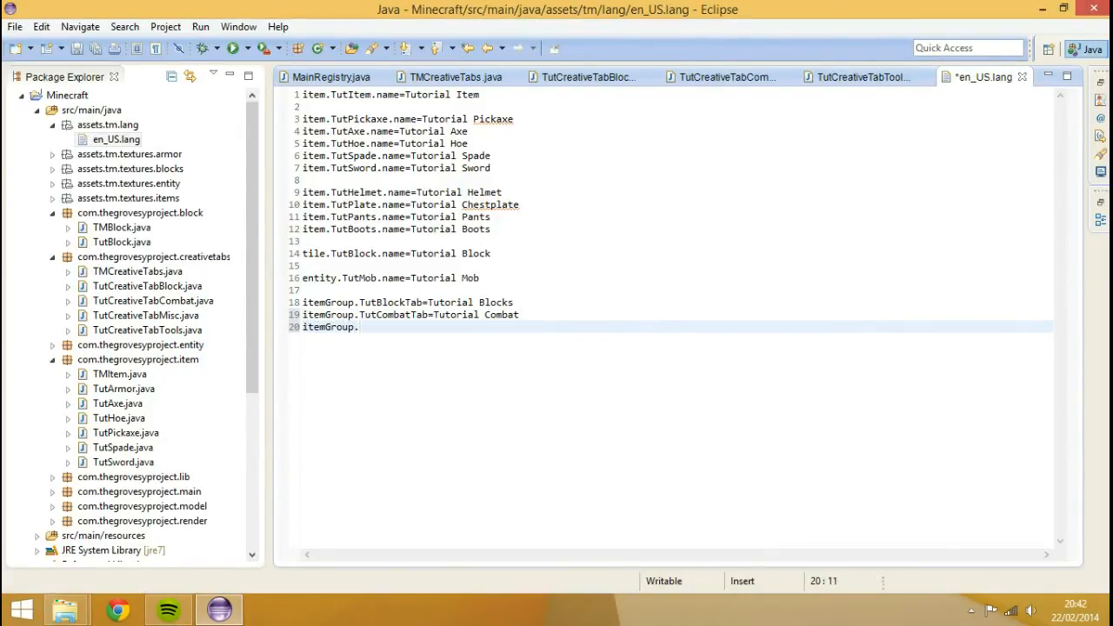
text(T)
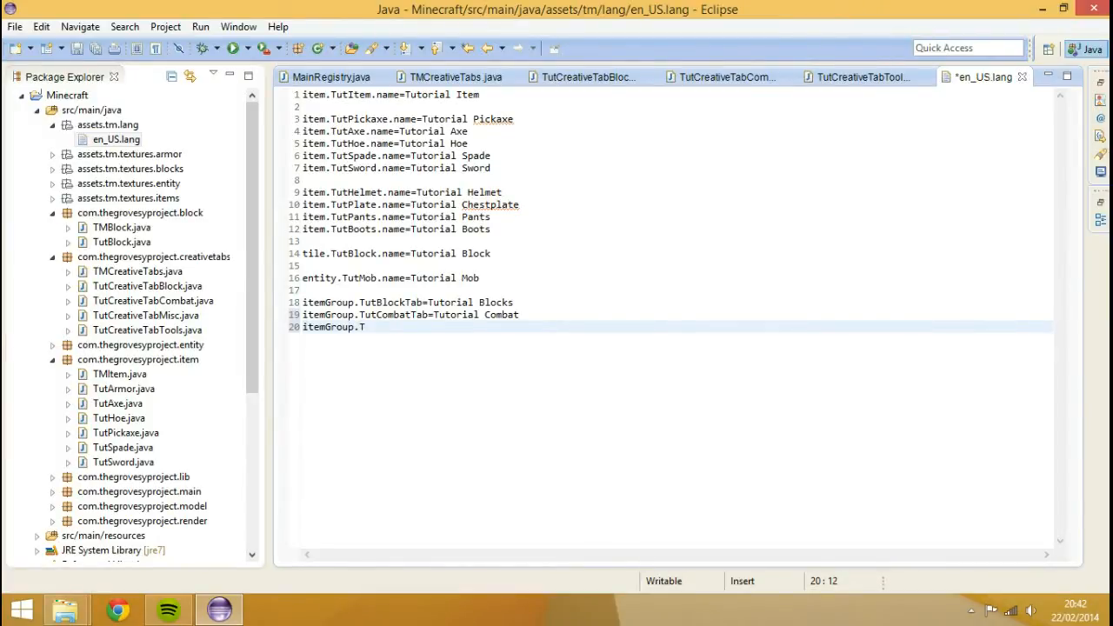
text(utItem)
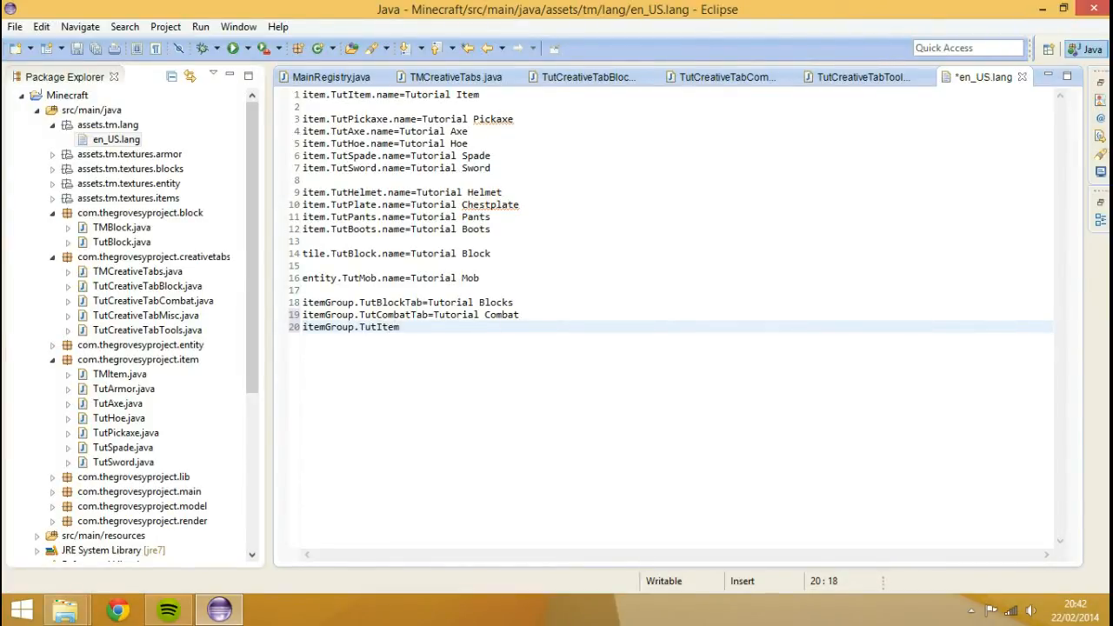
text(Tab)
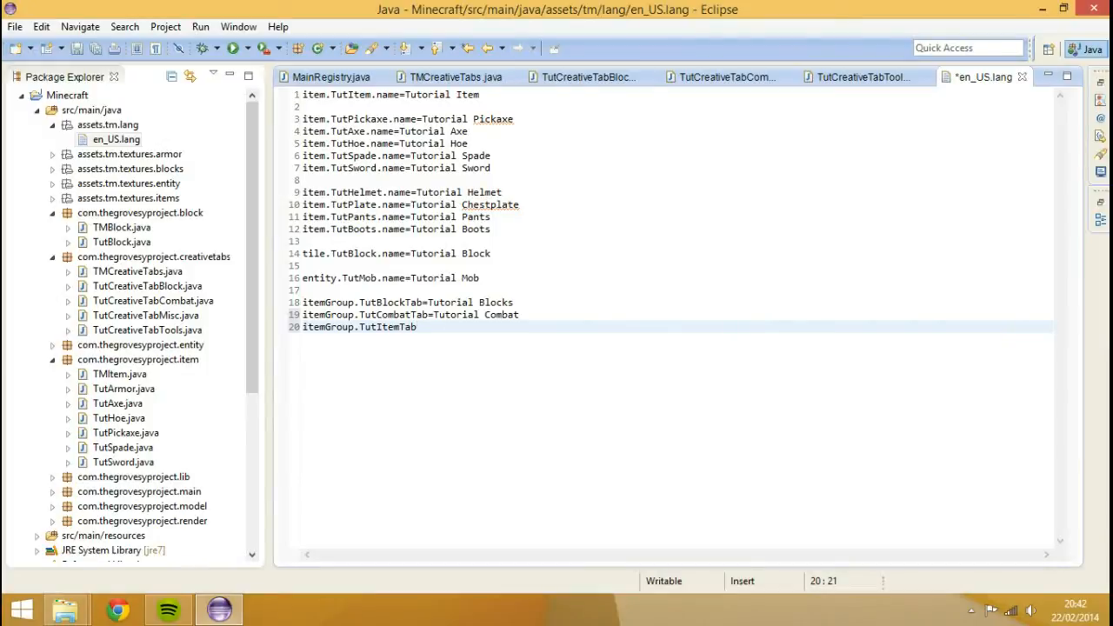
text(=Tutori)
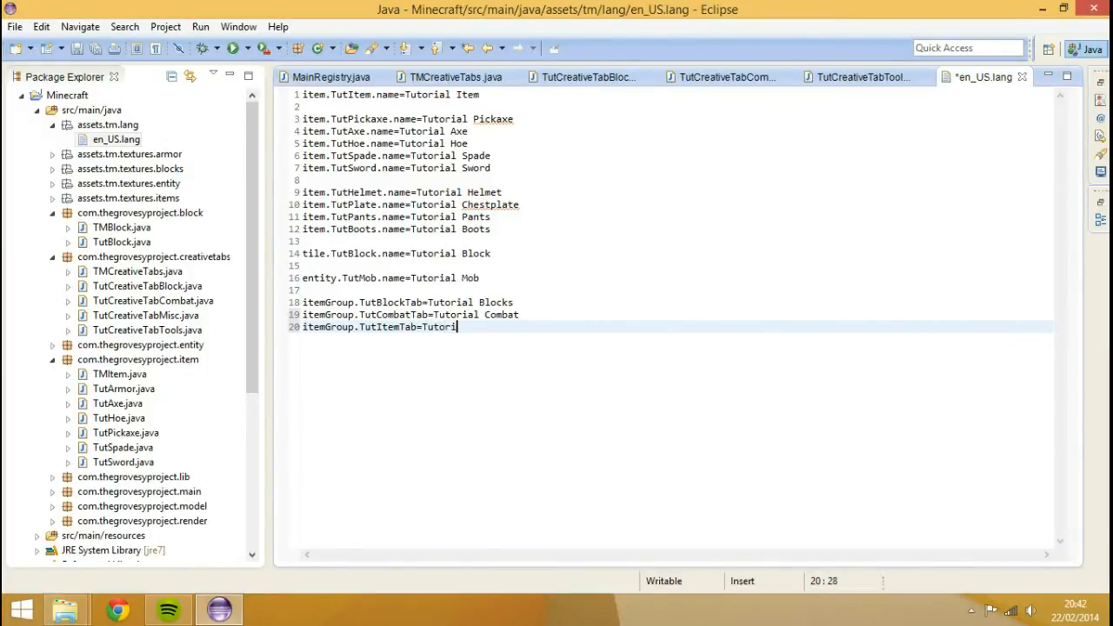
text(al Items)
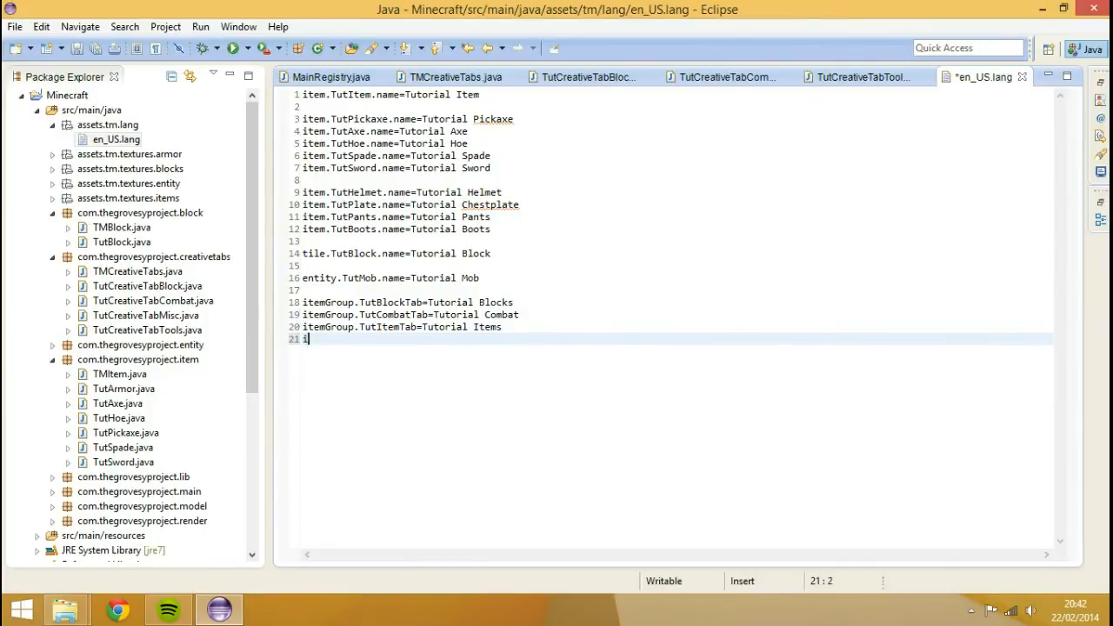
text(temGroup)
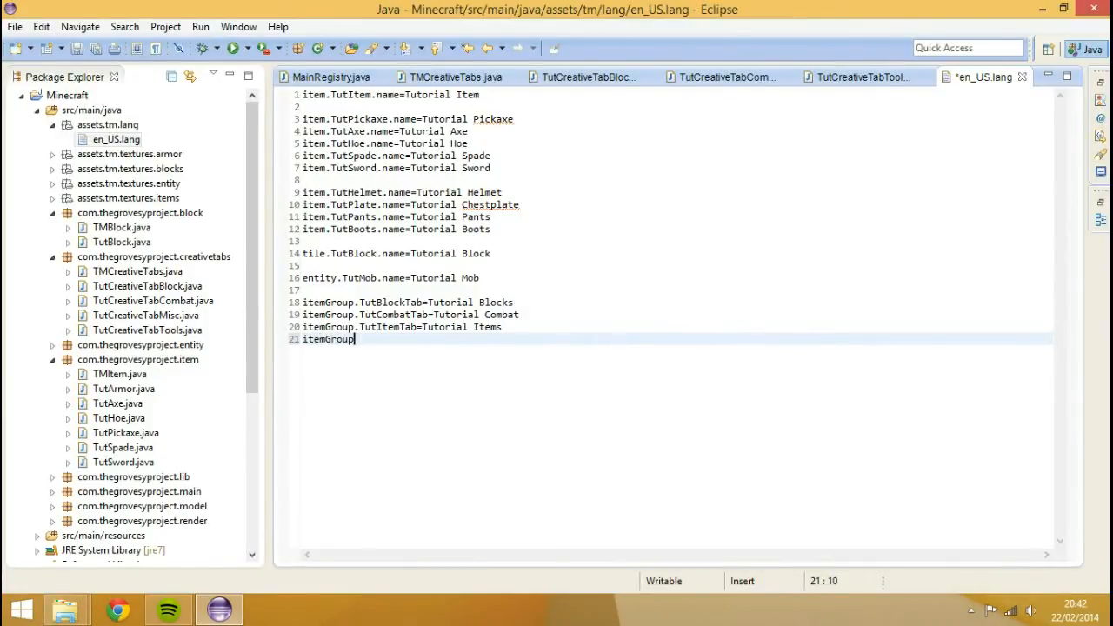
text(.Tu)
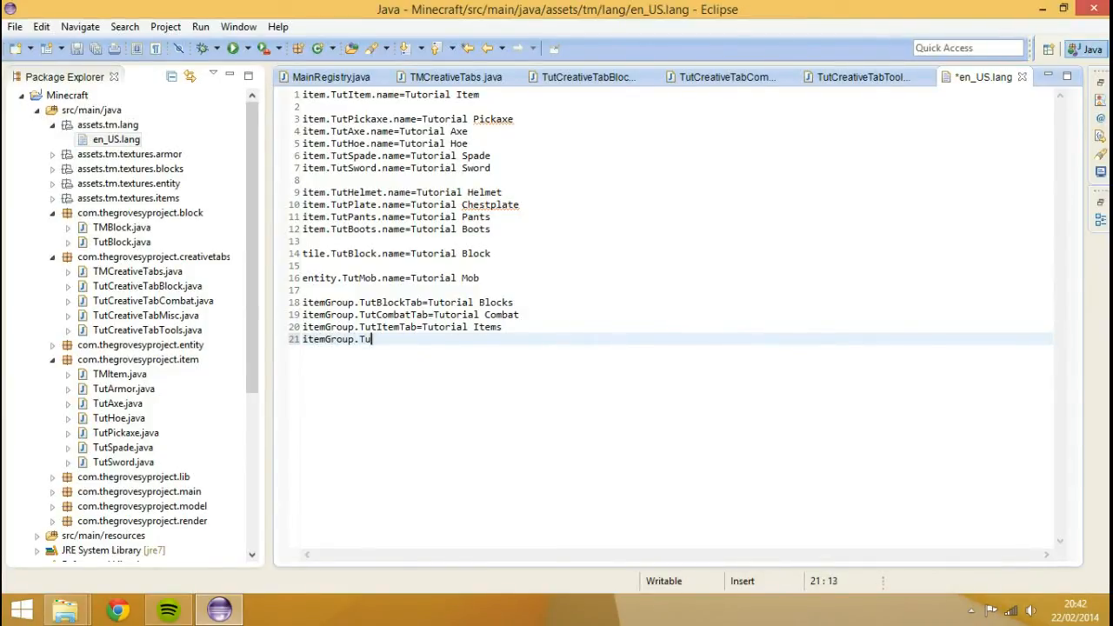
text(t)
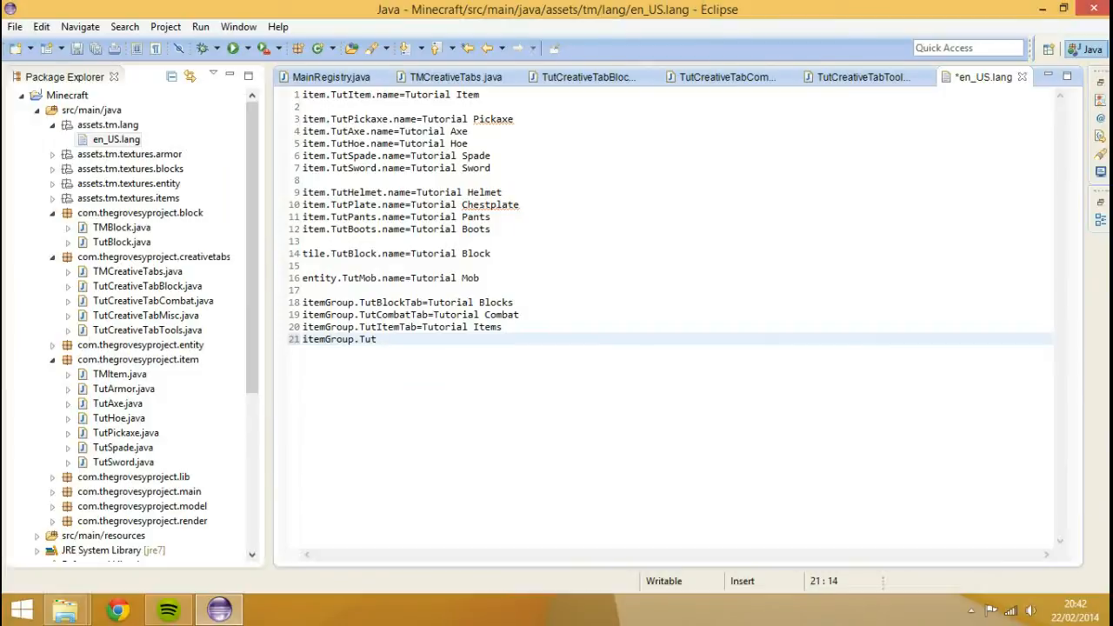
text(ToolTab)
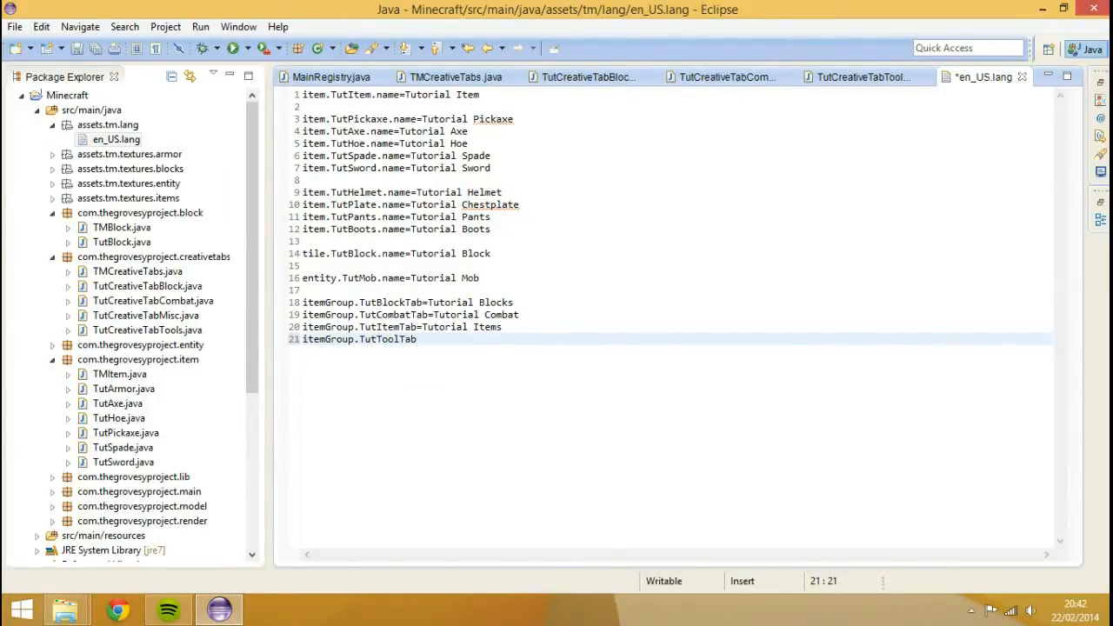
text(=Tutorial)
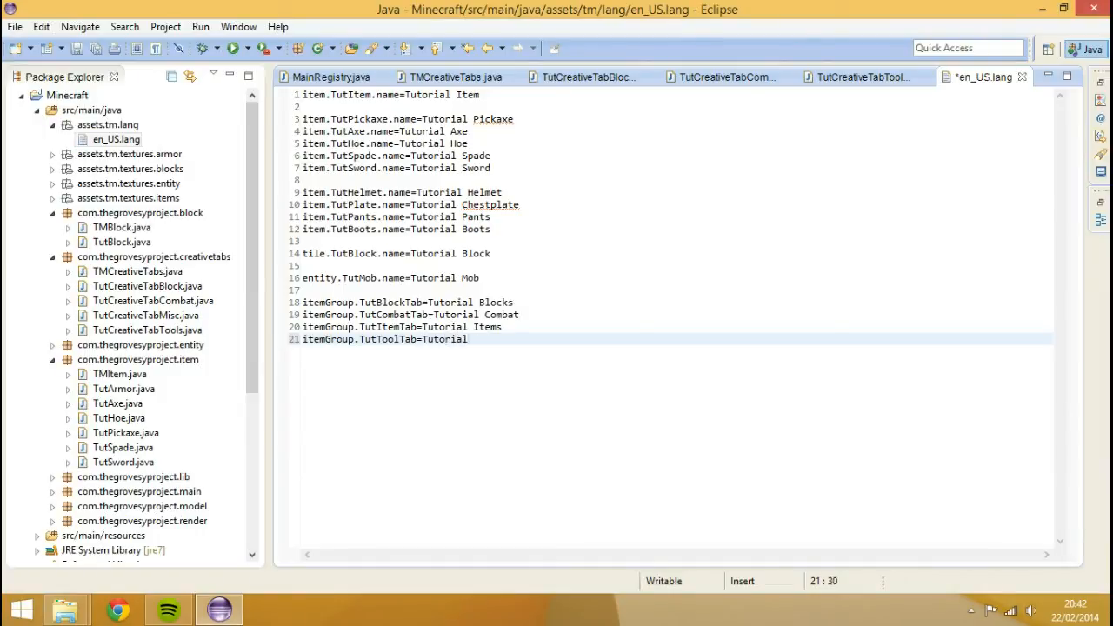
text(Tools)
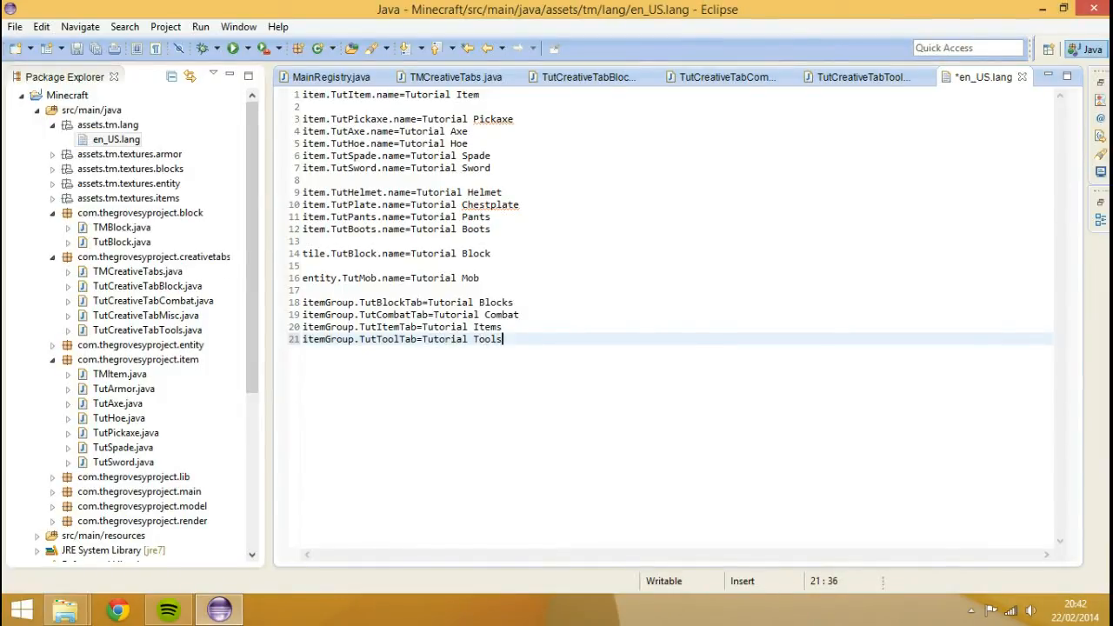
key(ctrl+s)
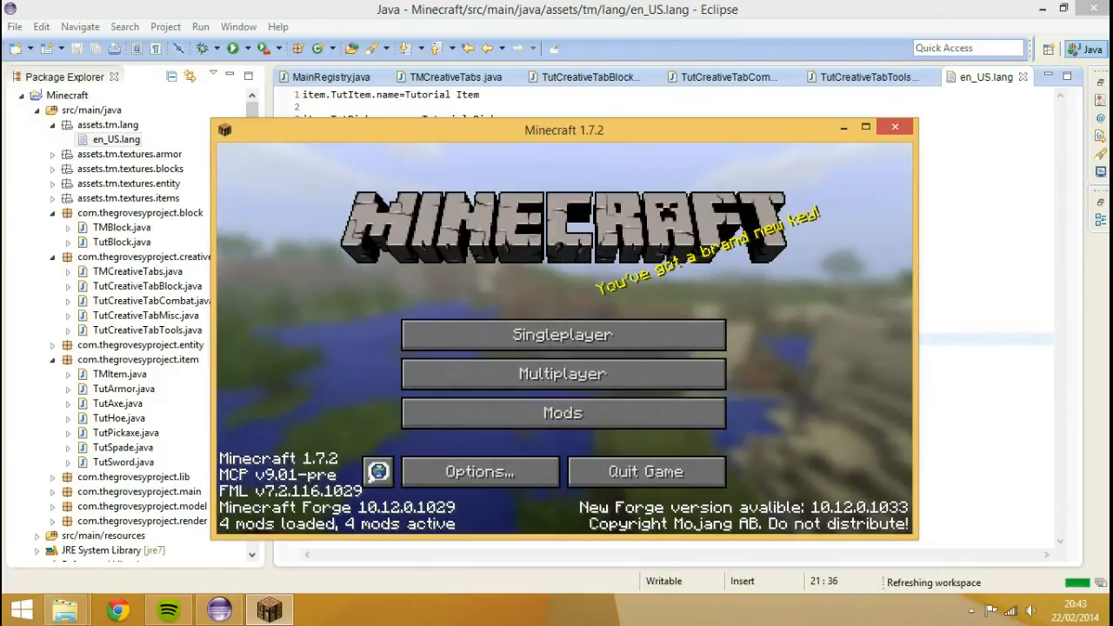
Step: Load the existing creative New World and open the creative inventory
click(562, 334)
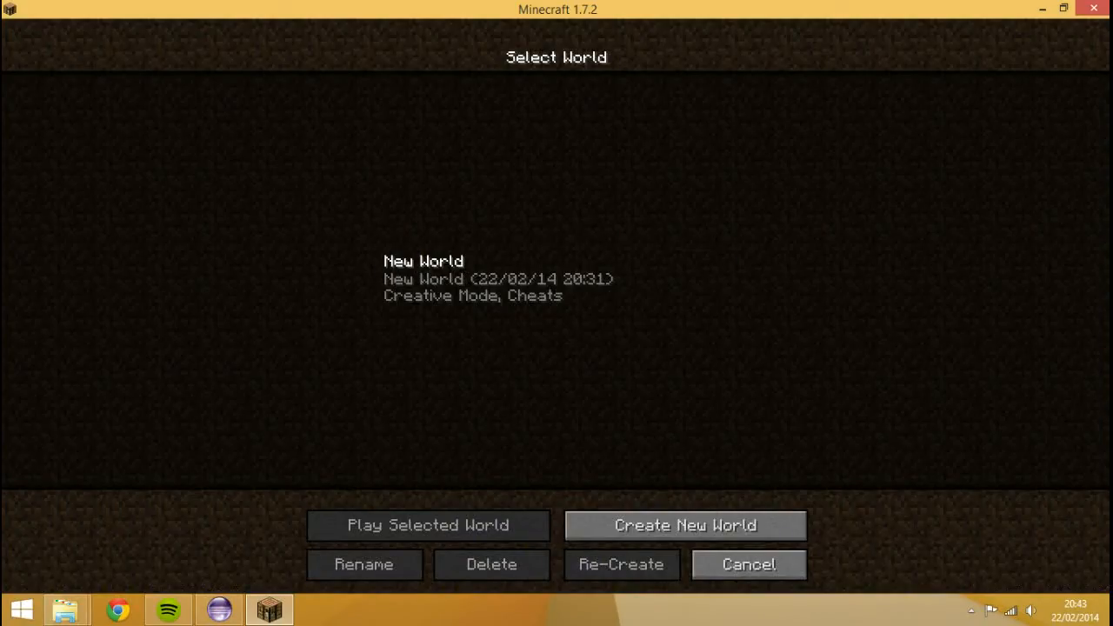
click(427, 524)
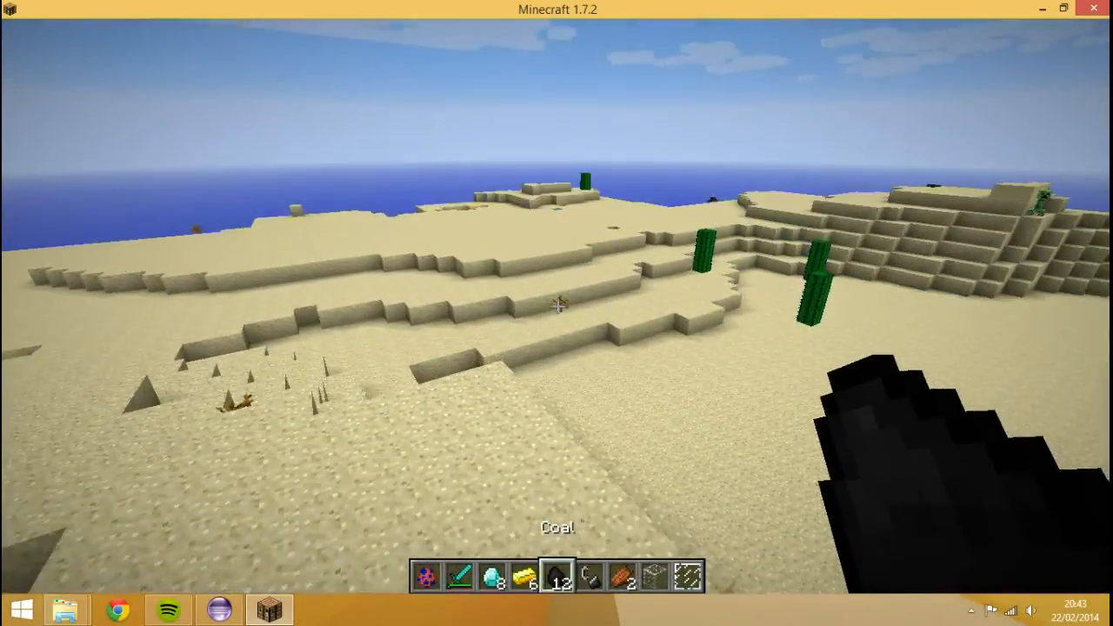
key(e)
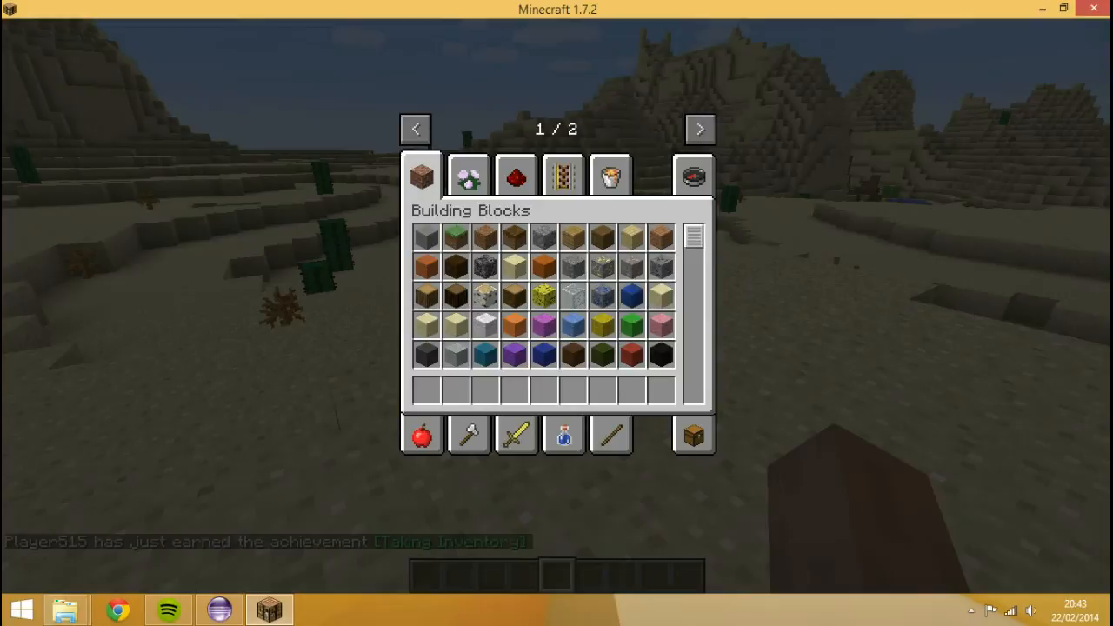
Step: Browse the Combat, Tools and Miscellaneous tabs, then quit back to the code
scroll(down, 3)
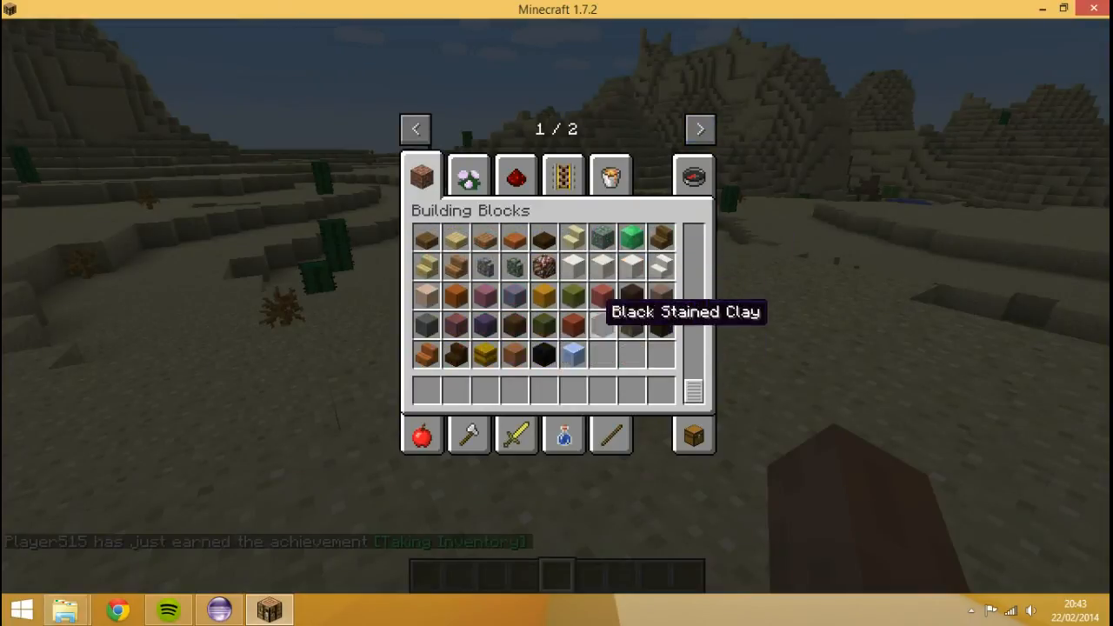
click(515, 435)
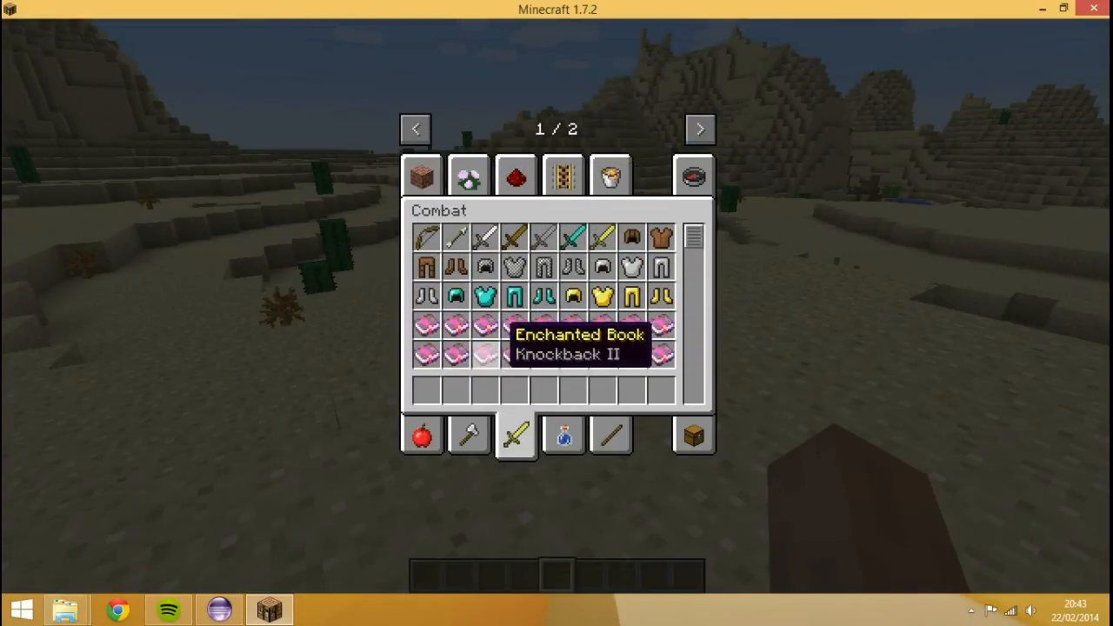
click(468, 435)
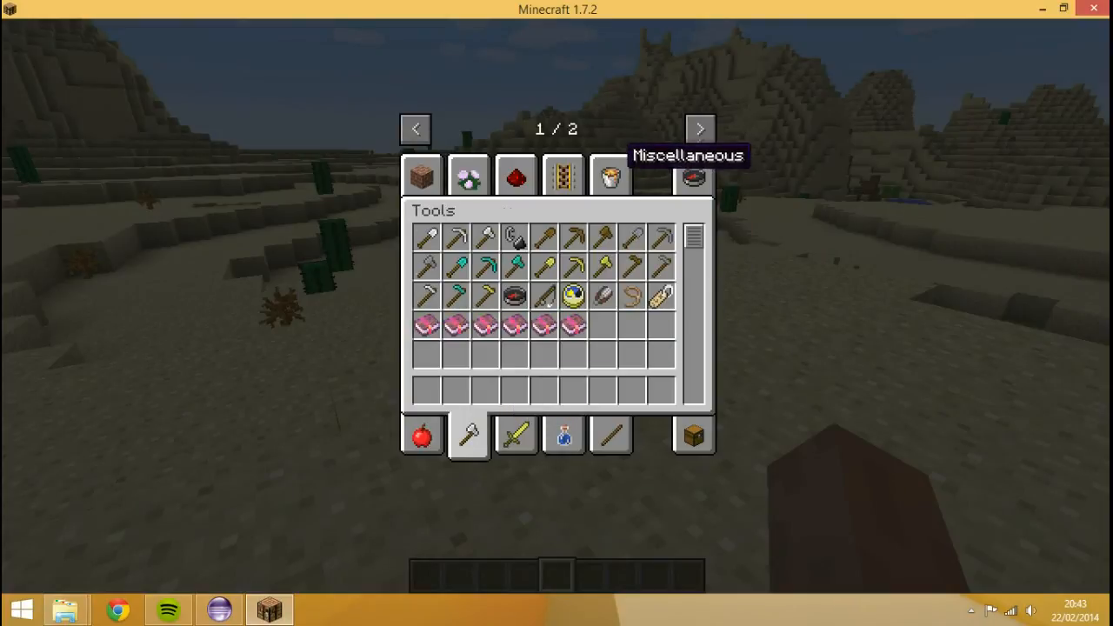
click(611, 176)
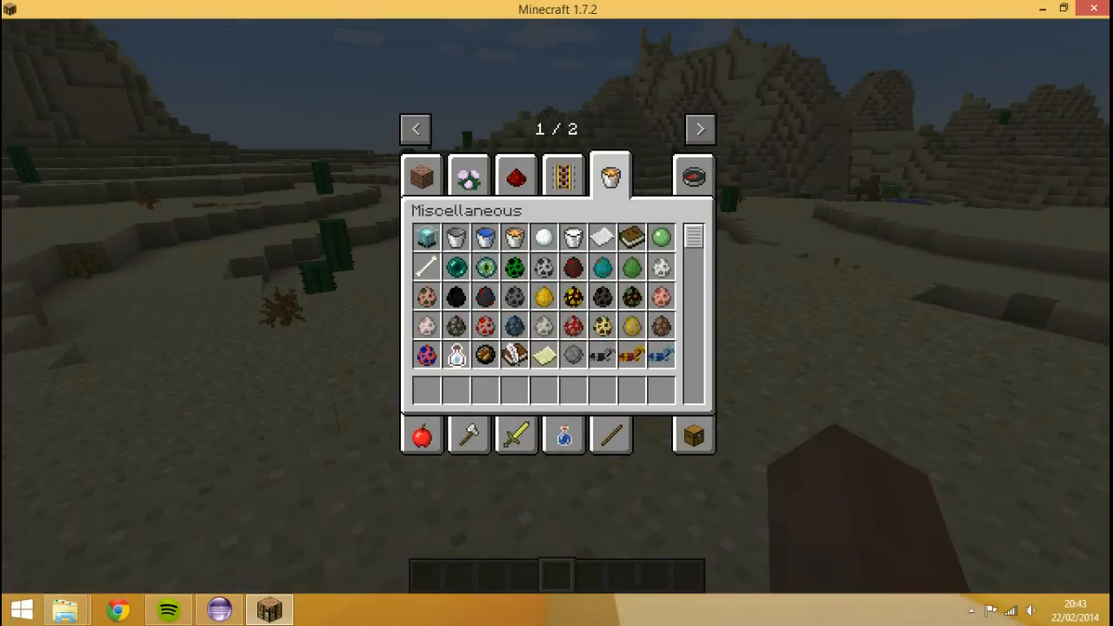
mouse_move(426, 355)
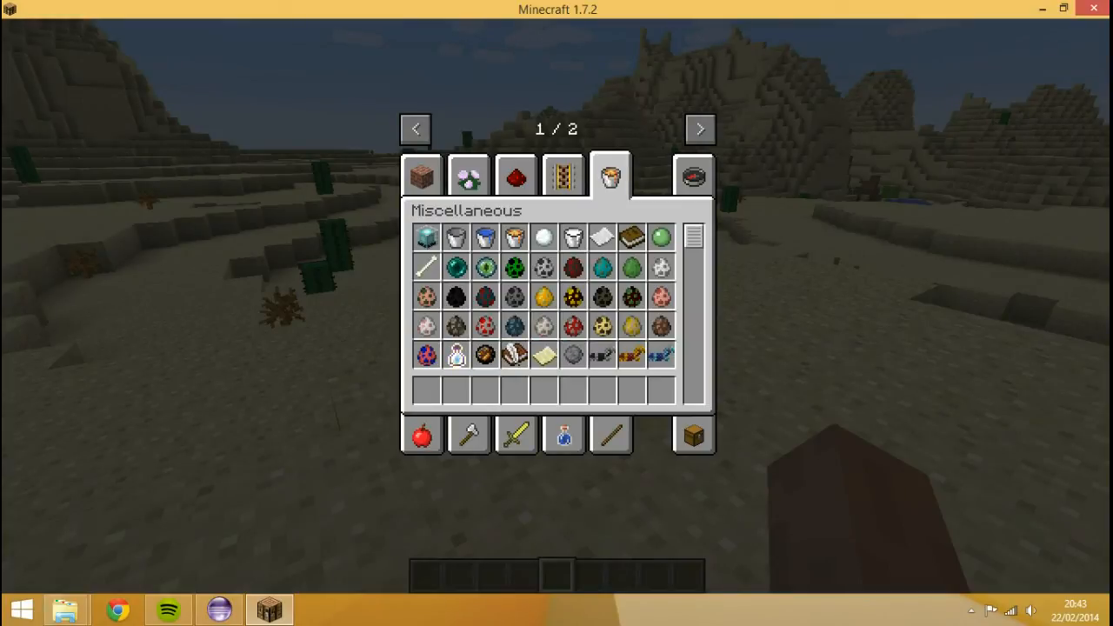
click(700, 129)
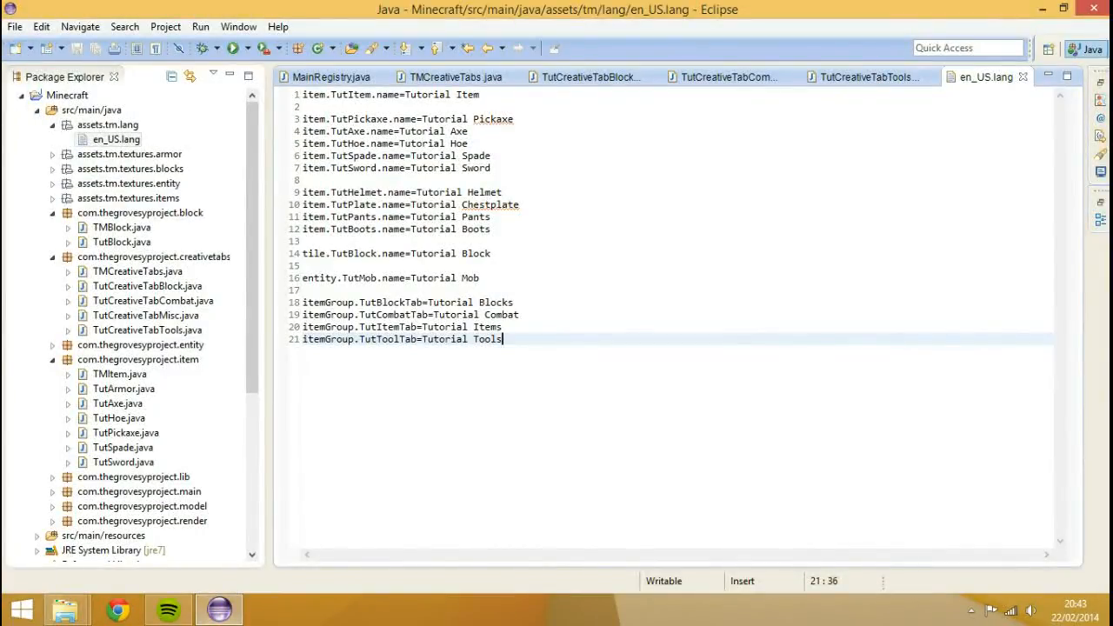
Step: Change the TutItemTab key on line 20 of en_US.lang to TutMiscTab
click(400, 326)
text(Misc)
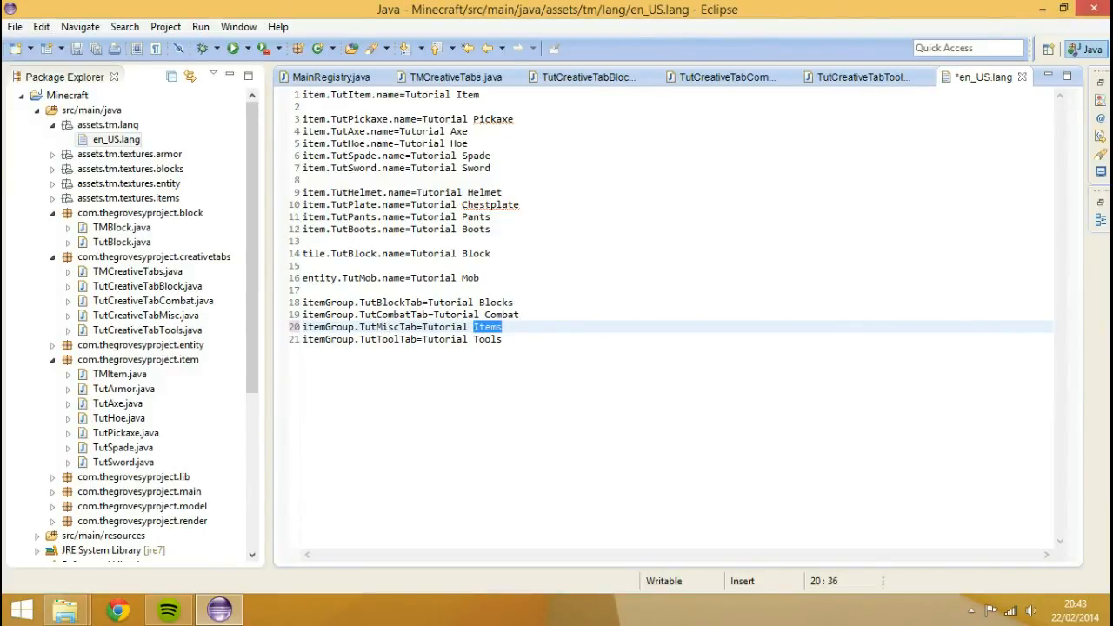
text(Mic)
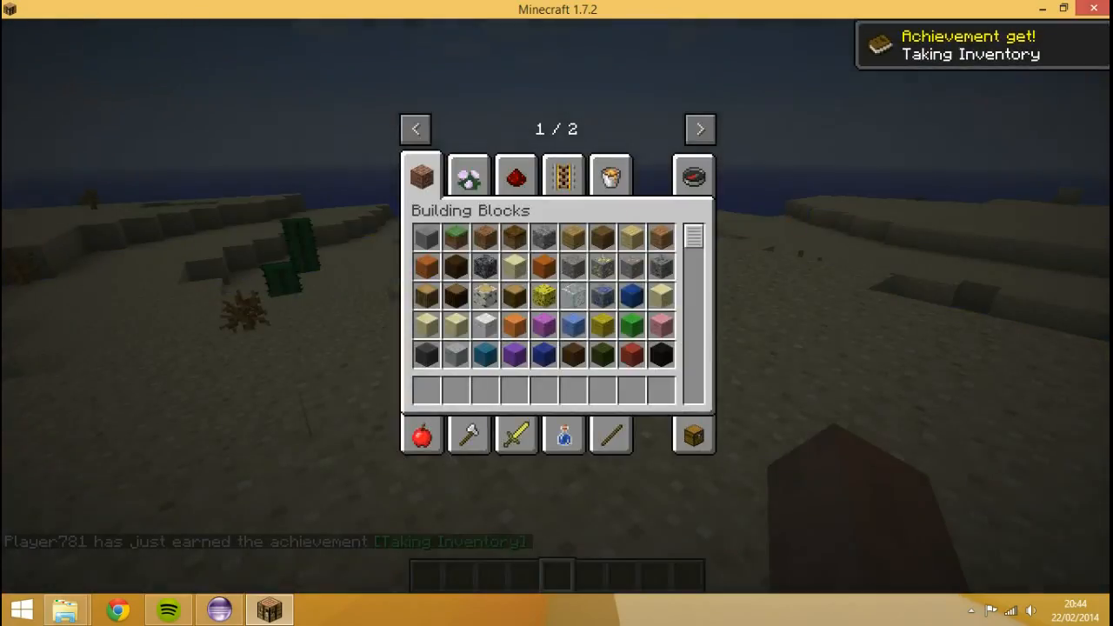
Step: View the second page of creative tabs, then save and quit the world
click(700, 129)
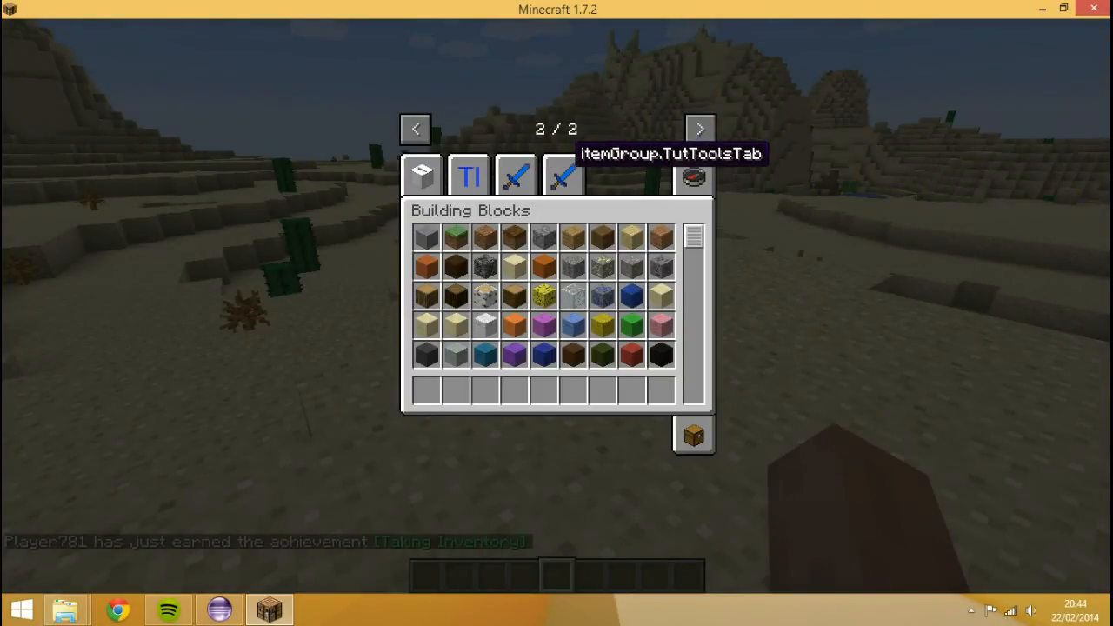
key(Escape)
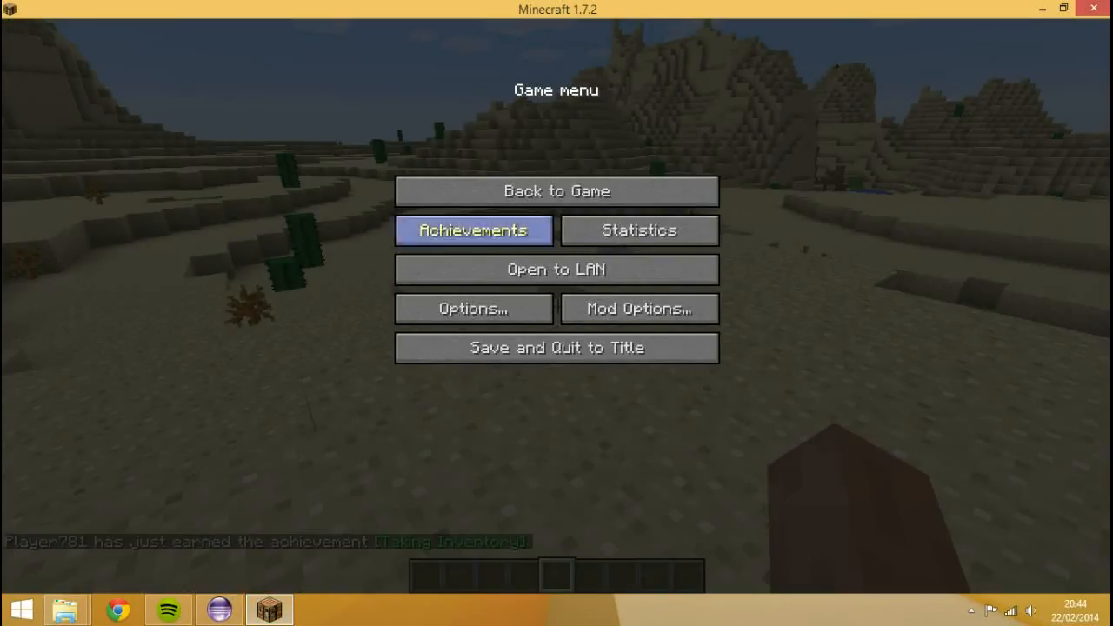
click(473, 230)
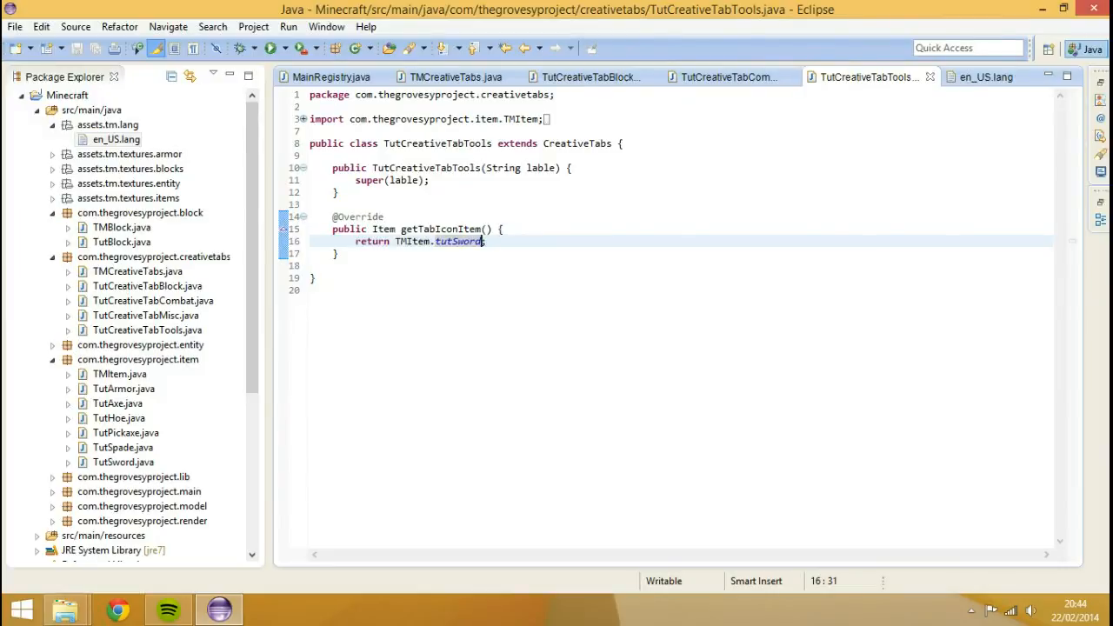
Step: Retype the Tools tab icon return as TMItem.tutPickaxe
text(tutPick)
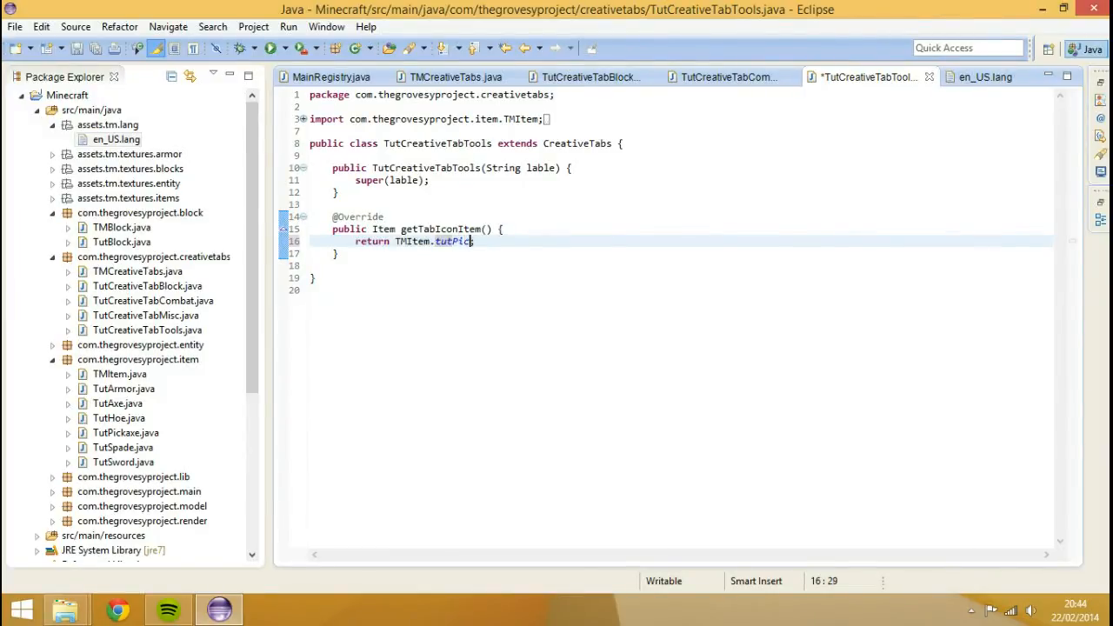
text(kaxe)
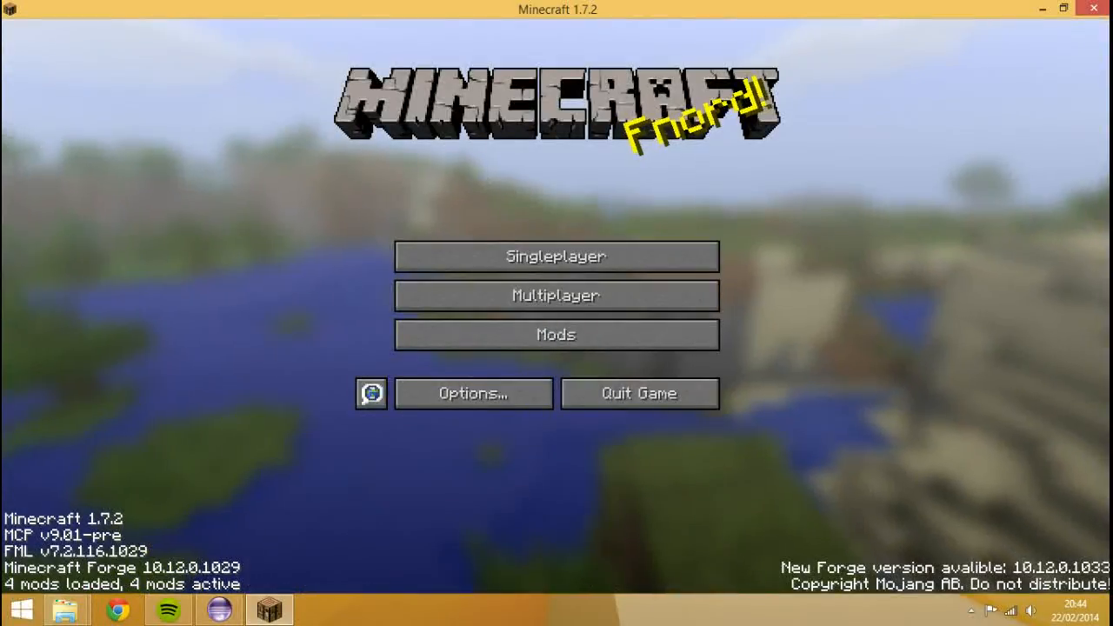
Step: Enter the singleplayer world and inspect the Tutorial Tools and Tutorial Blocks creative tabs
click(555, 256)
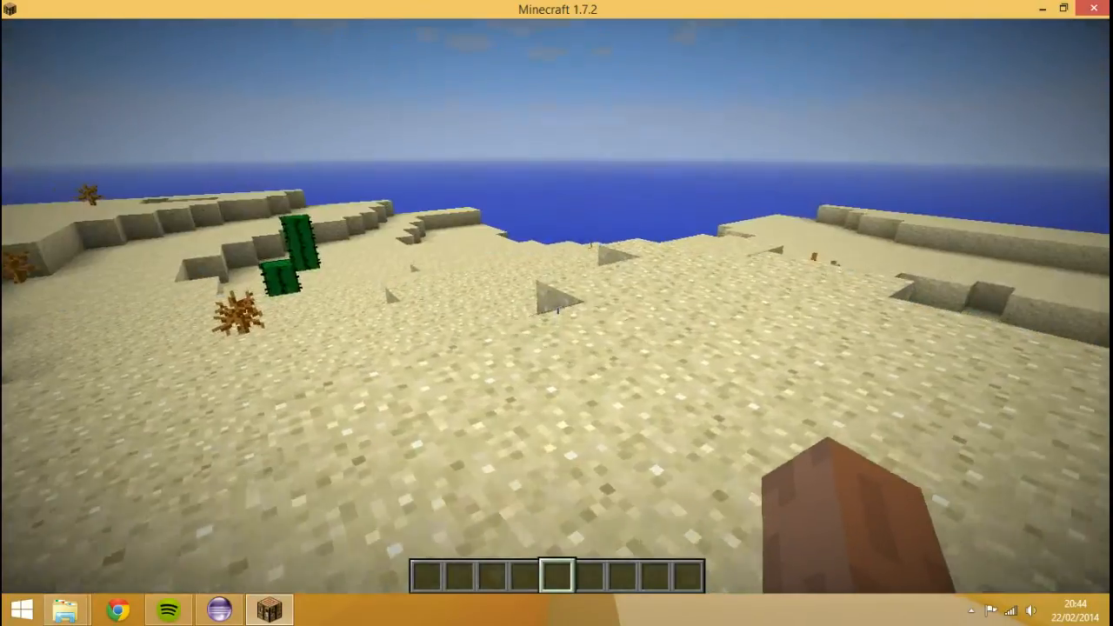
key(e)
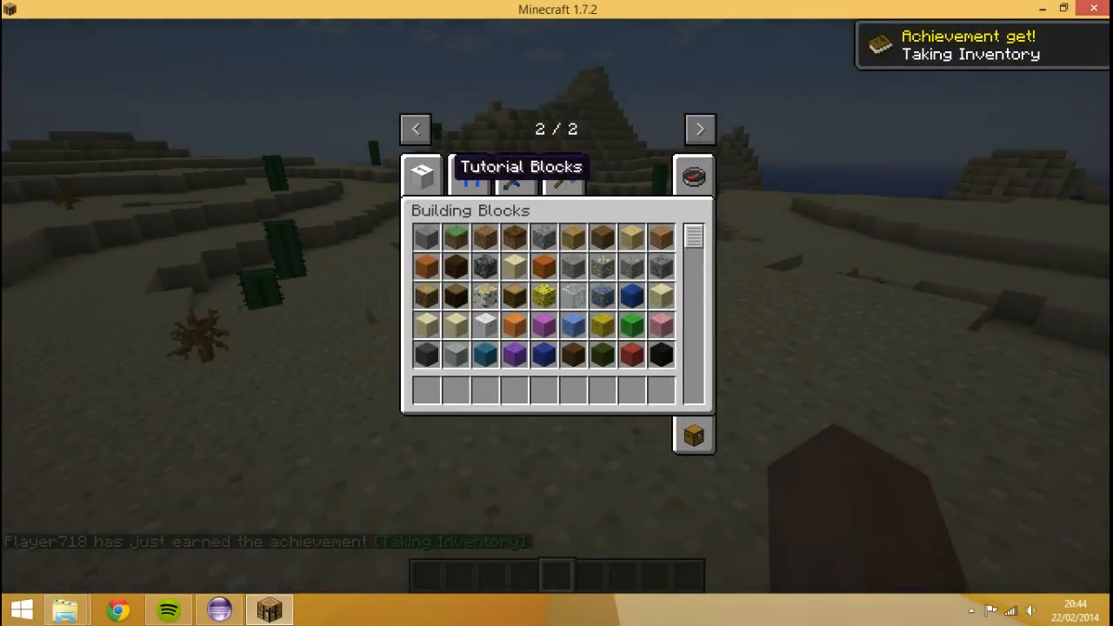
click(469, 174)
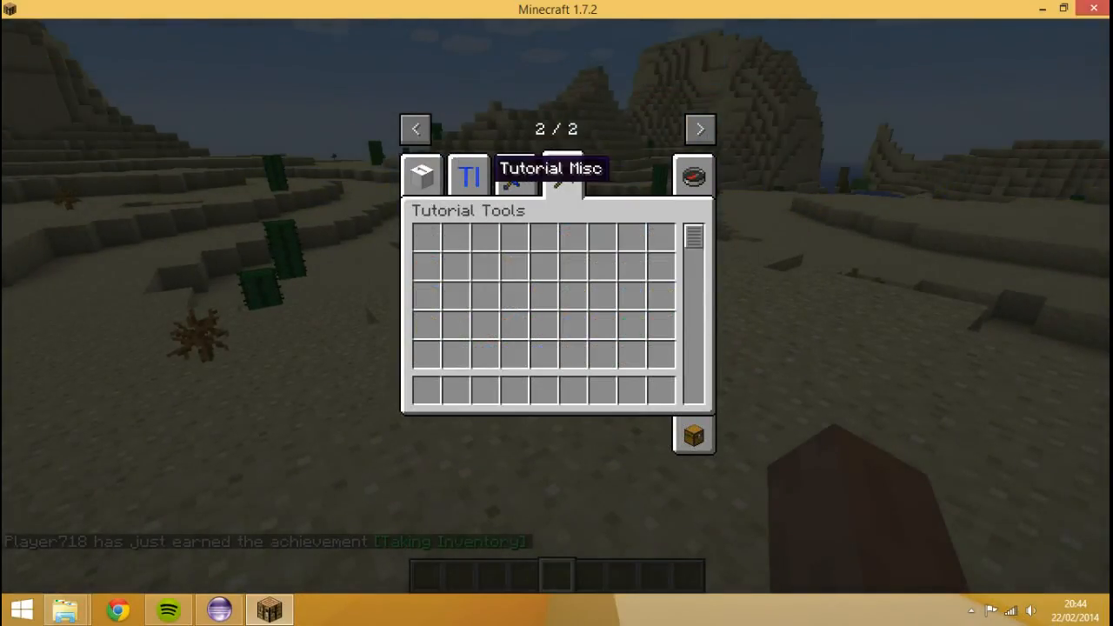
click(421, 174)
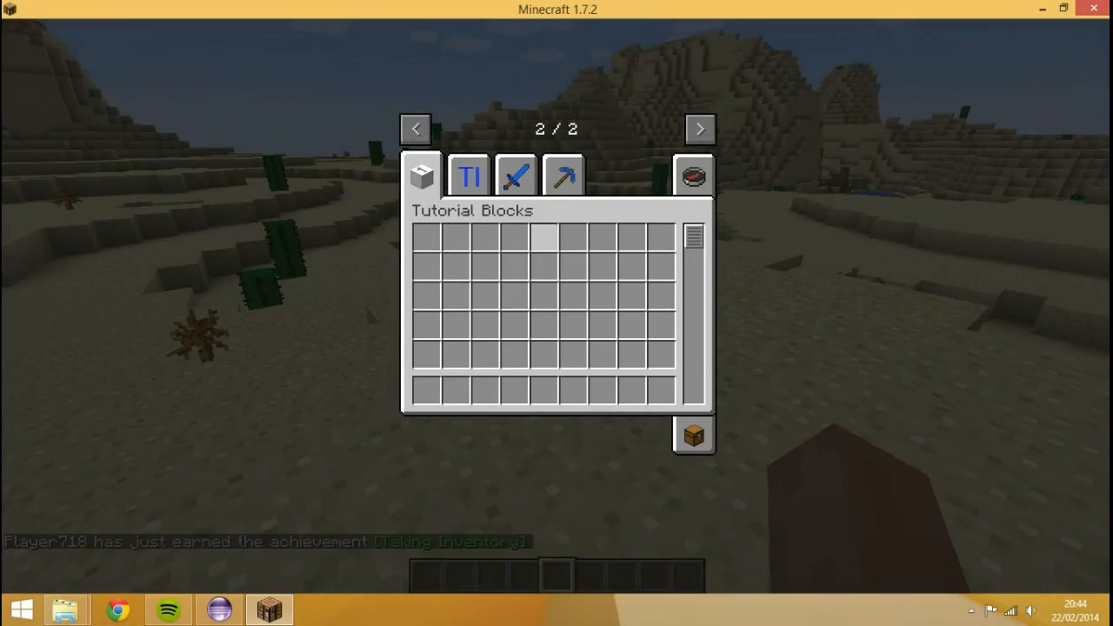
key(Escape)
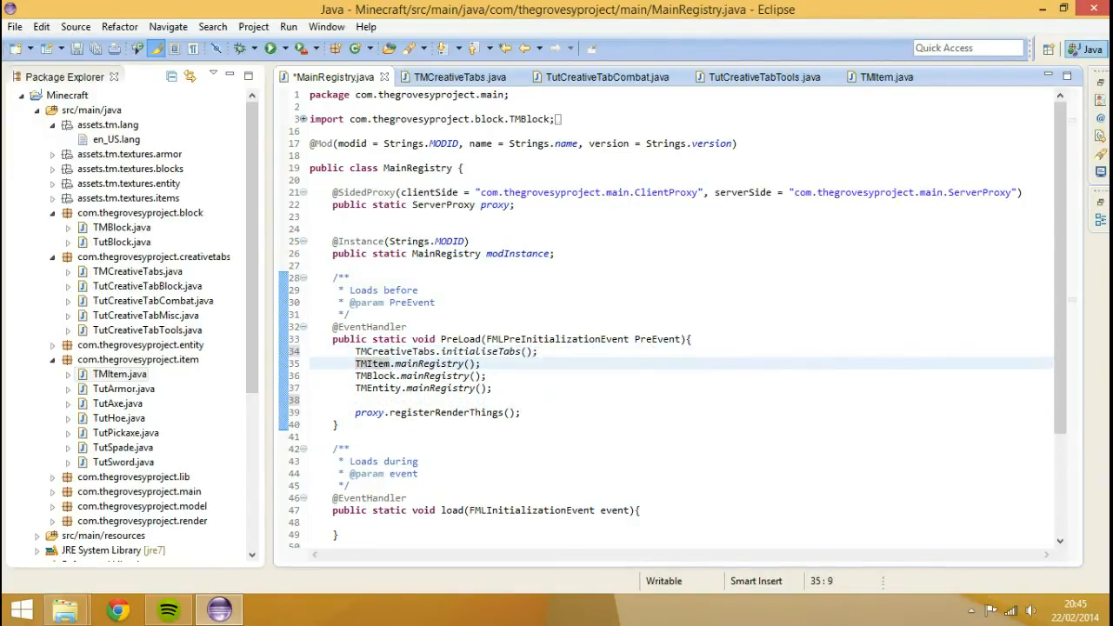
Step: Save MainRegistry with initialiseTabs() called at the top of PreLoad
key(ctrl+s)
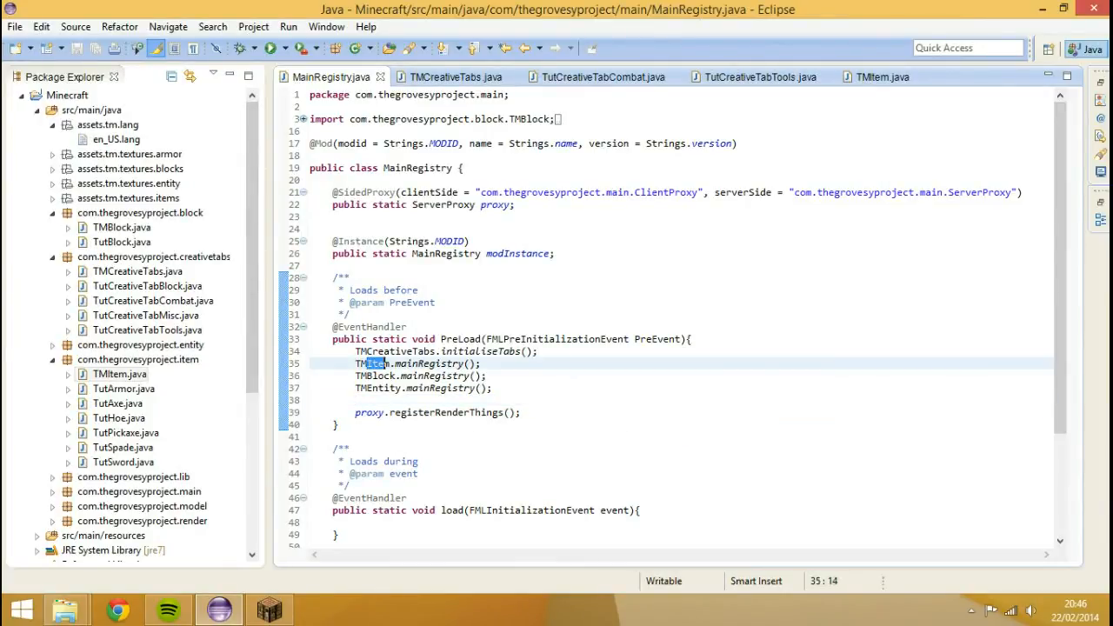
double_click(372, 363)
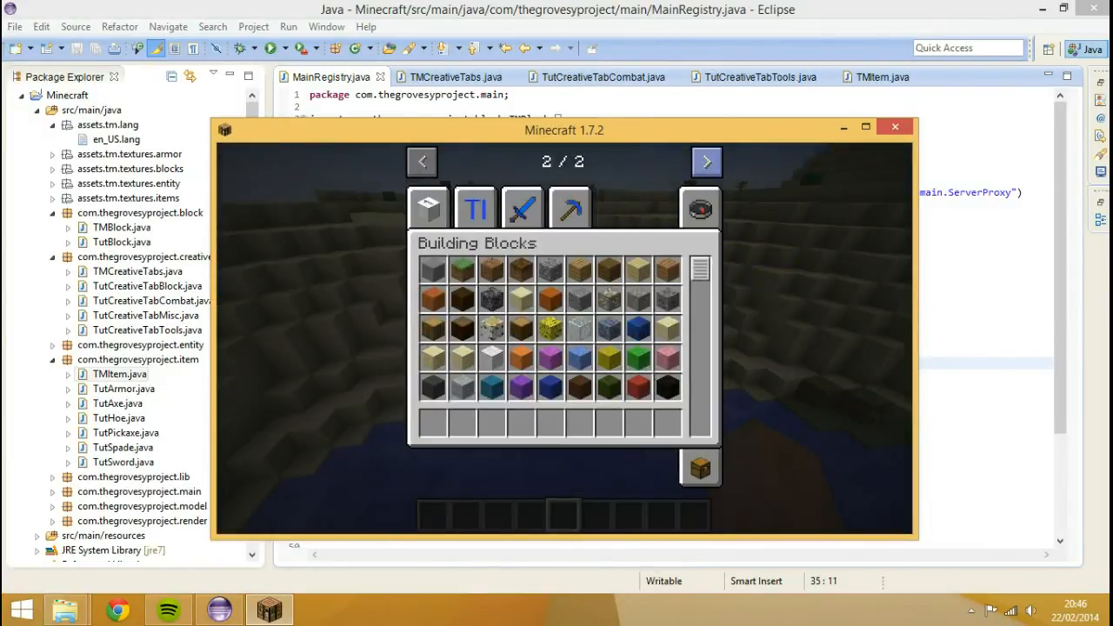
Step: Check Tutorial Tools holds pickaxe, axe, hoe and spade, and Tutorial Misc shows the tutorial item
click(521, 207)
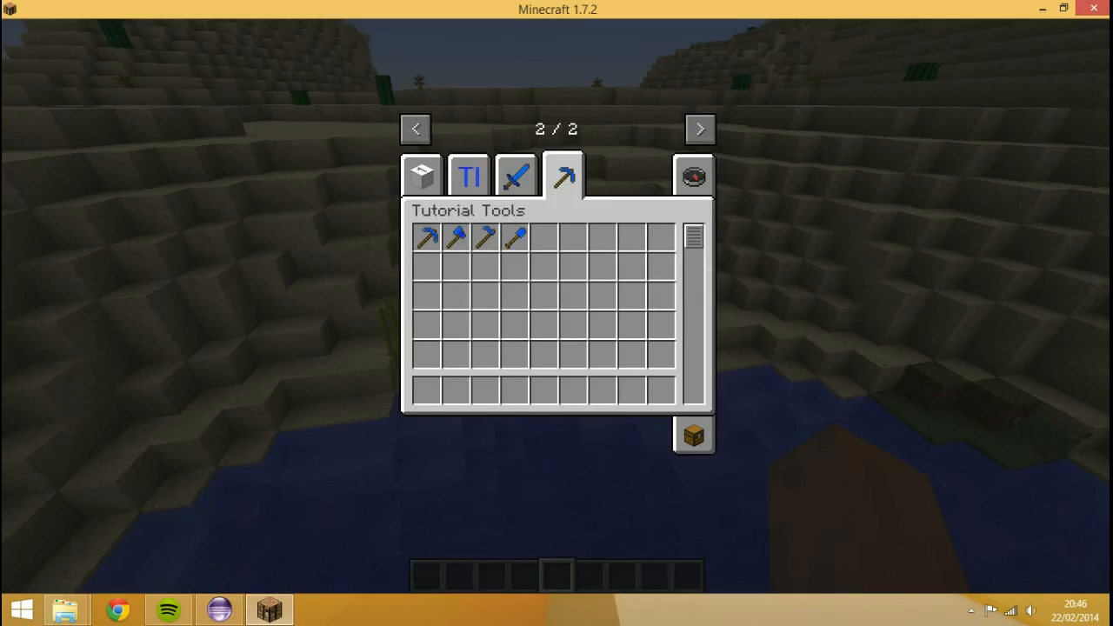
key(Escape)
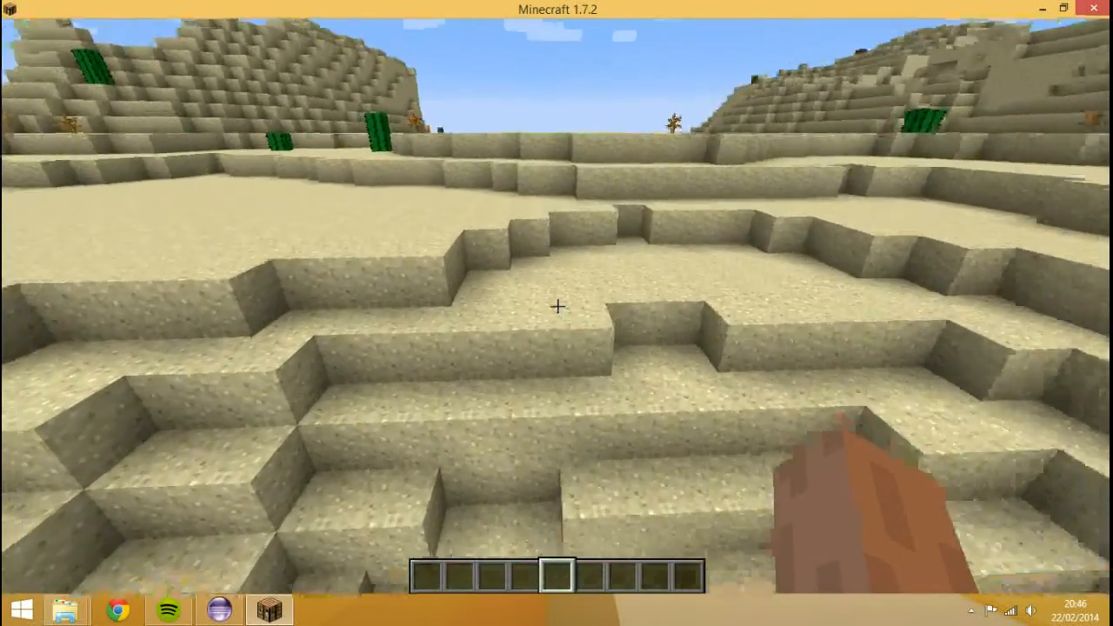
key(e)
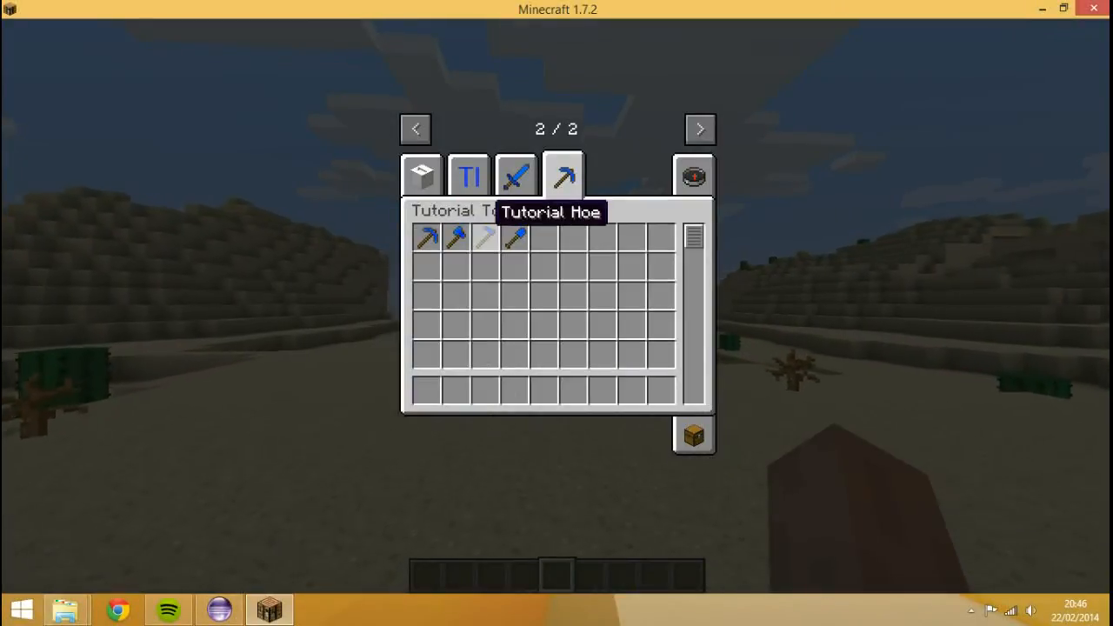
click(468, 174)
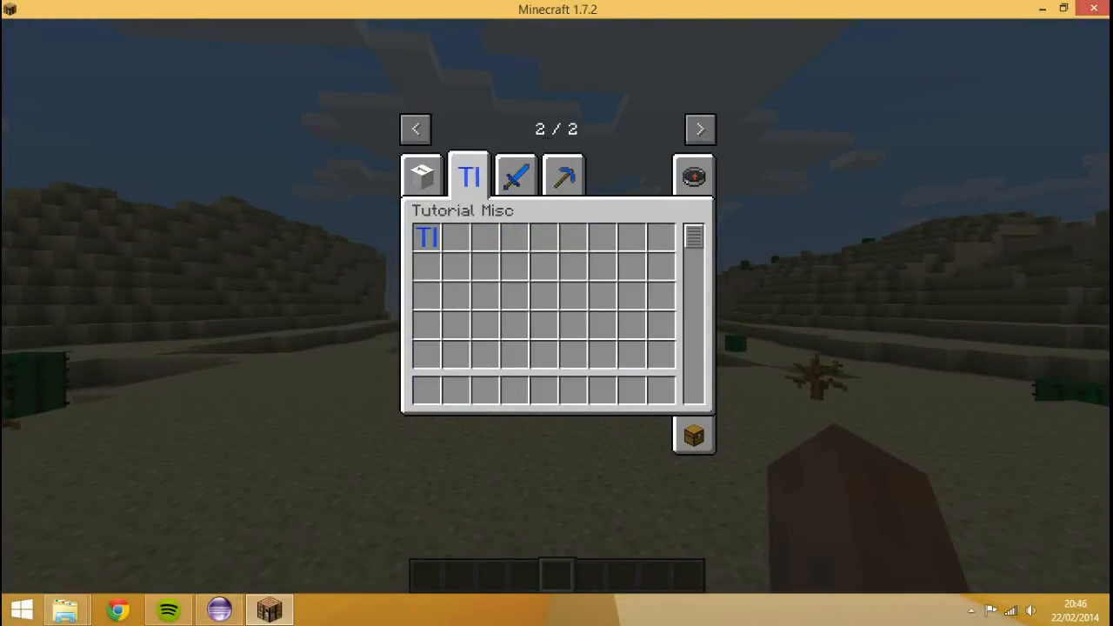